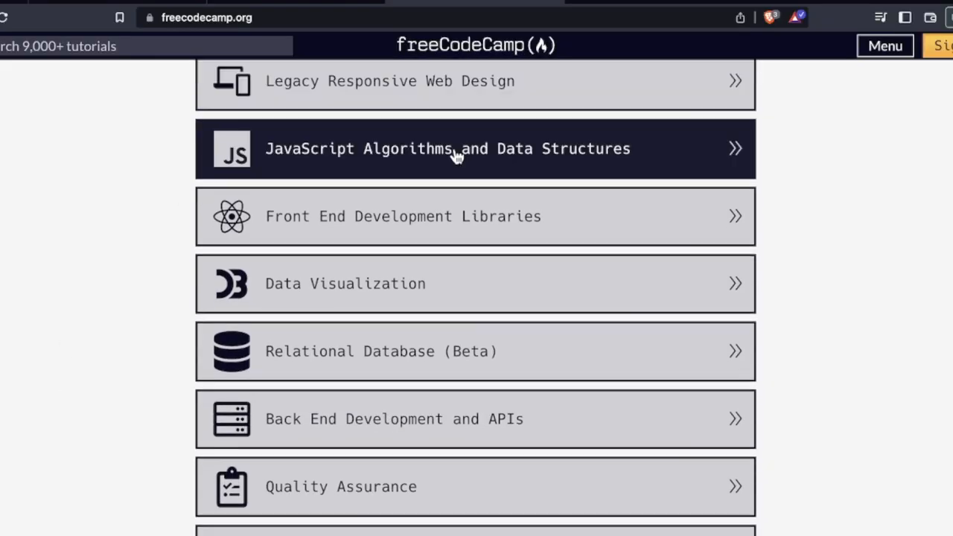
# Scroll through the FizzBuzz and portfolio retheme newsletter previews from the Emails sidebar.
pyautogui.click(454, 149)
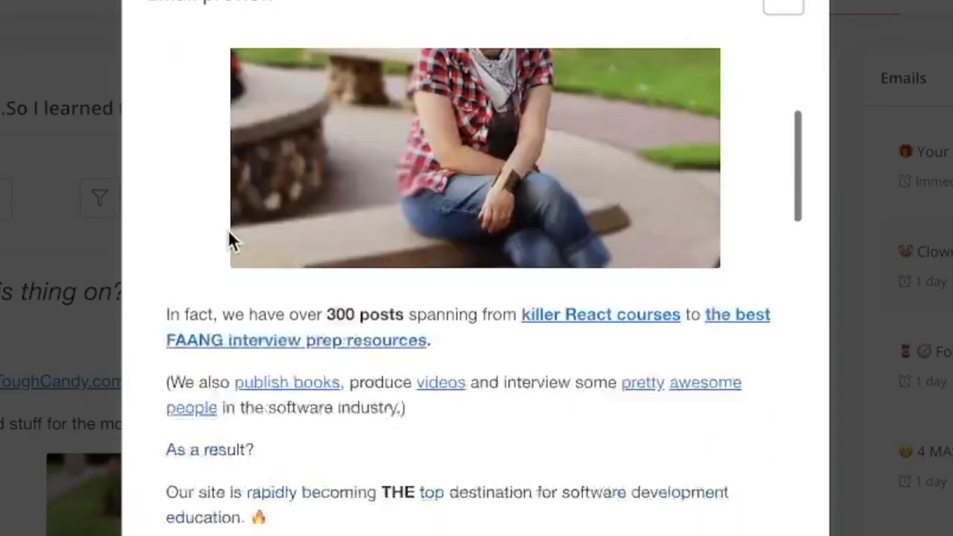
pyautogui.scroll(-3)
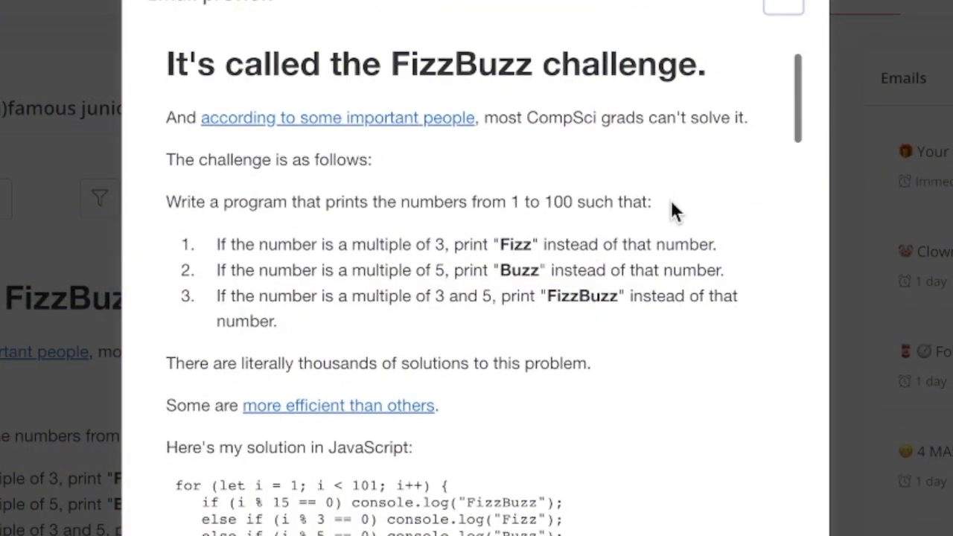
pyautogui.scroll(-3)
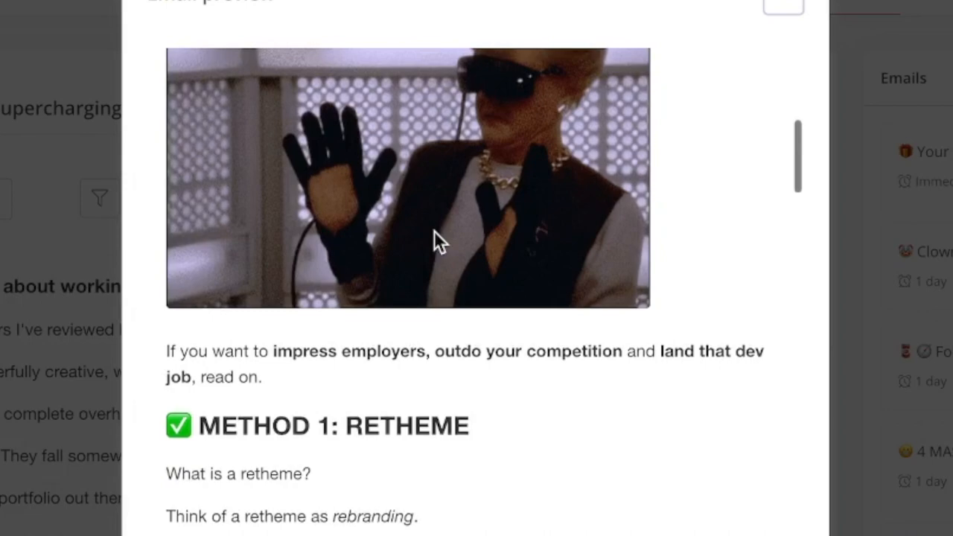
pyautogui.scroll(-3)
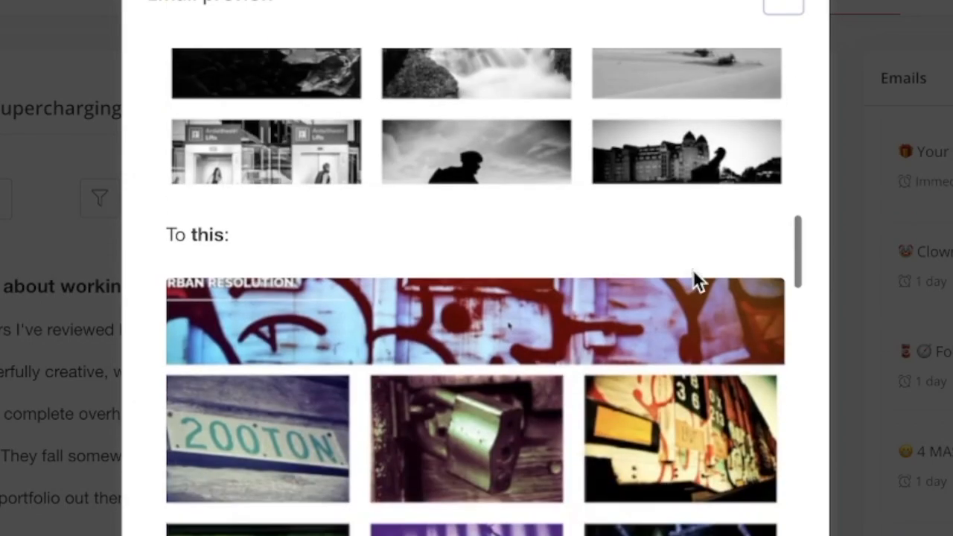
pyautogui.scroll(-3)
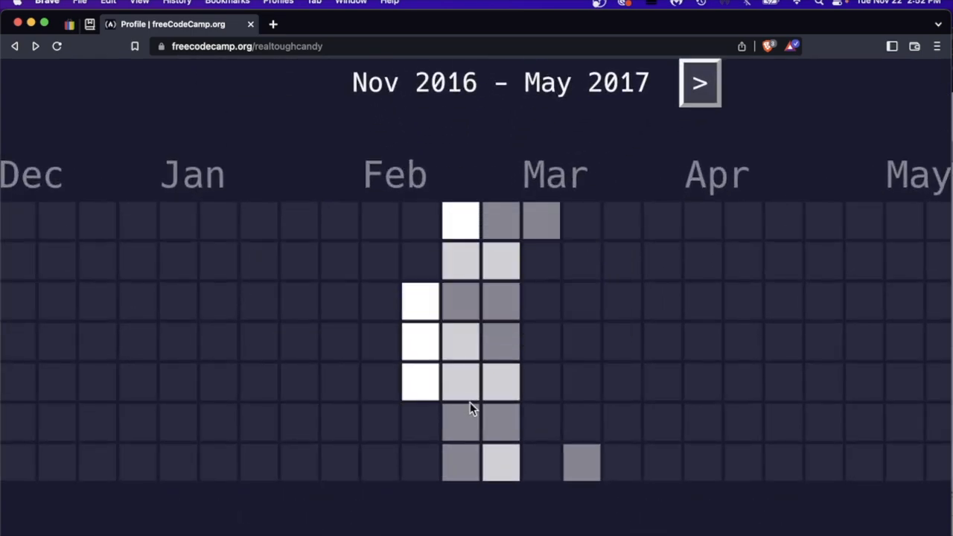
pyautogui.moveTo(481, 320)
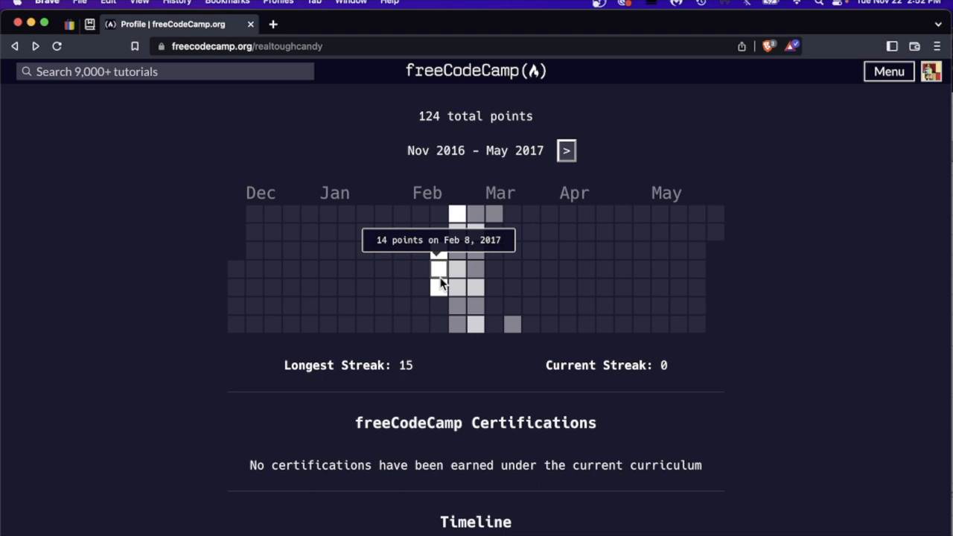
pyautogui.moveTo(476, 331)
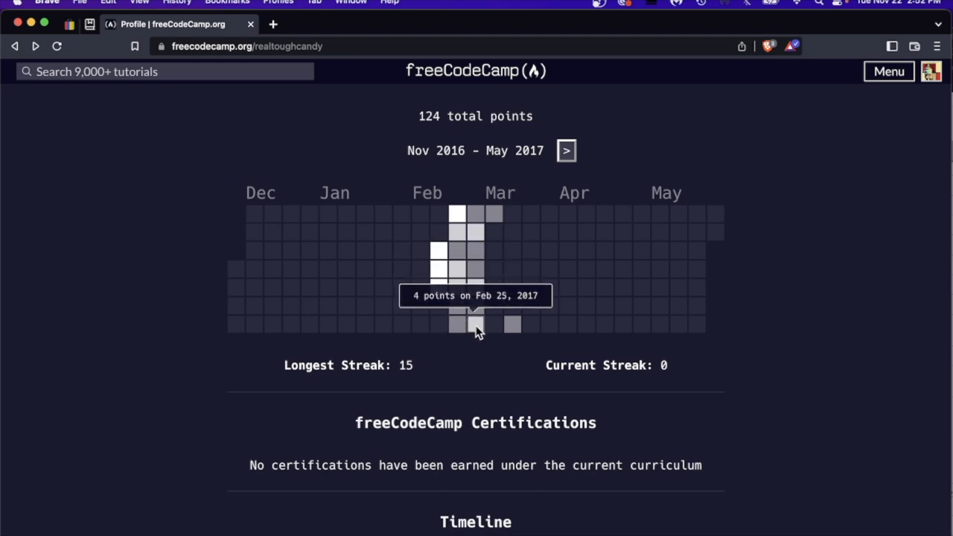
# Scroll the profile past the 124-point heatmap and 15-day streak to the Timeline, then back up.
pyautogui.scroll(-3)
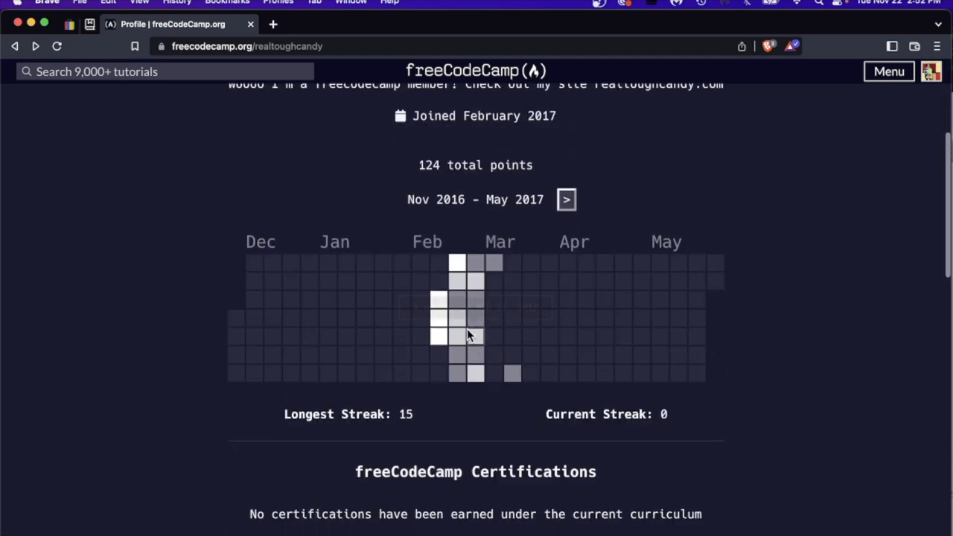
pyautogui.moveTo(512, 319)
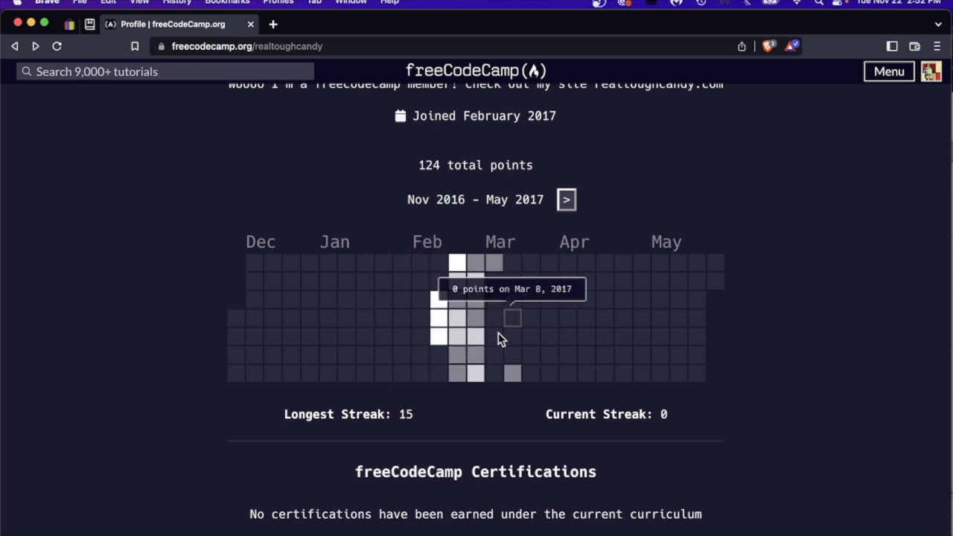
pyautogui.scroll(-3)
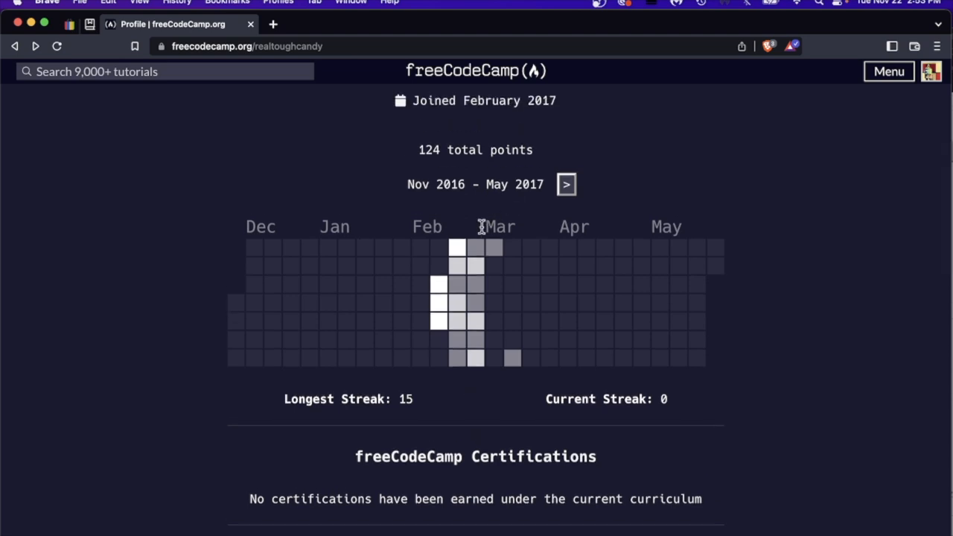
pyautogui.scroll(-3)
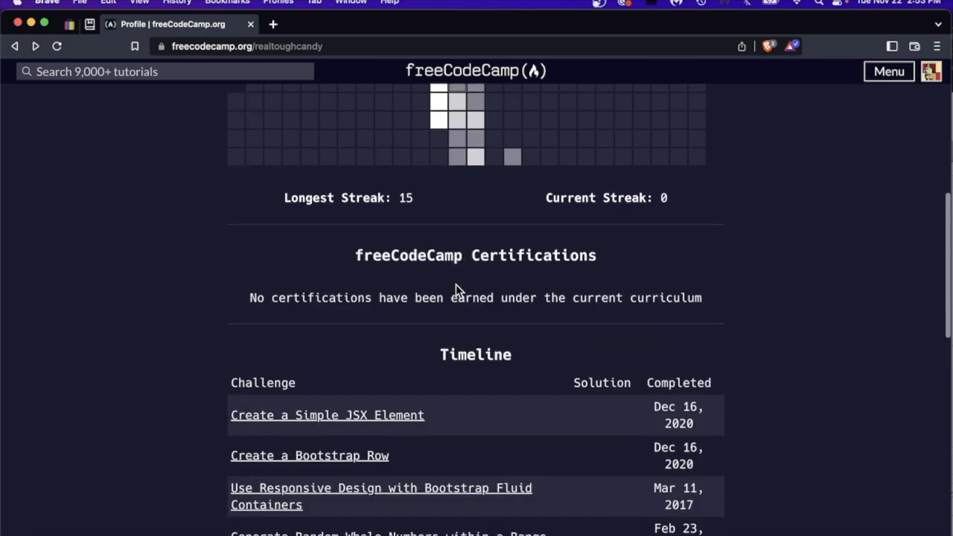
pyautogui.scroll(-3)
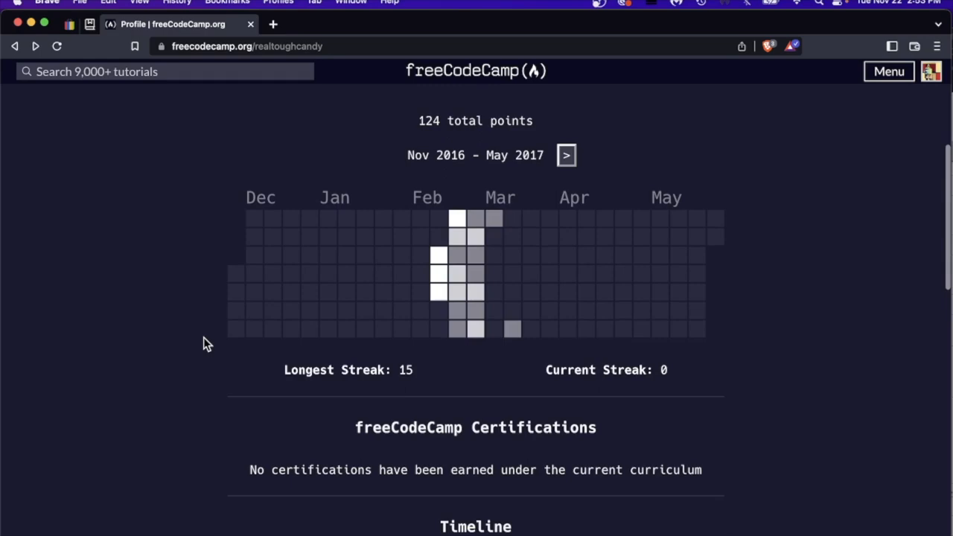
pyautogui.scroll(3)
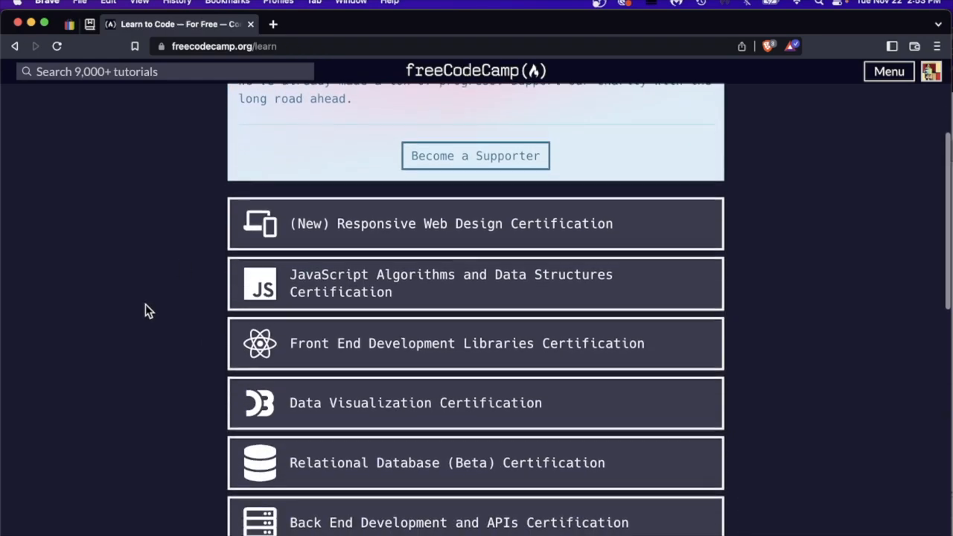
# Scroll the certification list down to Python, Information Security, Machine Learning and Coding Interview Prep.
pyautogui.scroll(-3)
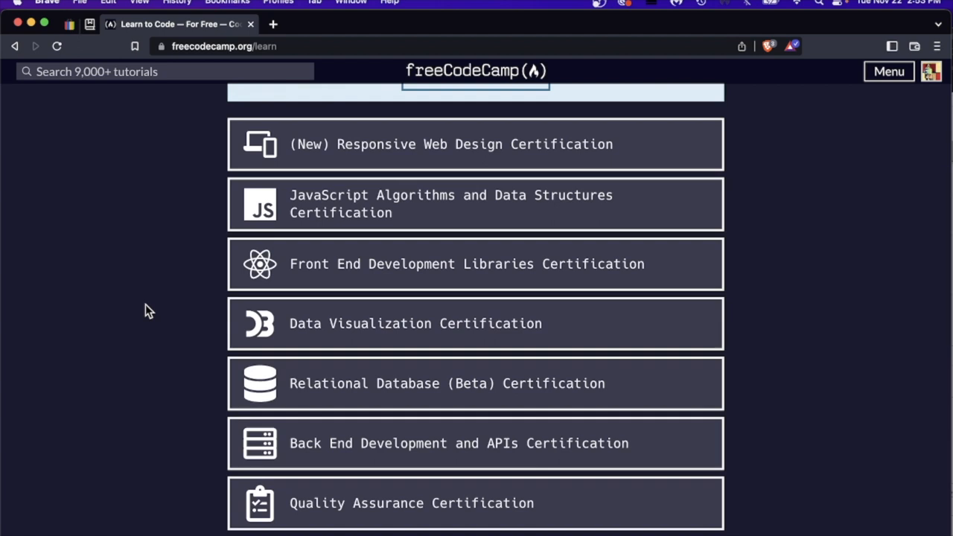
pyautogui.moveTo(157, 288)
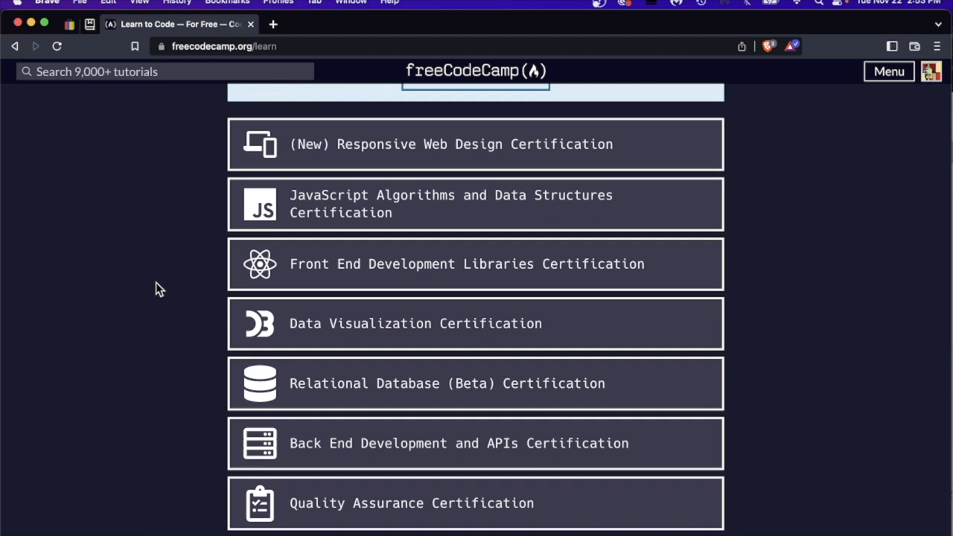
pyautogui.moveTo(321, 283)
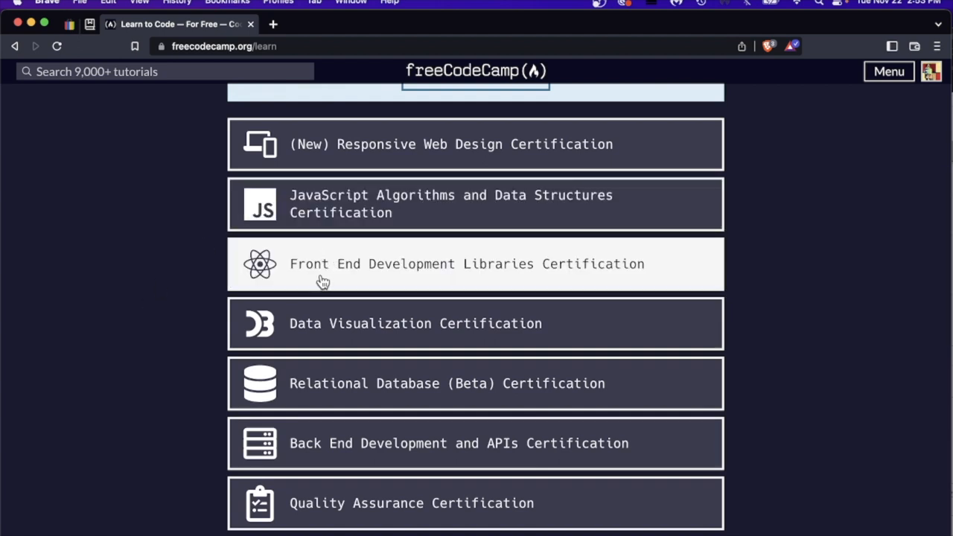
pyautogui.moveTo(214, 262)
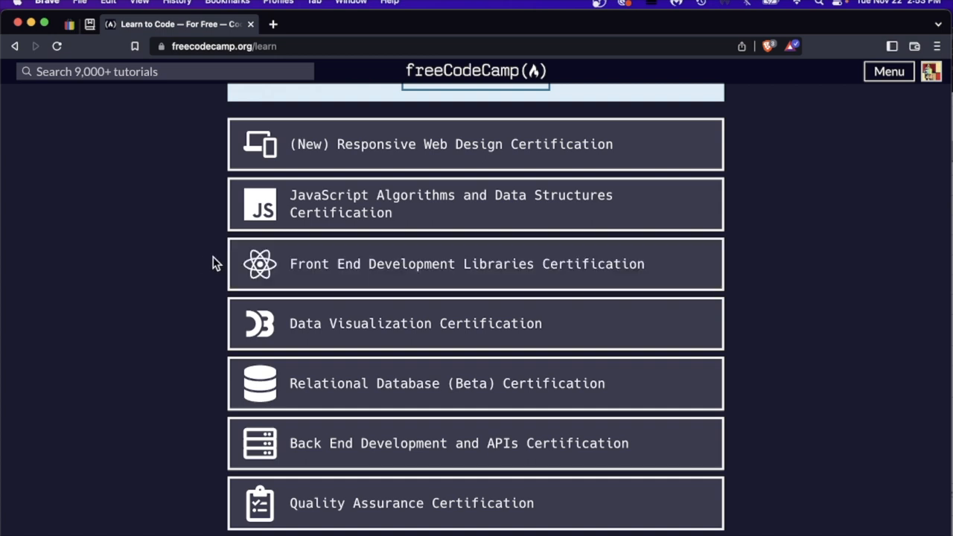
pyautogui.moveTo(207, 264)
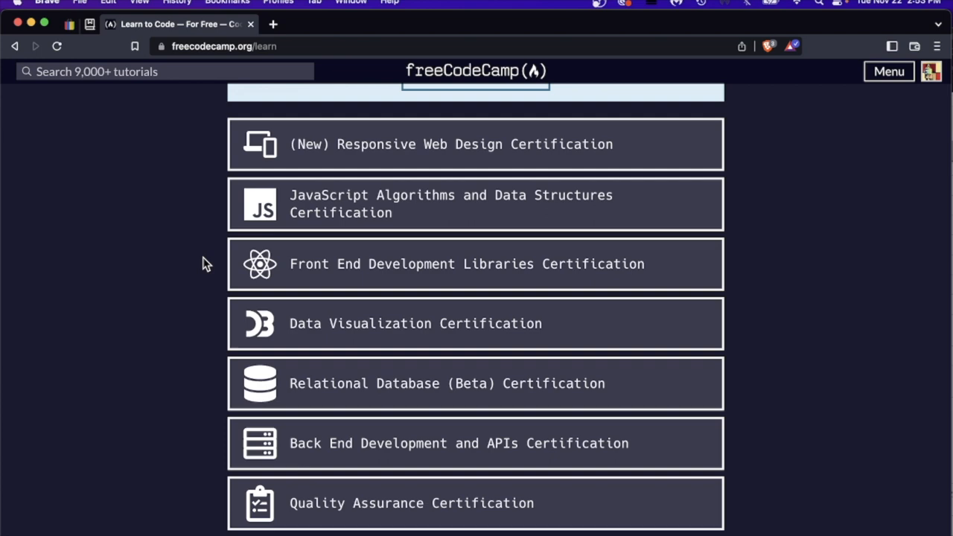
pyautogui.scroll(3)
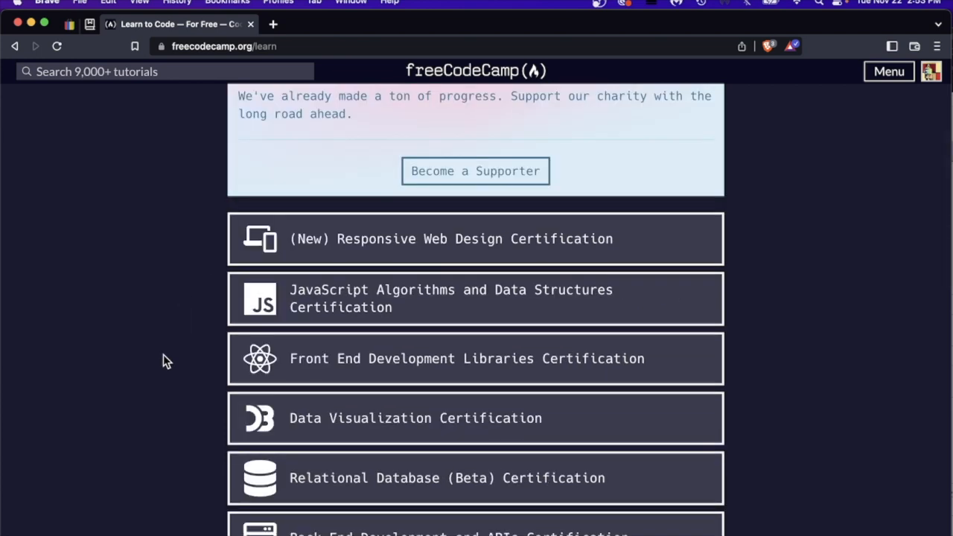
pyautogui.scroll(3)
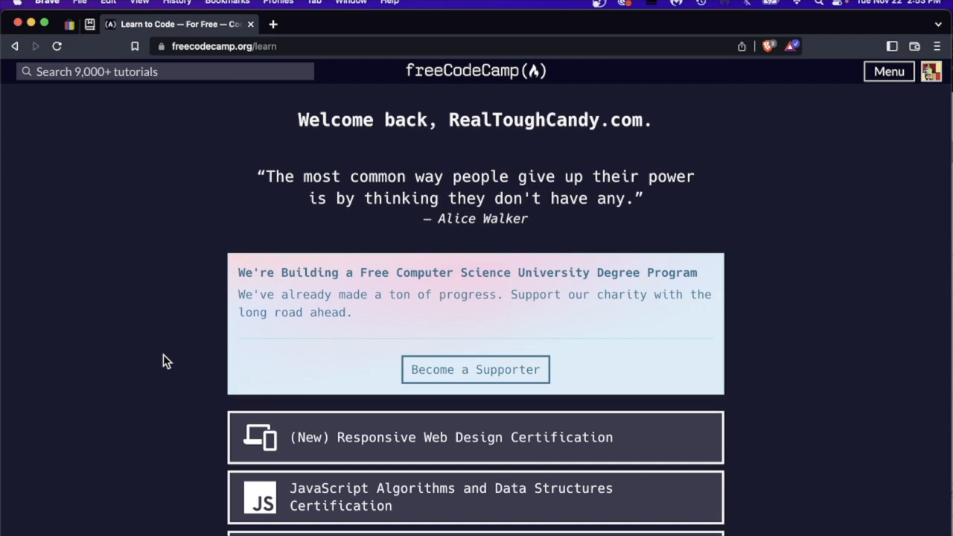
pyautogui.scroll(-3)
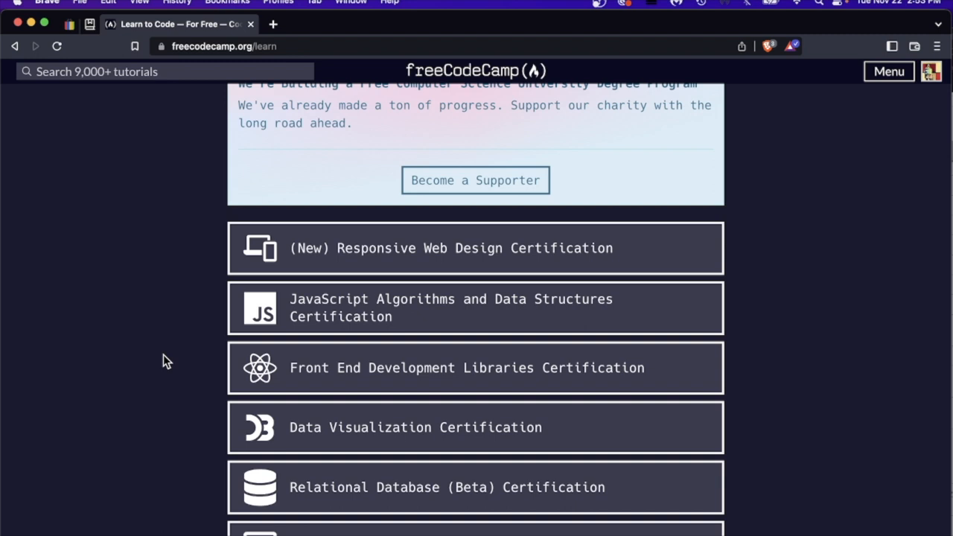
pyautogui.scroll(-3)
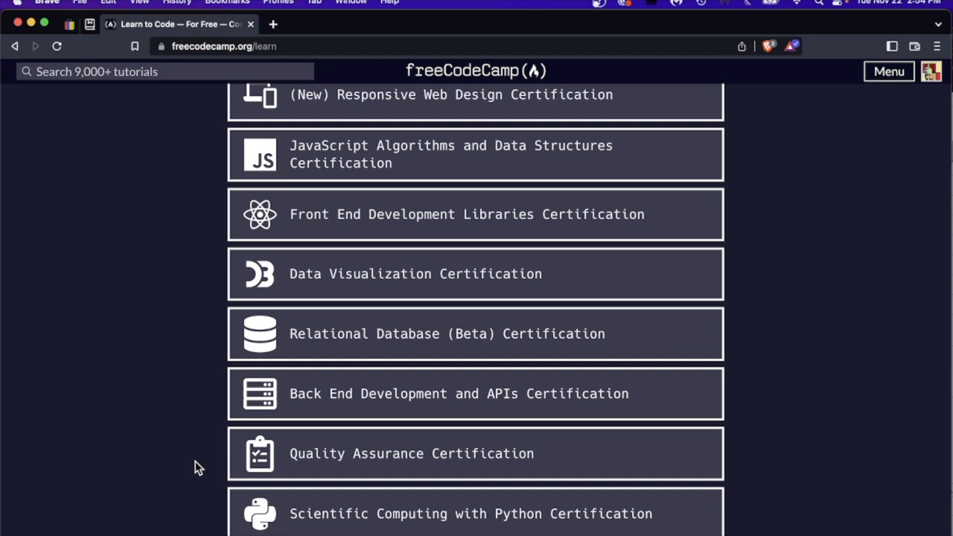
pyautogui.scroll(3)
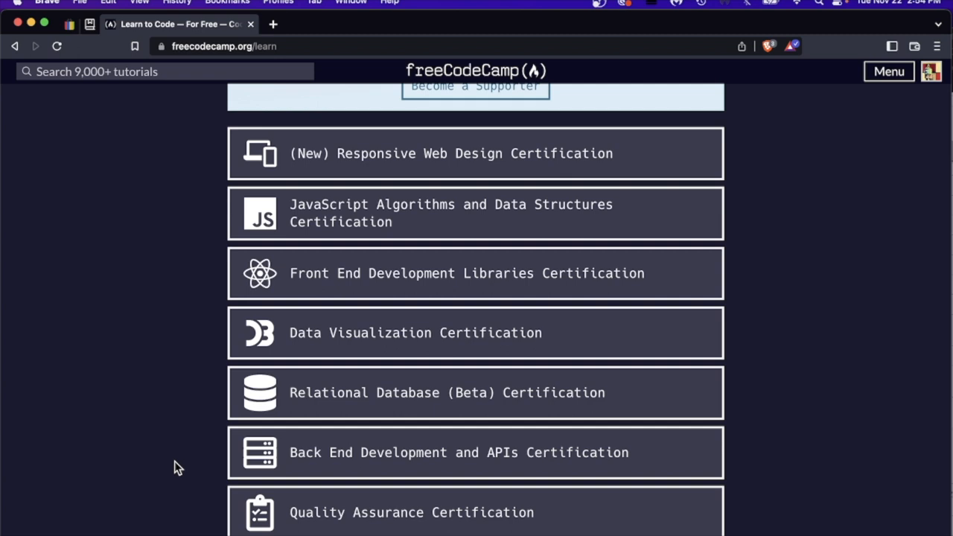
pyautogui.scroll(-3)
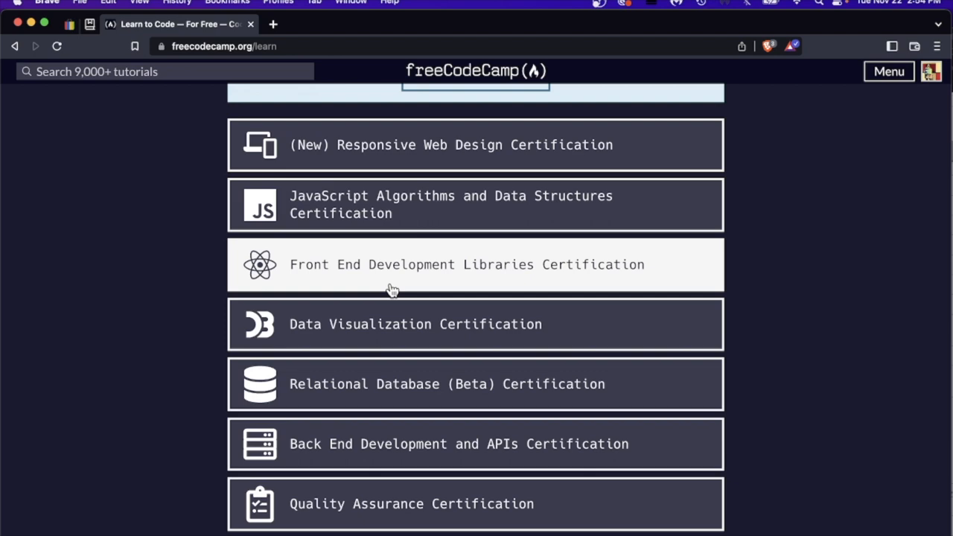
pyautogui.scroll(-3)
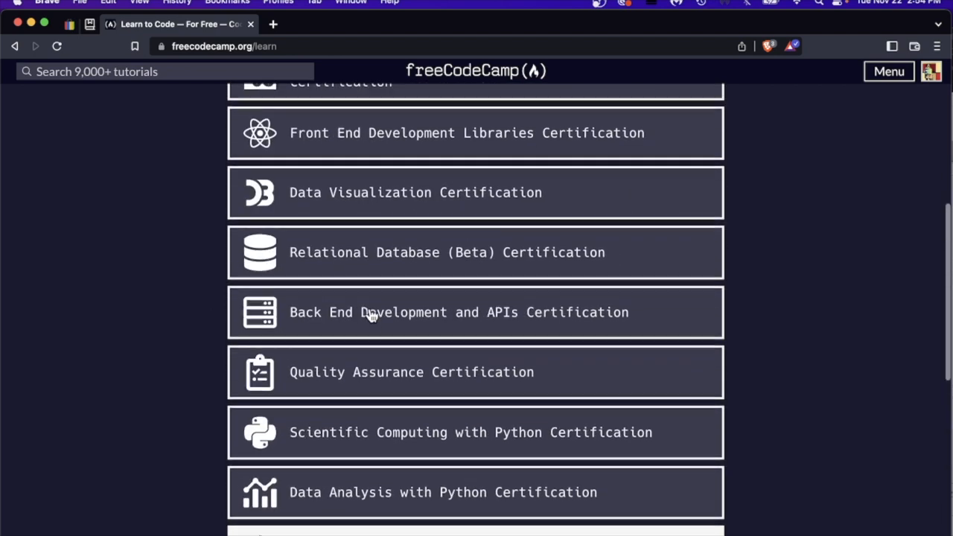
pyautogui.scroll(3)
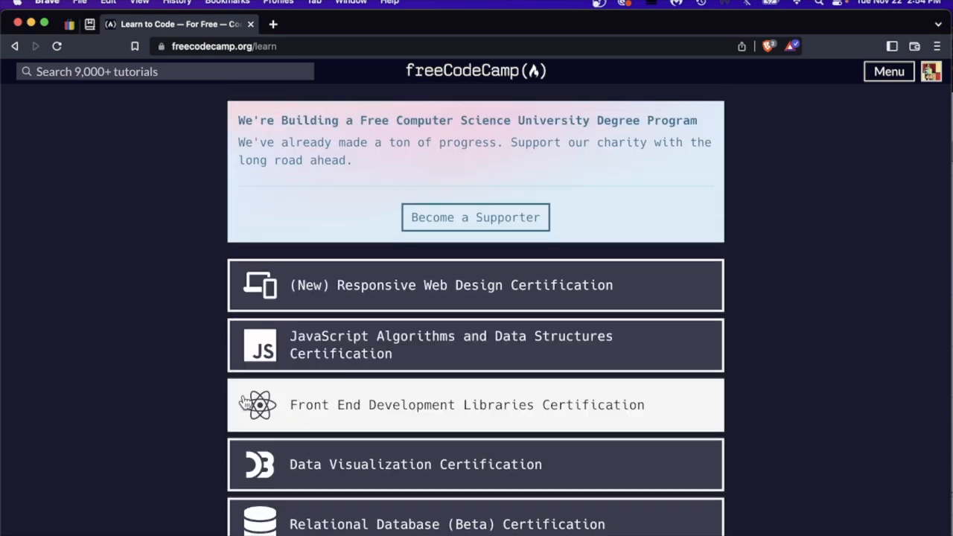
pyautogui.scroll(-3)
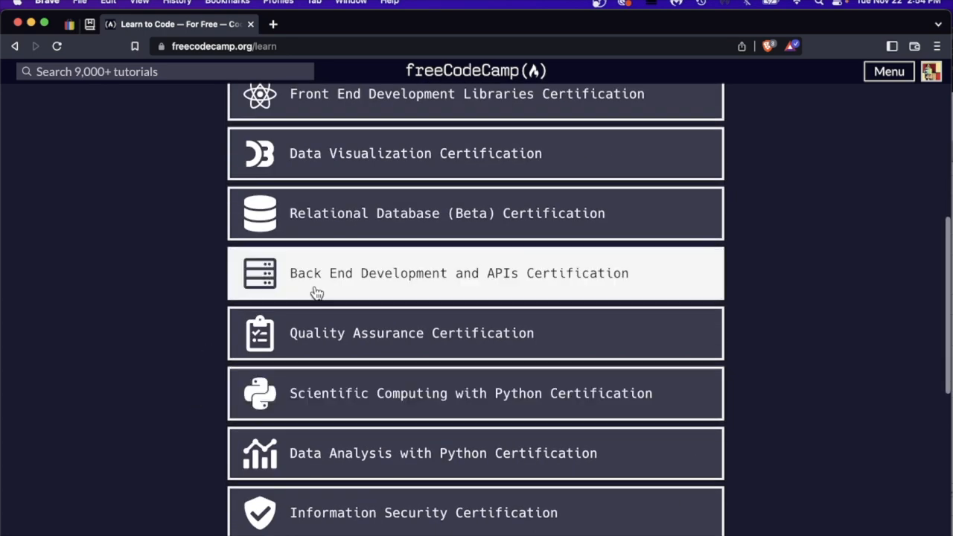
pyautogui.scroll(-3)
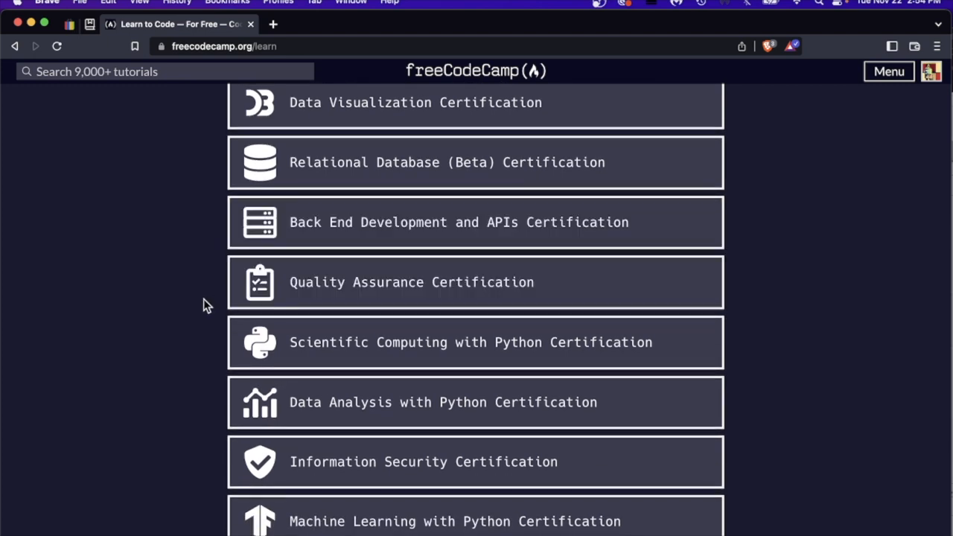
pyautogui.moveTo(191, 310)
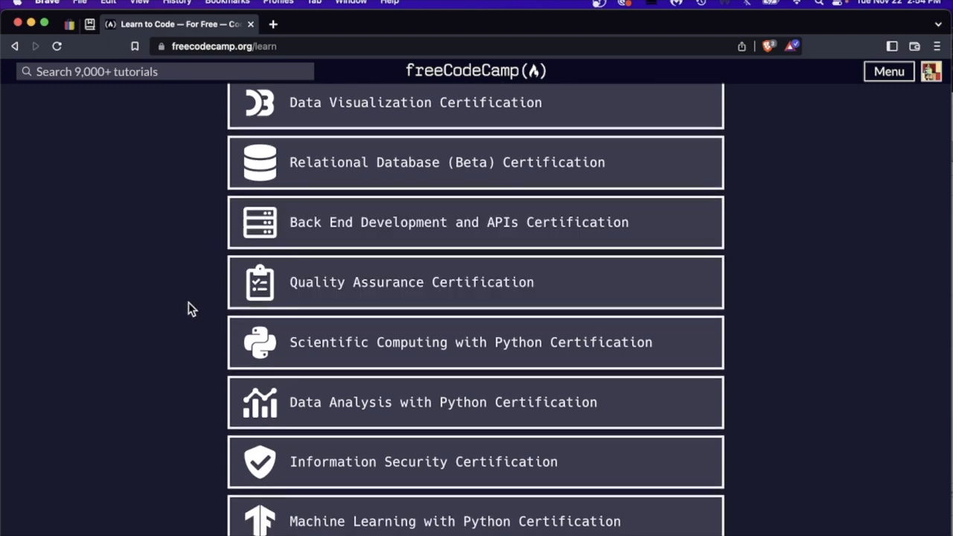
pyautogui.scroll(-3)
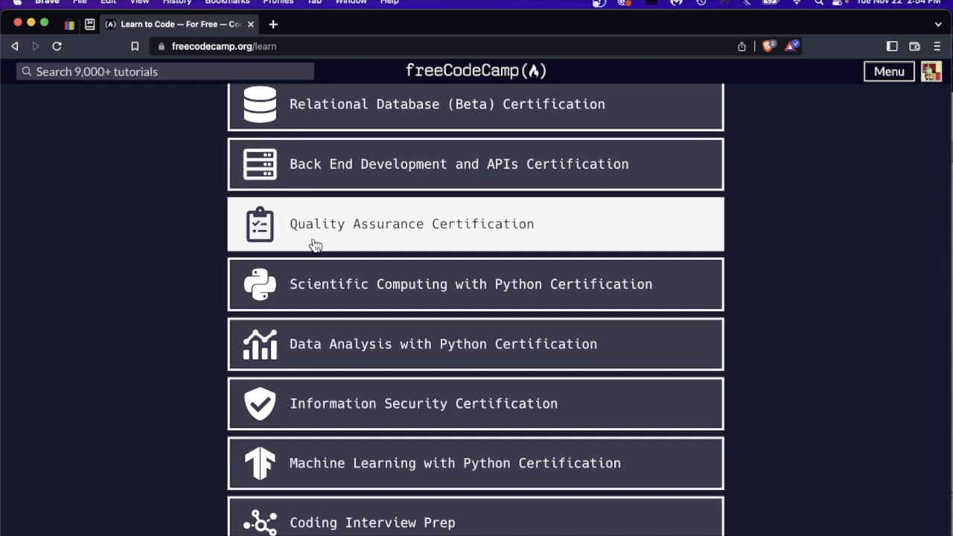
pyautogui.moveTo(319, 288)
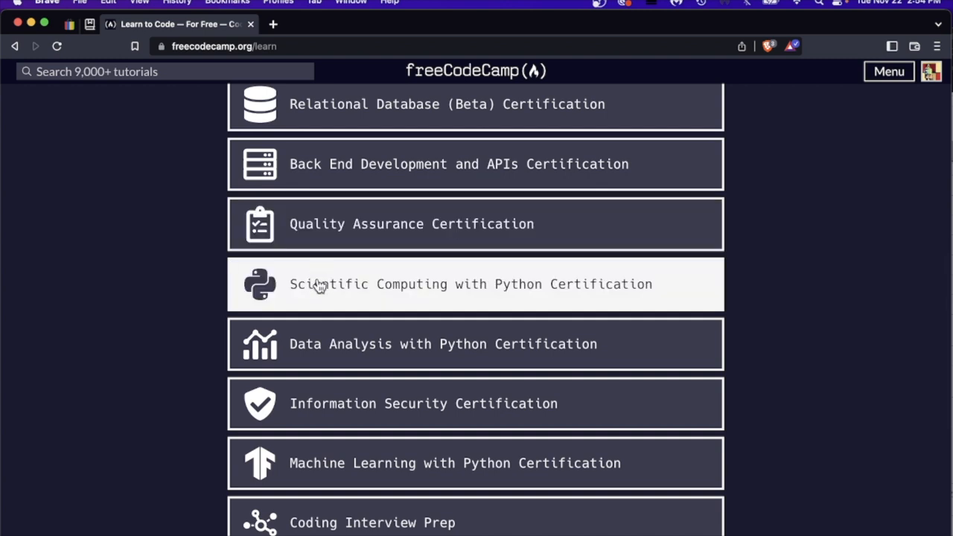
pyautogui.scroll(-3)
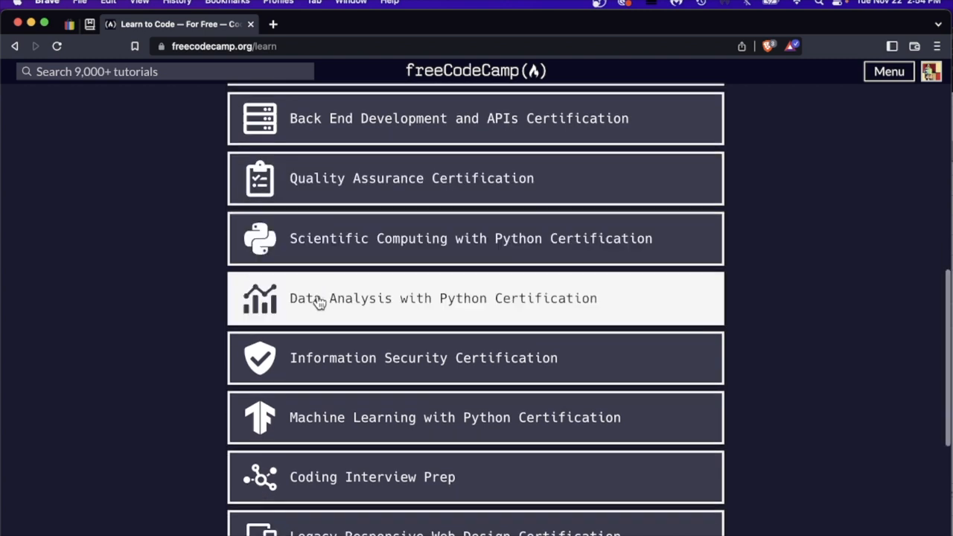
pyautogui.moveTo(346, 374)
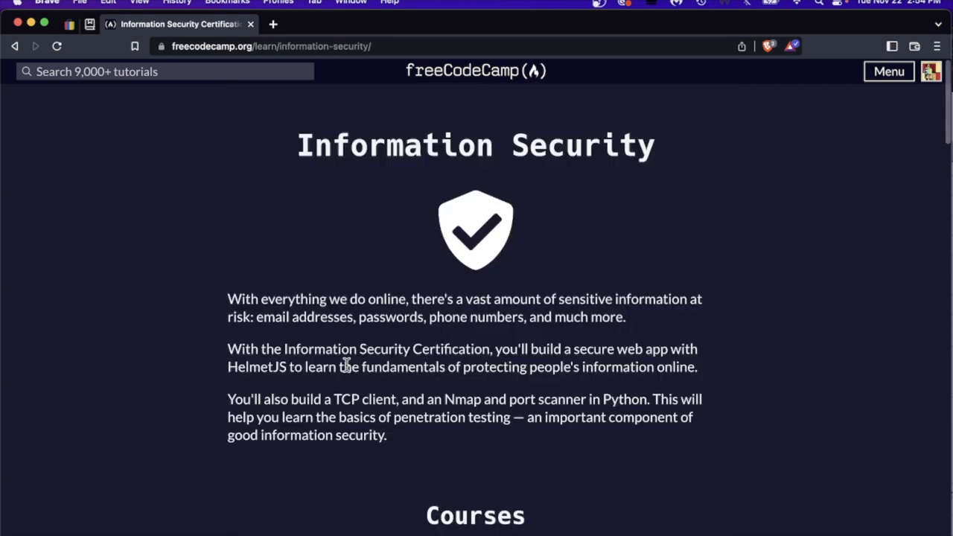
# Scroll through the Information Security courses and projects, then browse the Learn page certifications again.
pyautogui.scroll(-3)
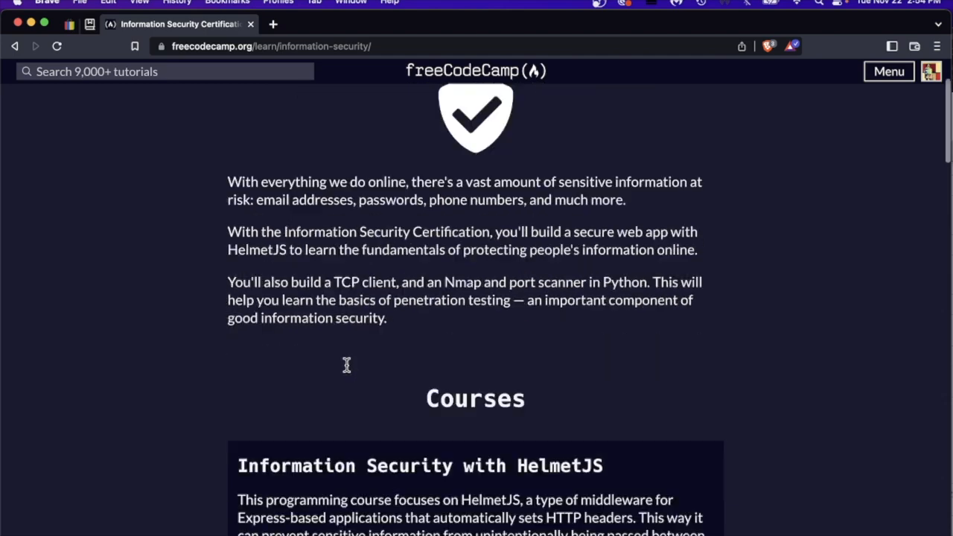
pyautogui.scroll(-3)
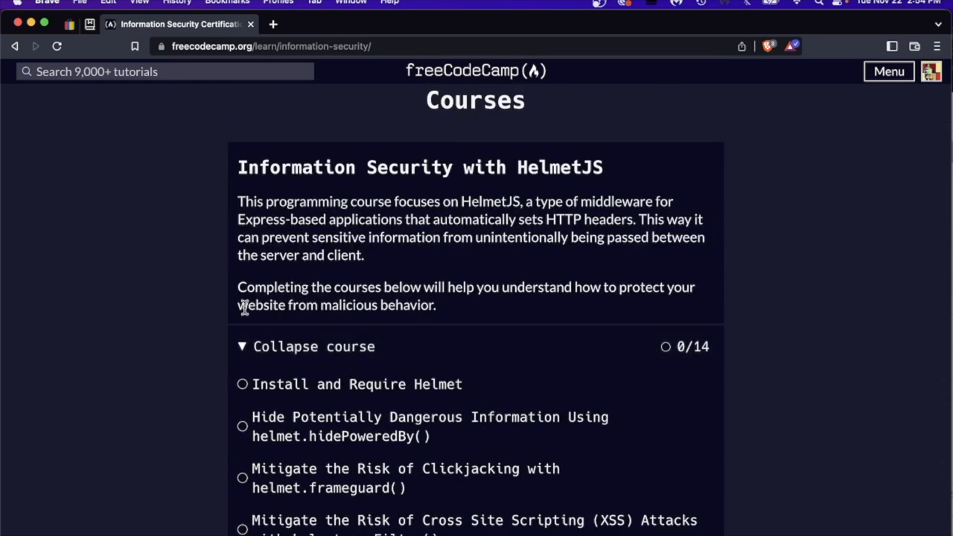
pyautogui.scroll(-3)
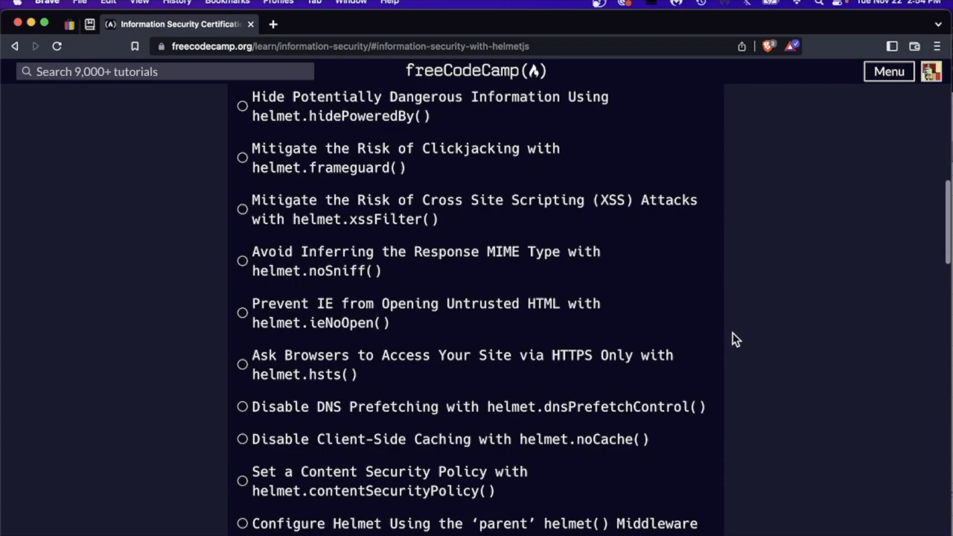
pyautogui.scroll(-3)
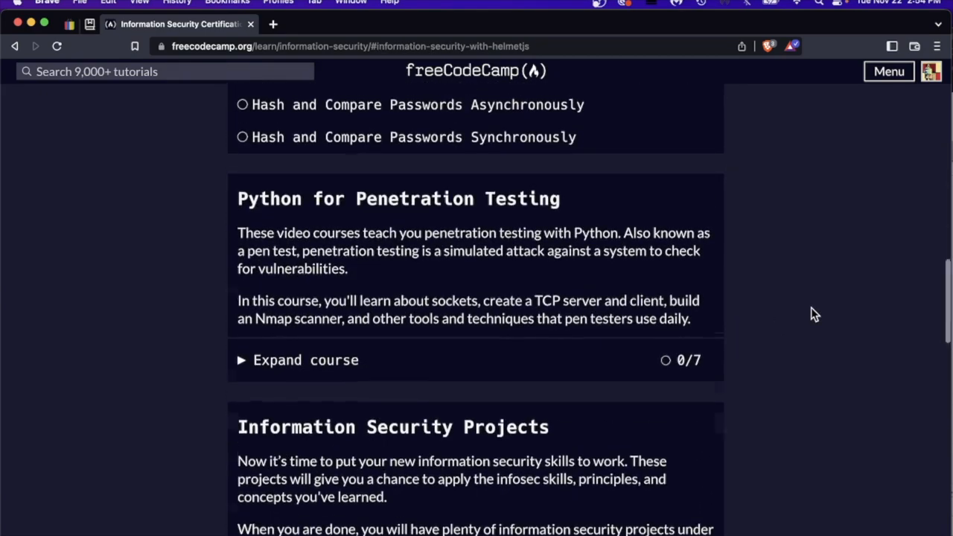
pyautogui.scroll(3)
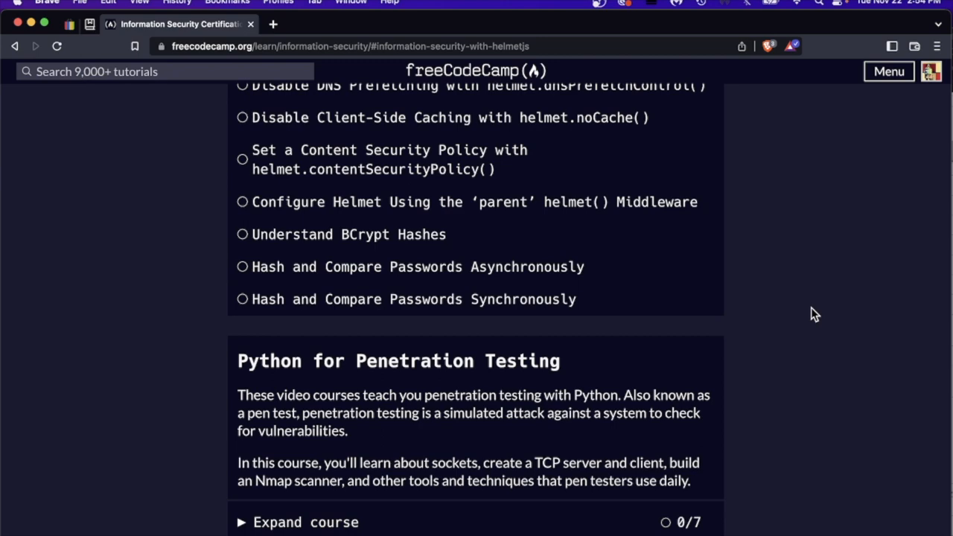
pyautogui.scroll(3)
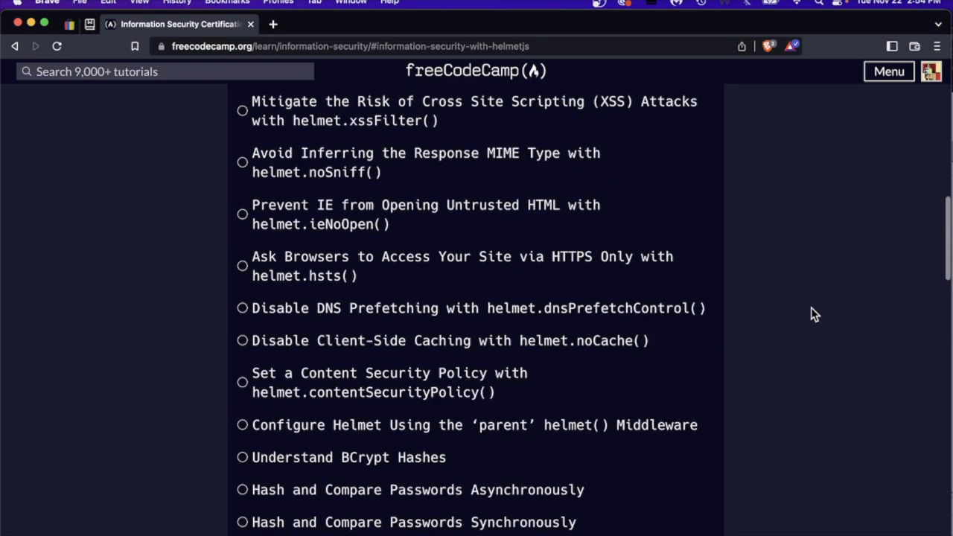
pyautogui.scroll(3)
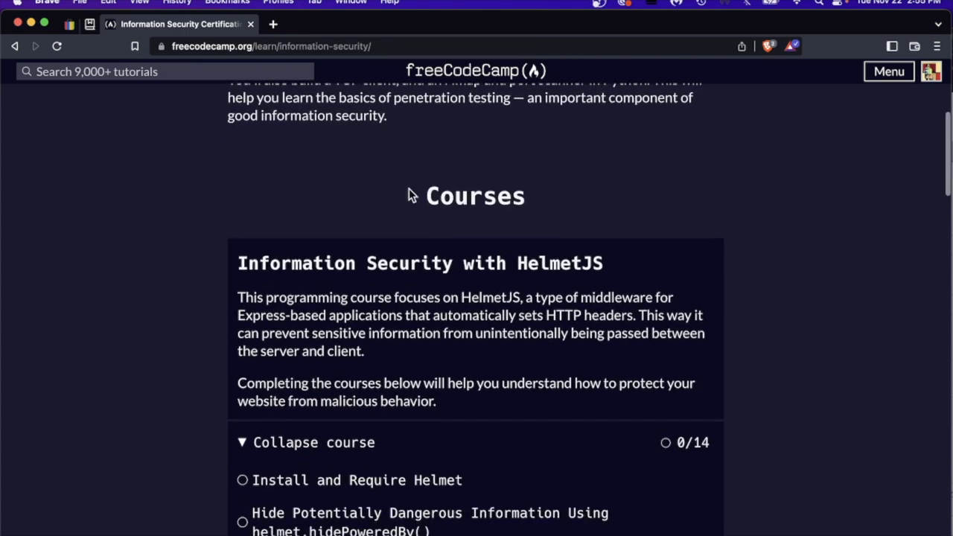
pyautogui.moveTo(527, 264)
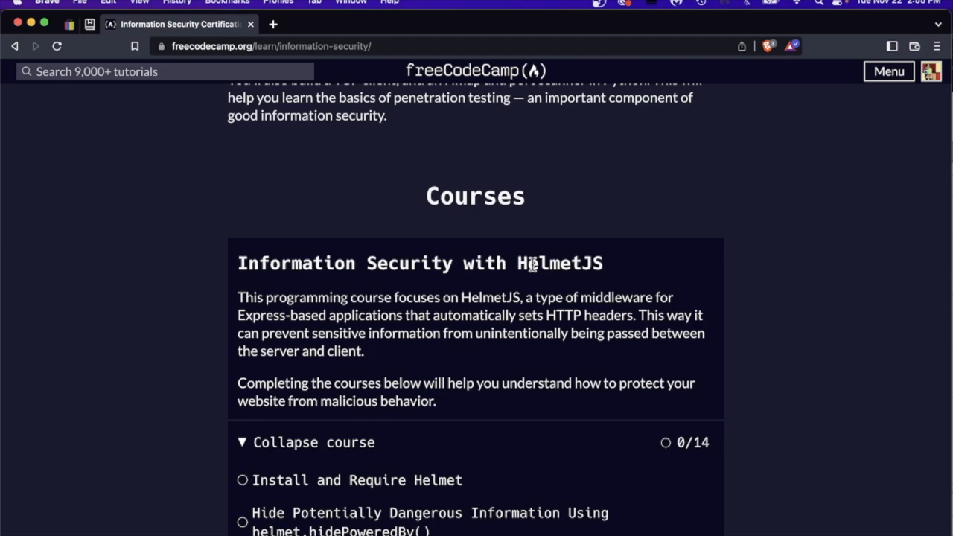
pyautogui.scroll(-3)
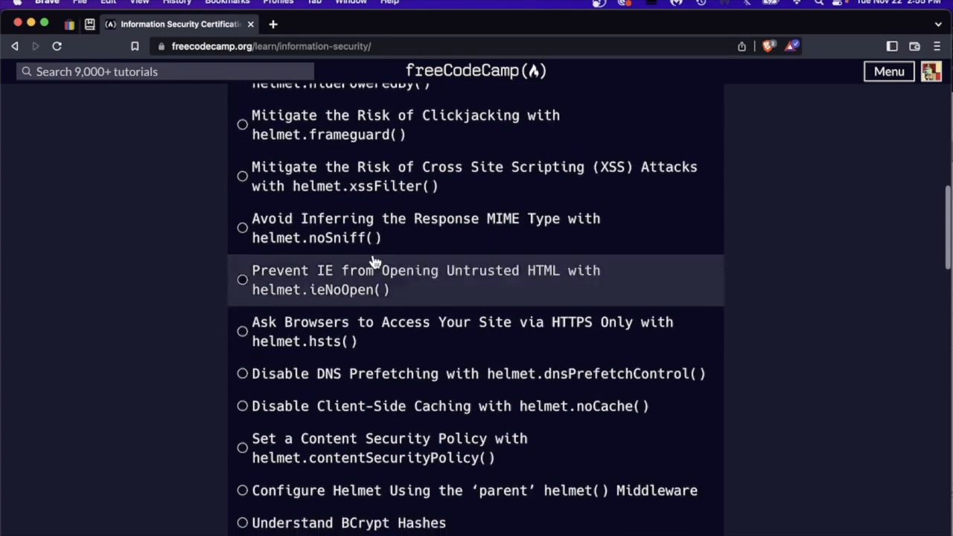
pyautogui.scroll(-3)
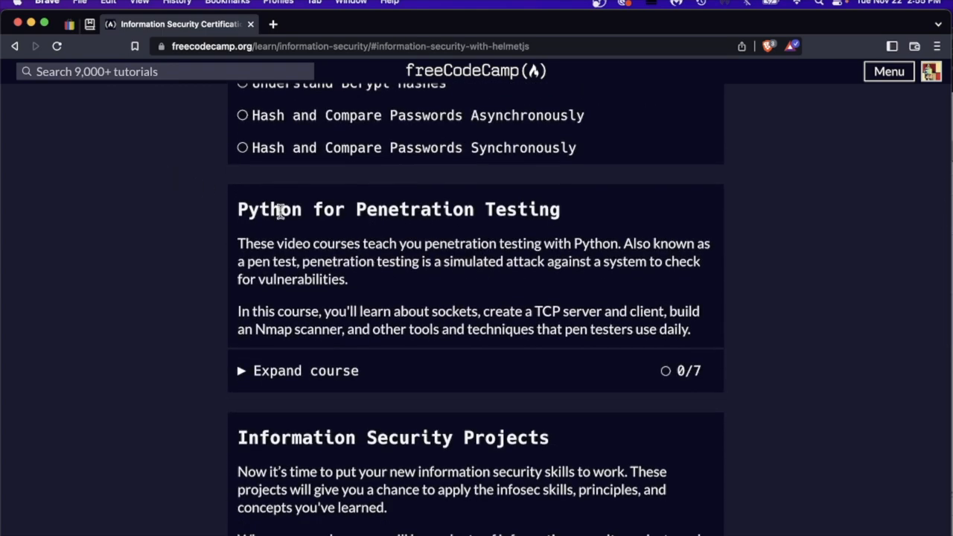
pyautogui.scroll(-3)
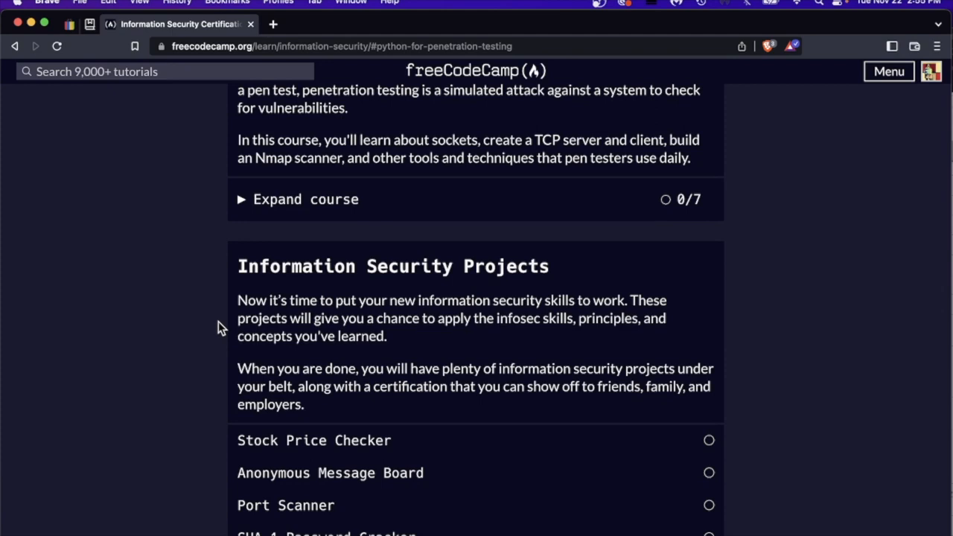
pyautogui.scroll(-3)
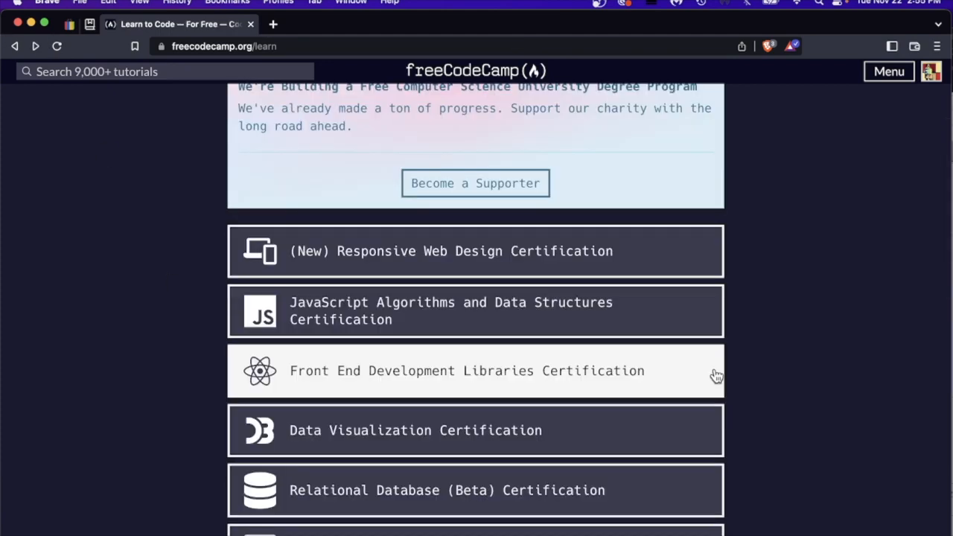
# Scroll through the JavaScript Algorithms and Data Structures course sections and projects list.
pyautogui.scroll(3)
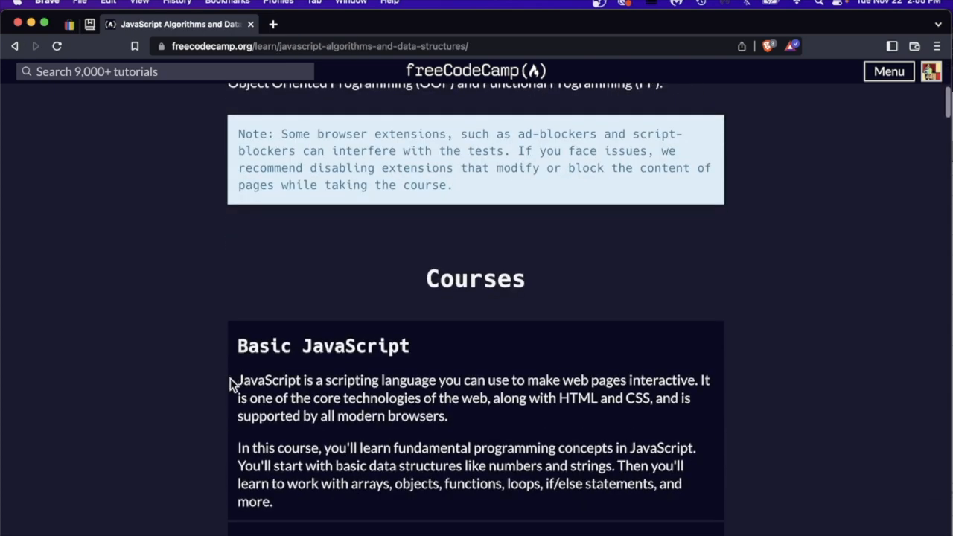
pyautogui.scroll(-3)
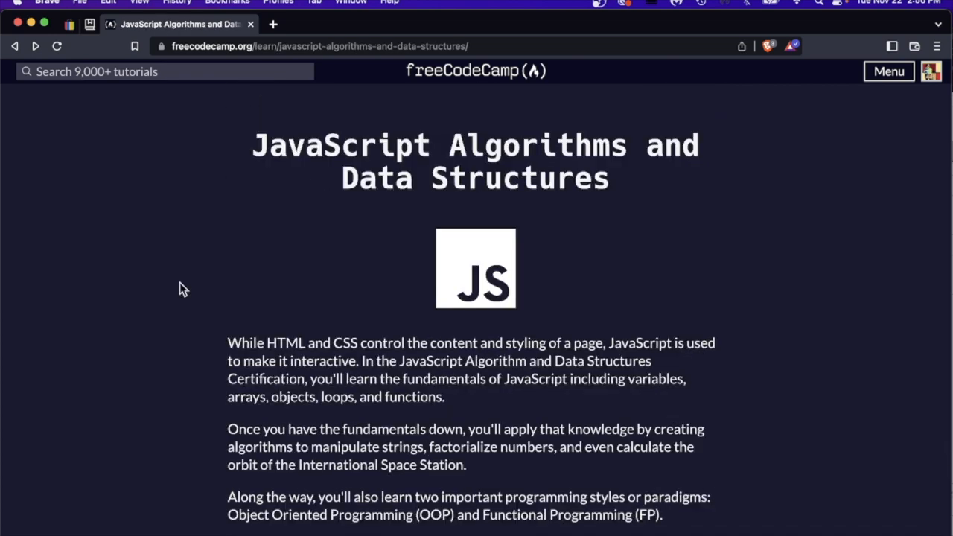
pyautogui.scroll(-3)
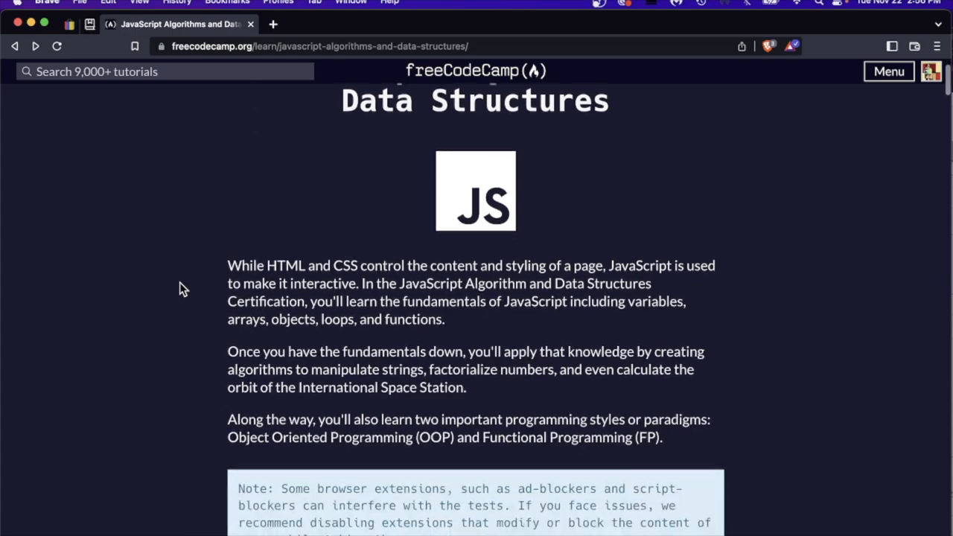
pyautogui.scroll(-3)
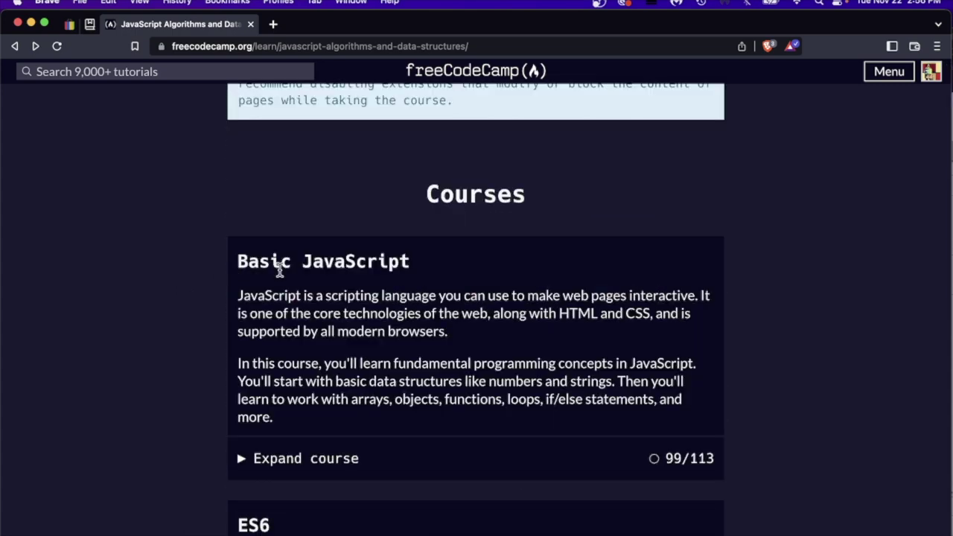
pyautogui.scroll(-3)
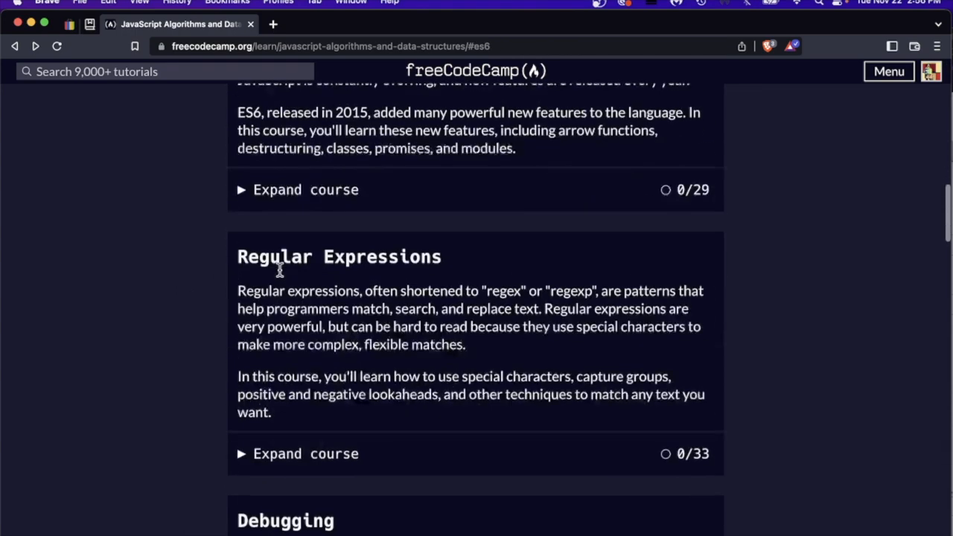
pyautogui.scroll(-3)
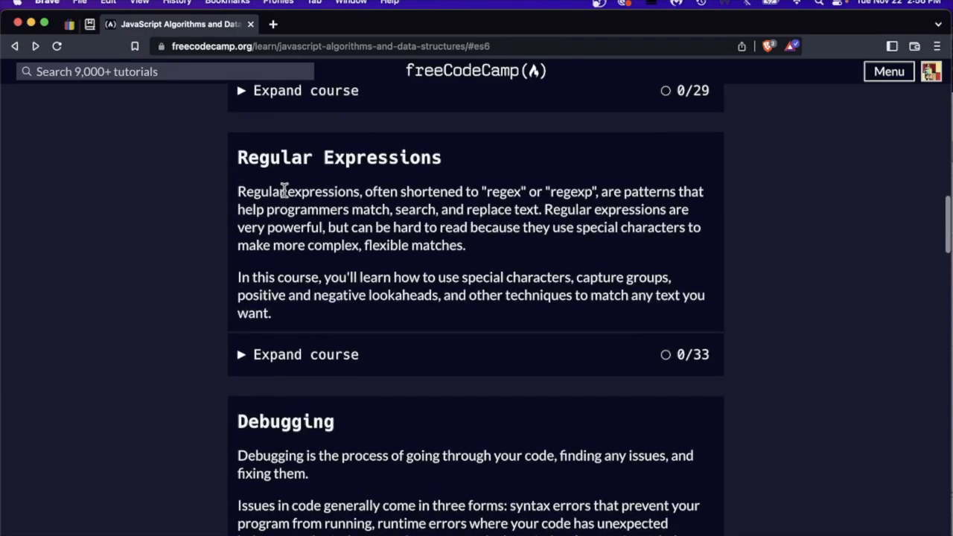
pyautogui.scroll(-3)
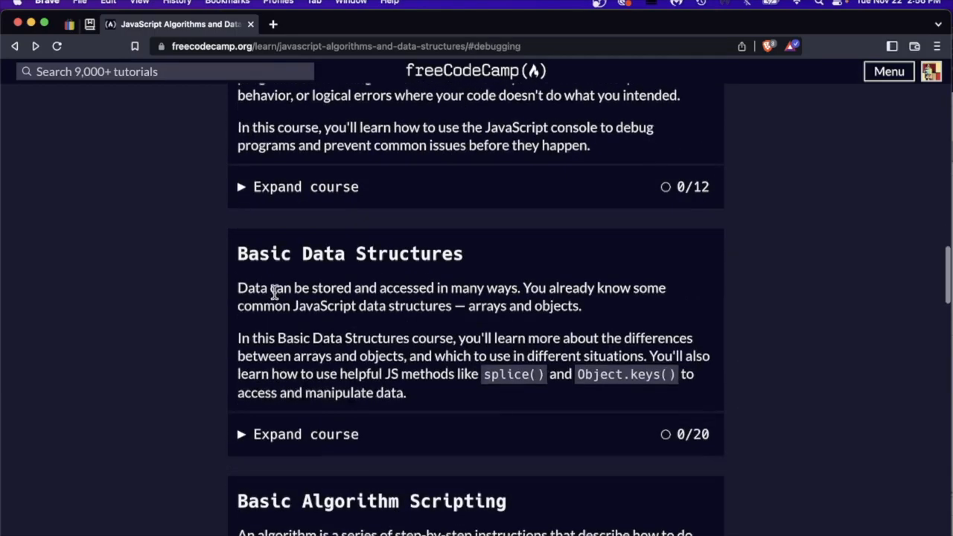
pyautogui.scroll(-3)
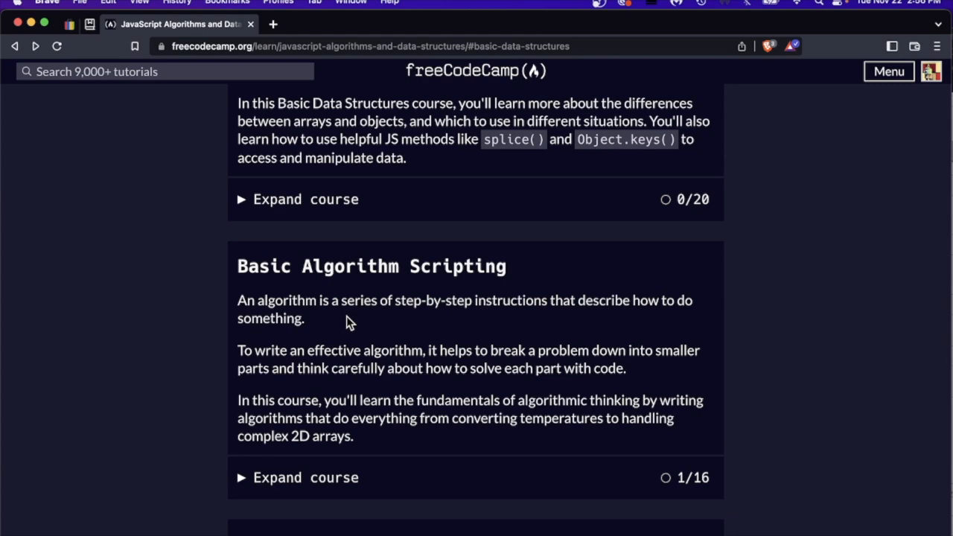
pyautogui.scroll(-3)
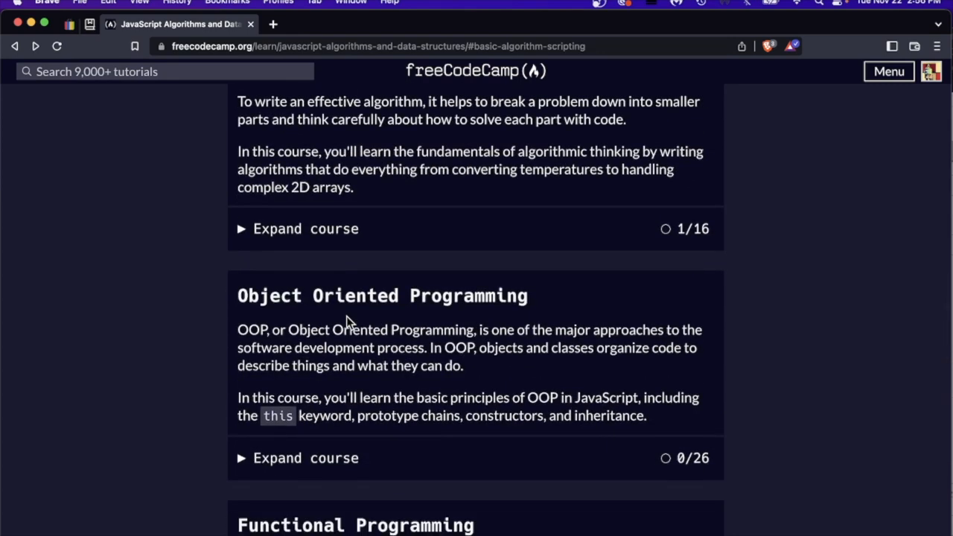
pyautogui.scroll(-3)
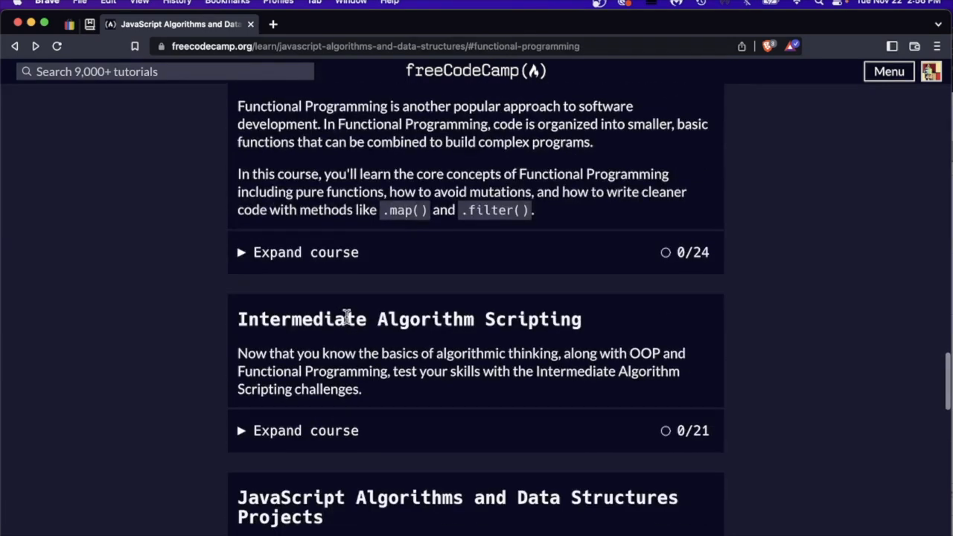
pyautogui.scroll(-3)
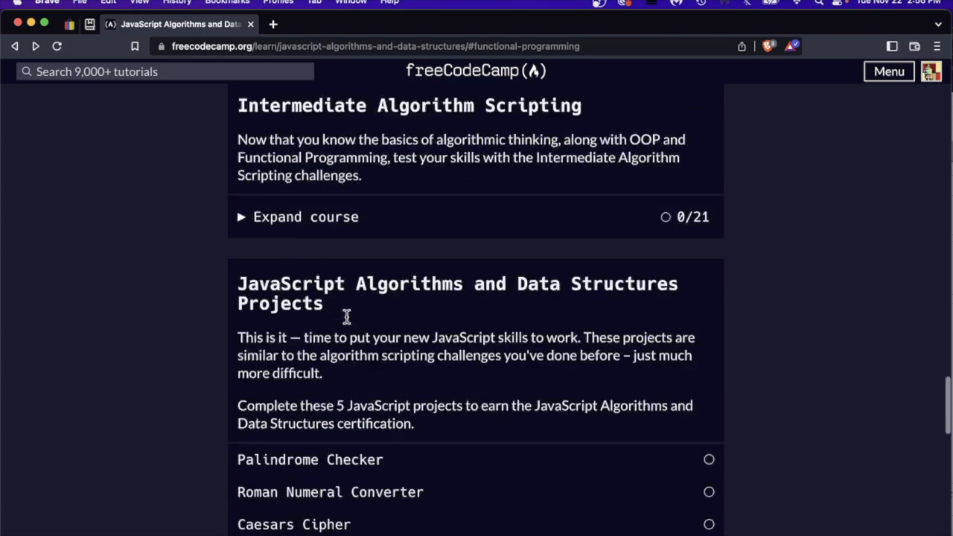
pyautogui.scroll(-3)
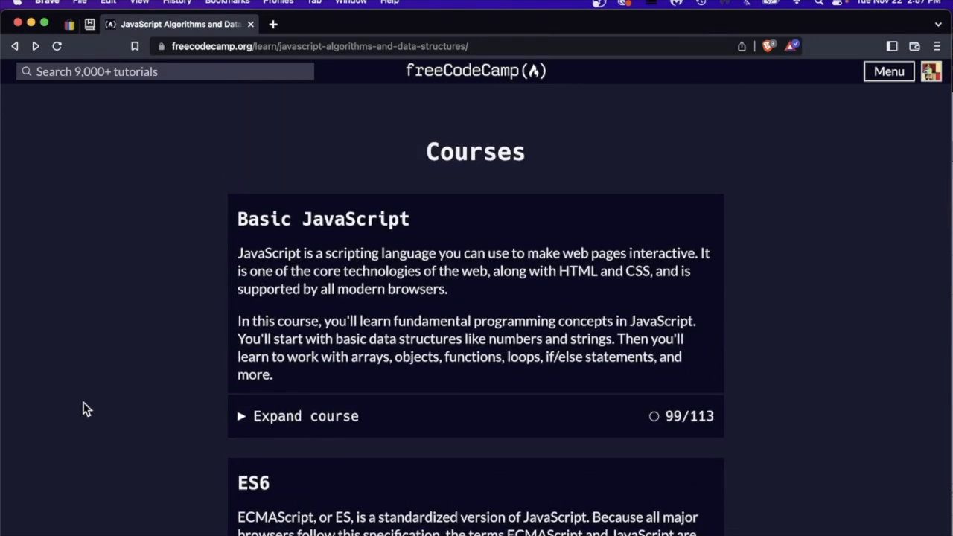
pyautogui.moveTo(286, 425)
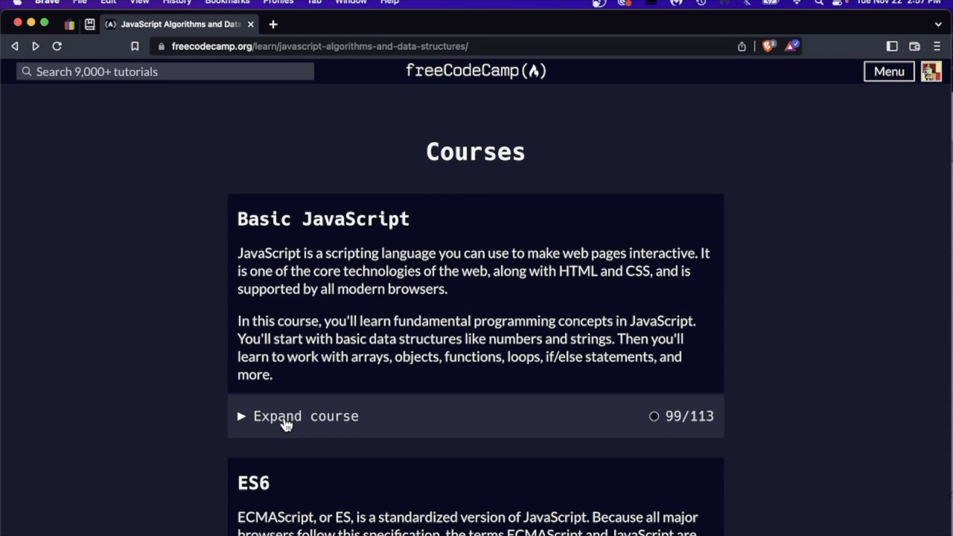
# Expand the Basic JavaScript lessons (99/113 done) and open 'Add Two Numbers with JavaScript'.
pyautogui.click(290, 416)
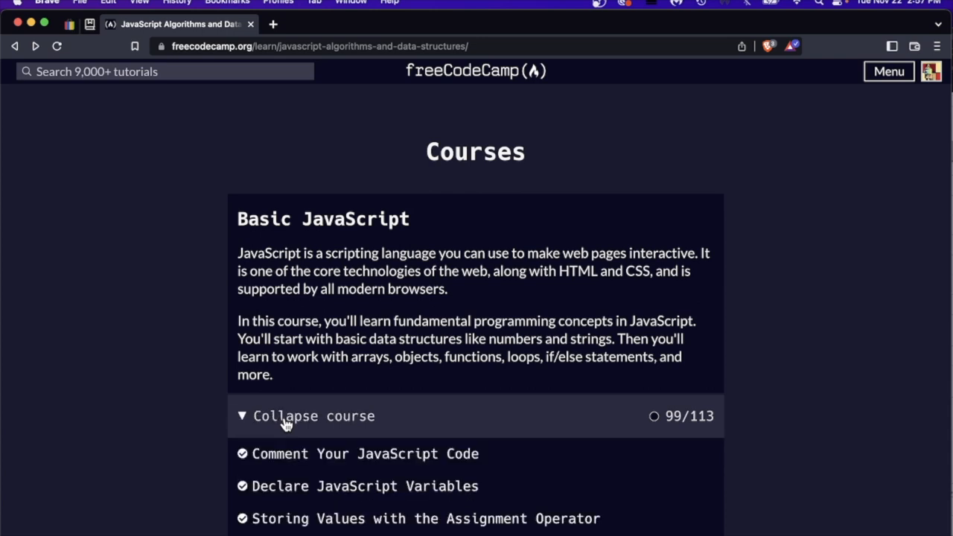
pyautogui.scroll(-3)
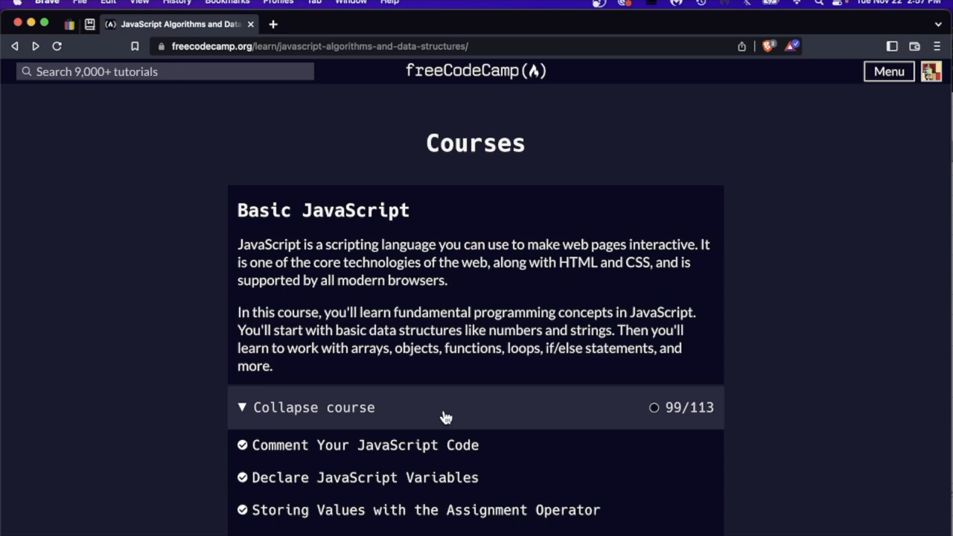
pyautogui.click(313, 407)
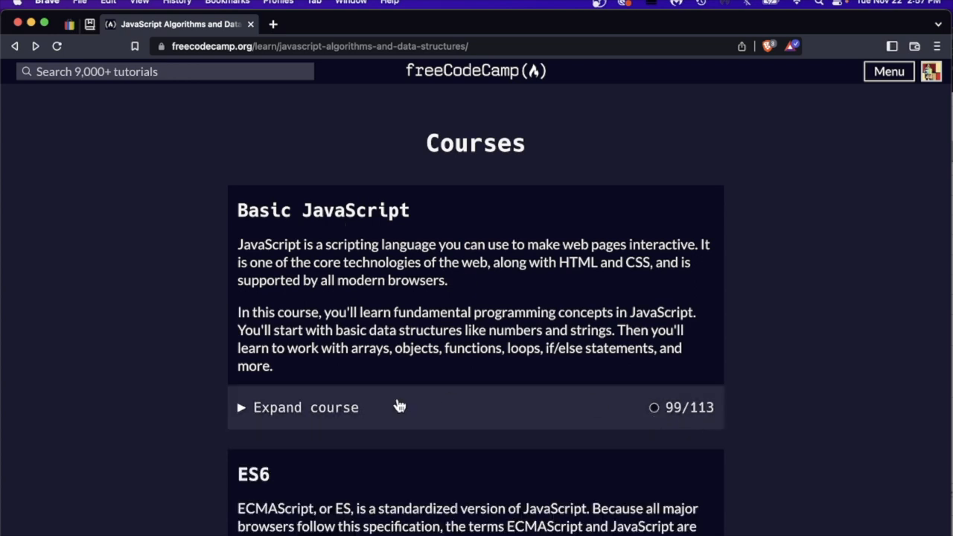
pyautogui.click(305, 407)
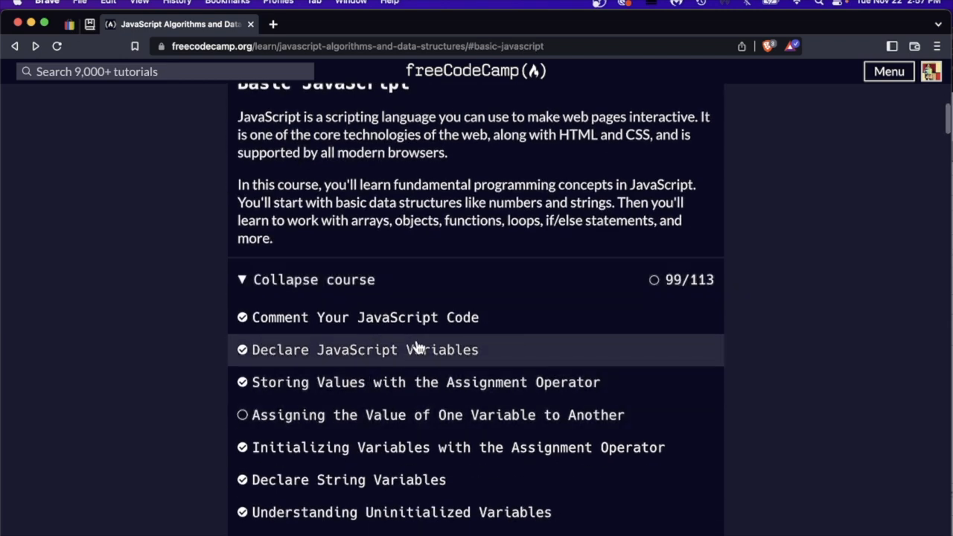
pyautogui.moveTo(446, 321)
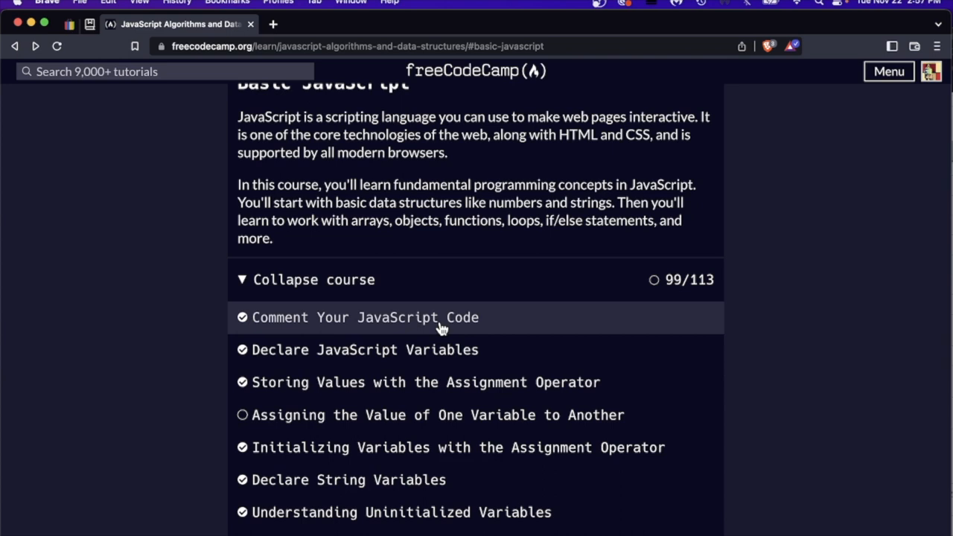
pyautogui.scroll(-3)
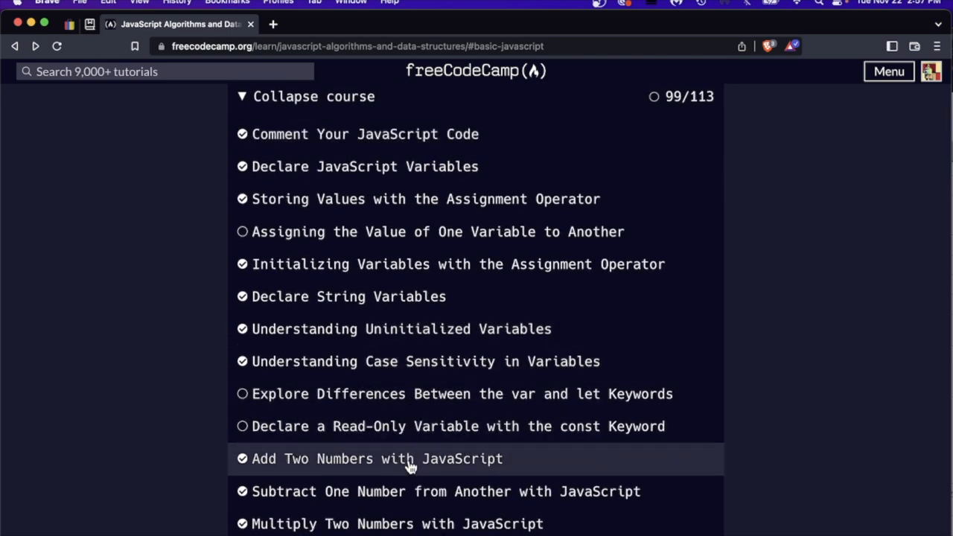
pyautogui.moveTo(386, 465)
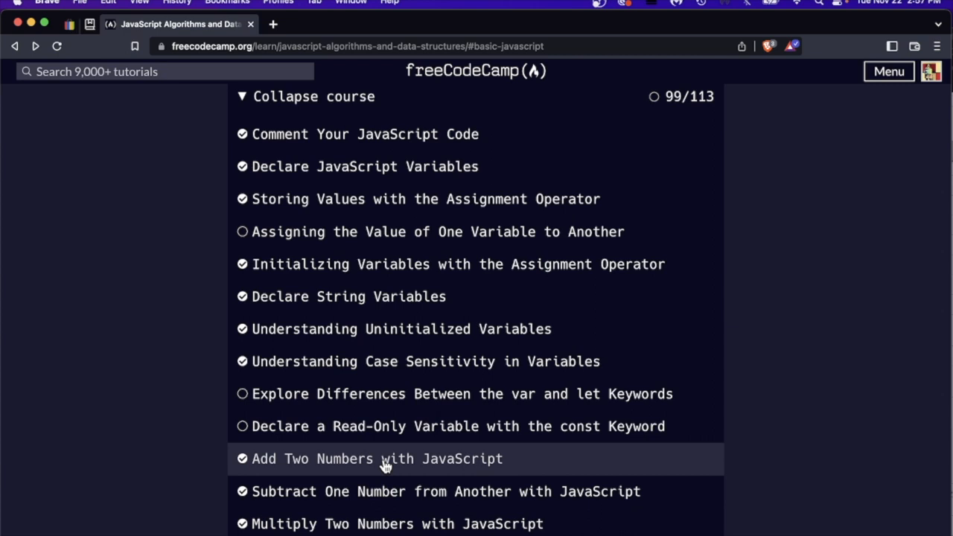
pyautogui.click(379, 459)
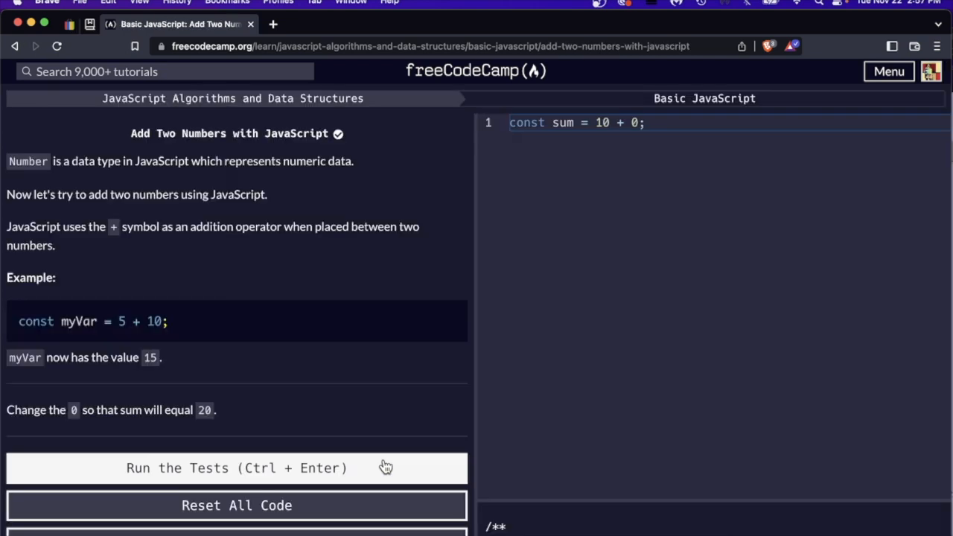
pyautogui.moveTo(387, 467)
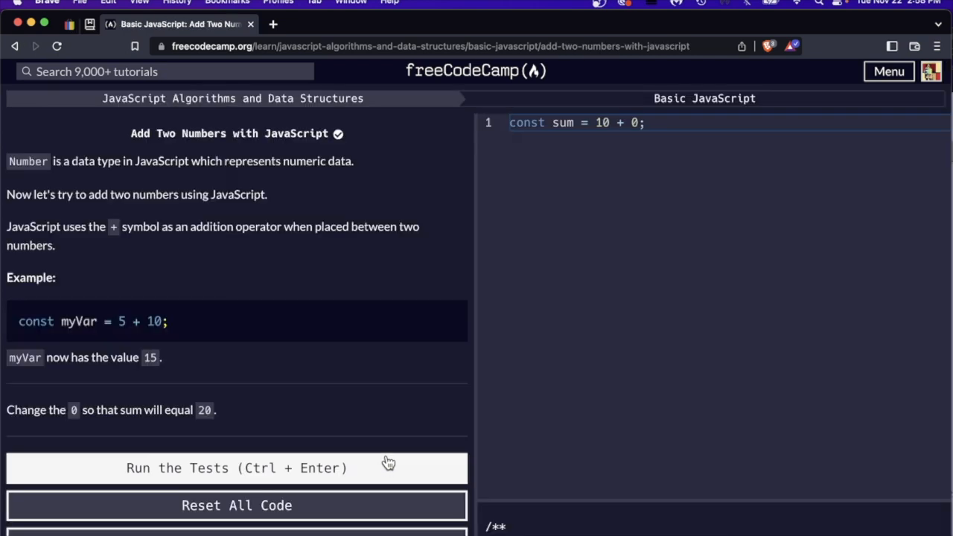
pyautogui.moveTo(475, 343)
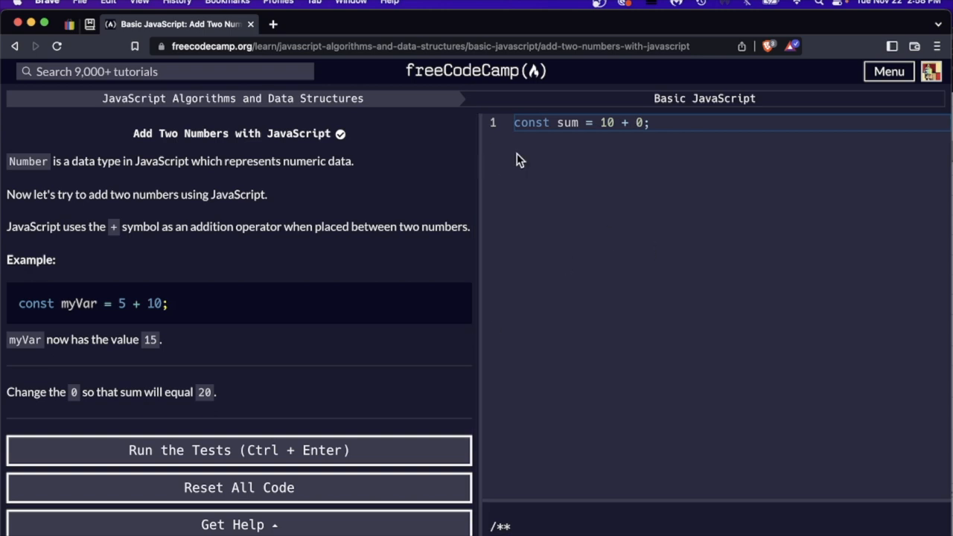
pyautogui.moveTo(51, 215)
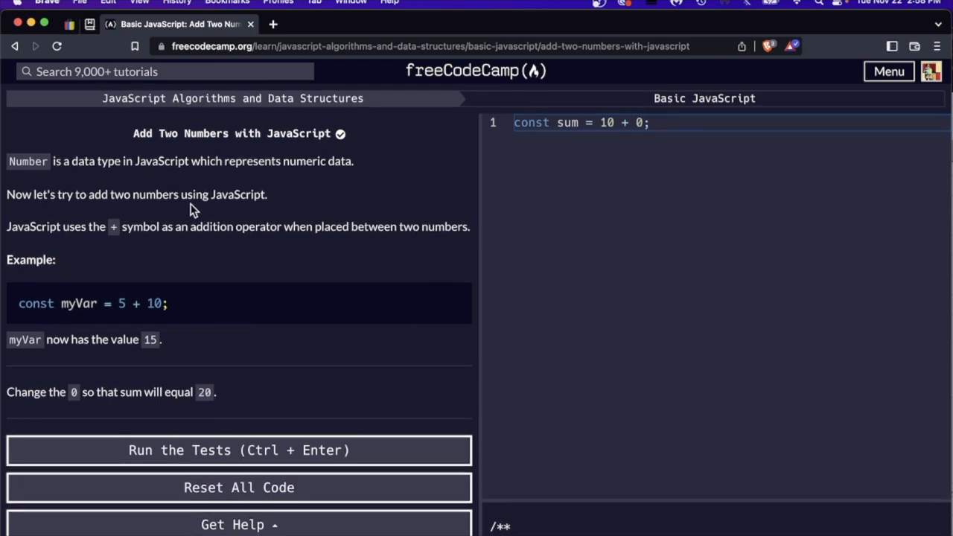
pyautogui.moveTo(133, 151)
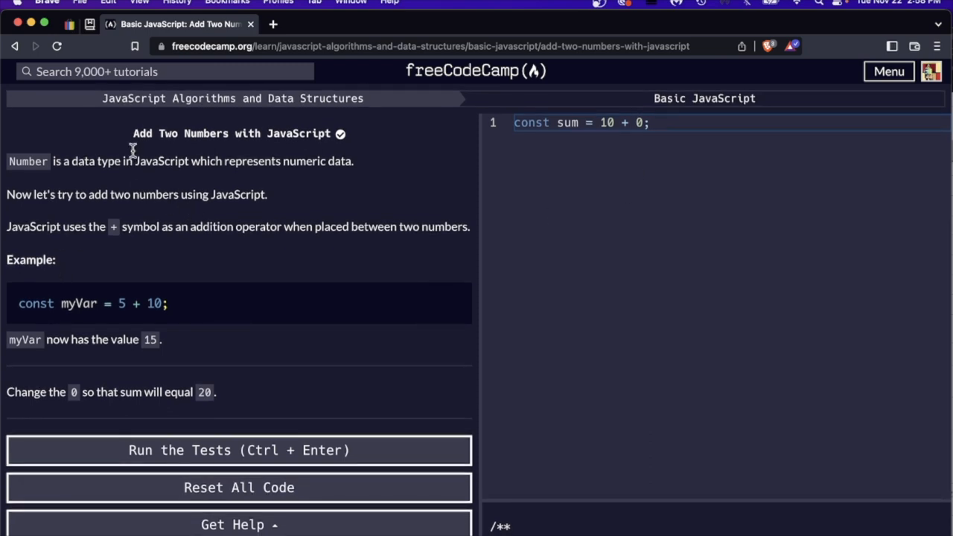
pyautogui.scroll(-3)
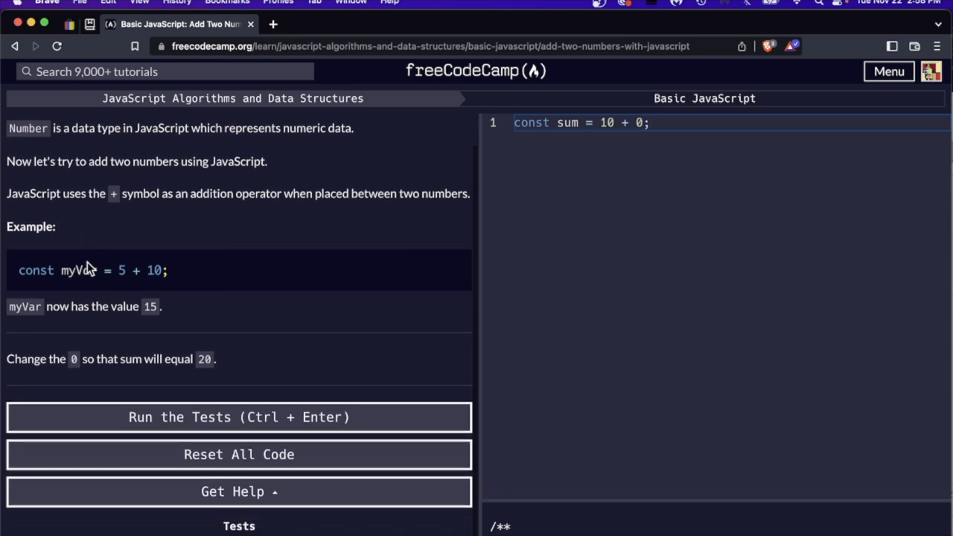
pyautogui.scroll(-3)
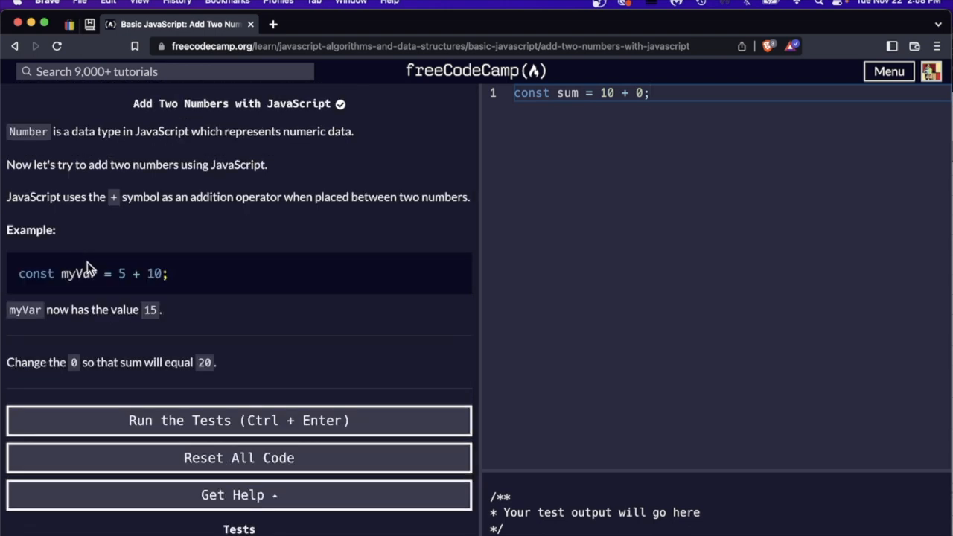
pyautogui.moveTo(88, 266)
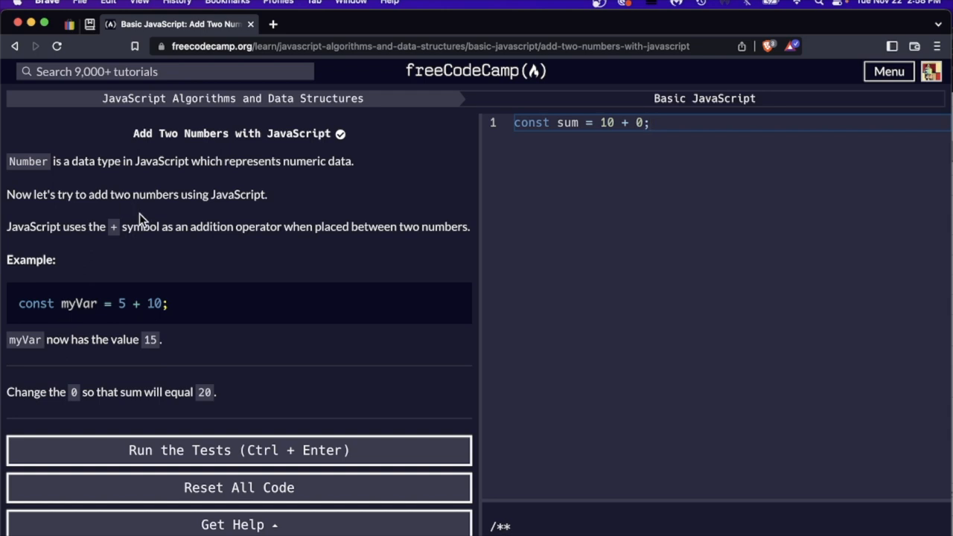
pyautogui.moveTo(180, 221)
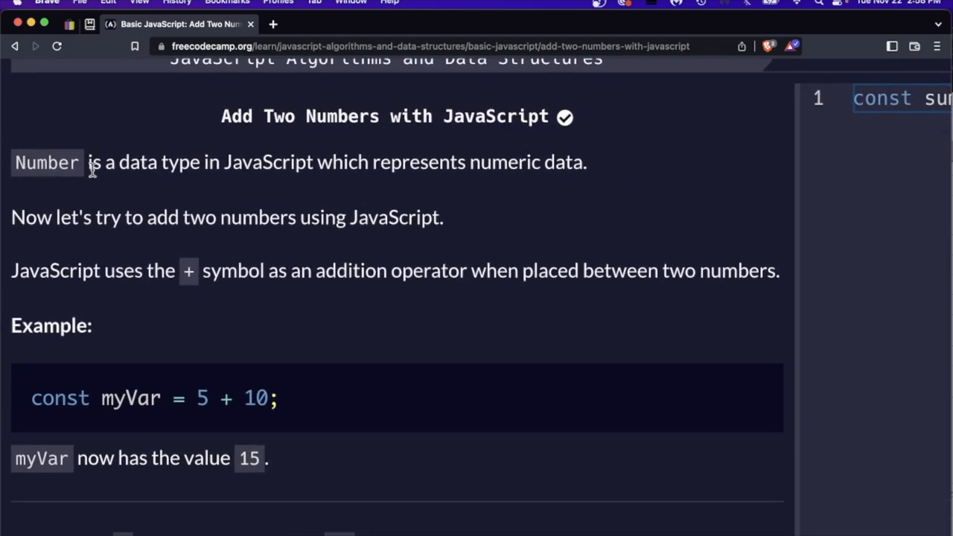
pyautogui.moveTo(73, 205)
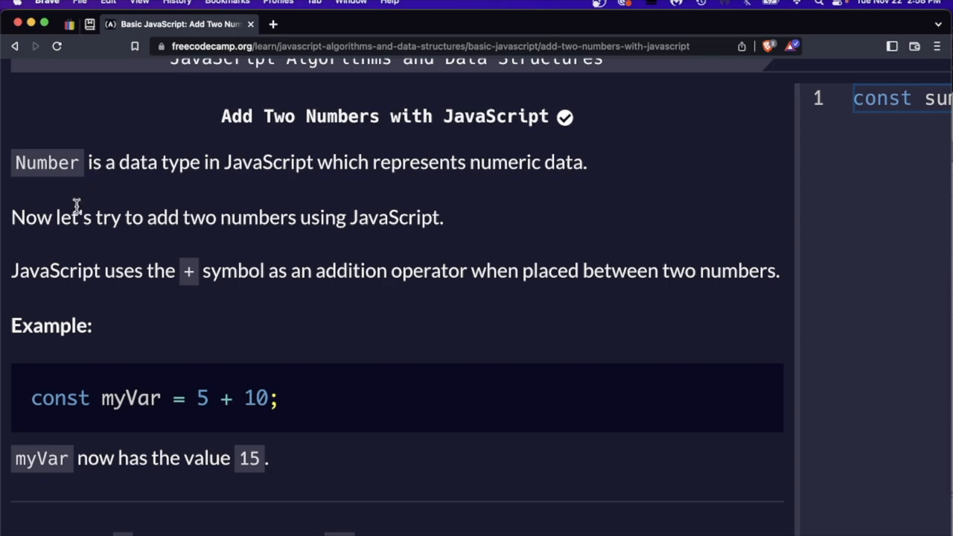
pyautogui.moveTo(73, 272)
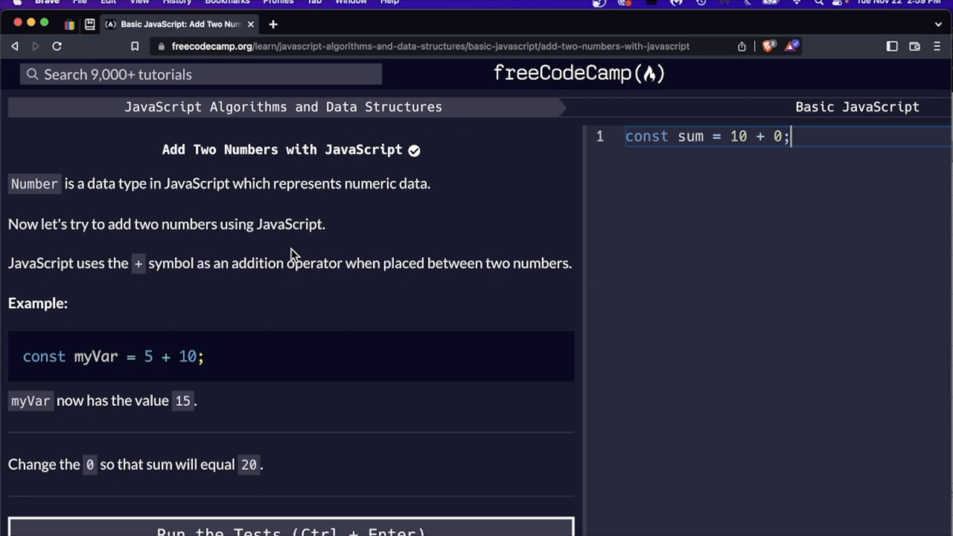
pyautogui.scroll(-3)
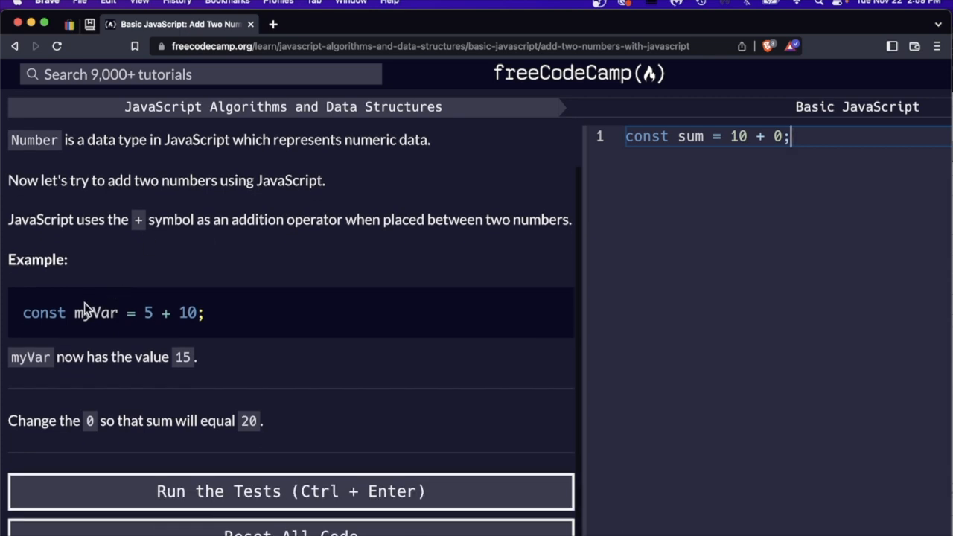
pyautogui.scroll(-3)
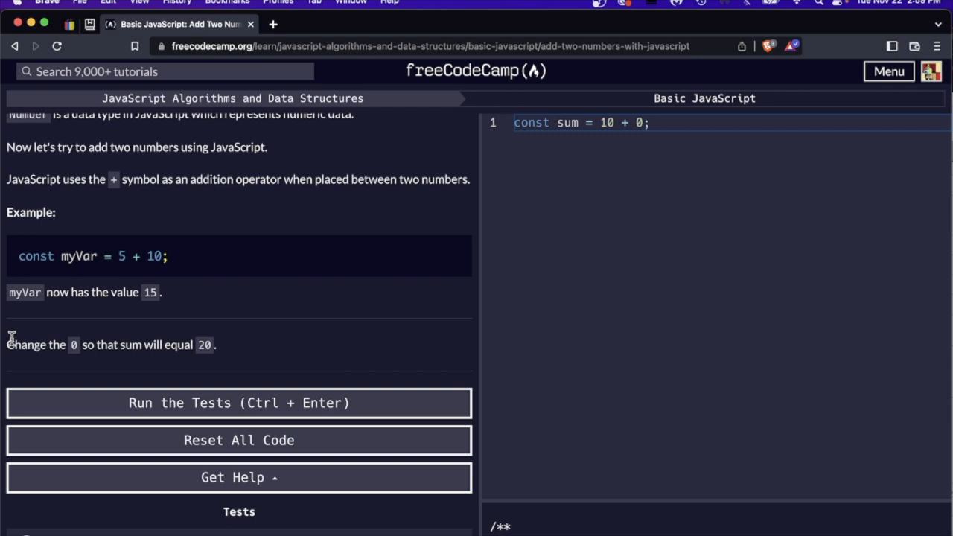
pyautogui.moveTo(72, 352)
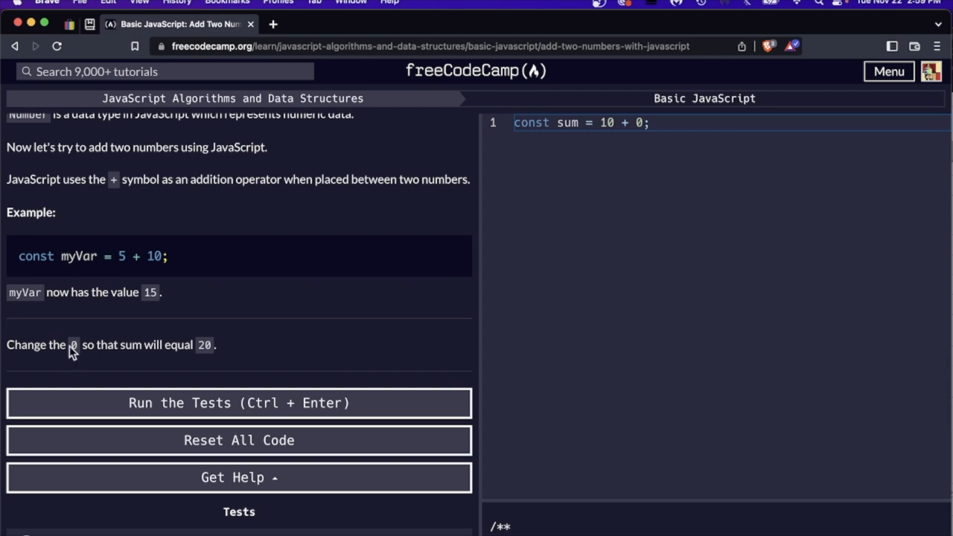
pyautogui.moveTo(260, 311)
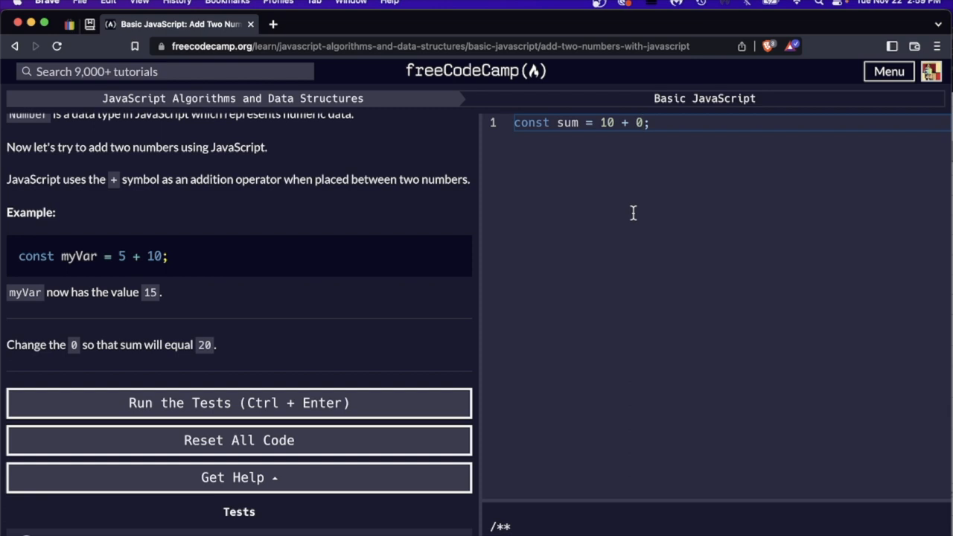
# Change the sum to 10 + 10, pass the test, and leave the Onward! dialog.
pyautogui.write('1')
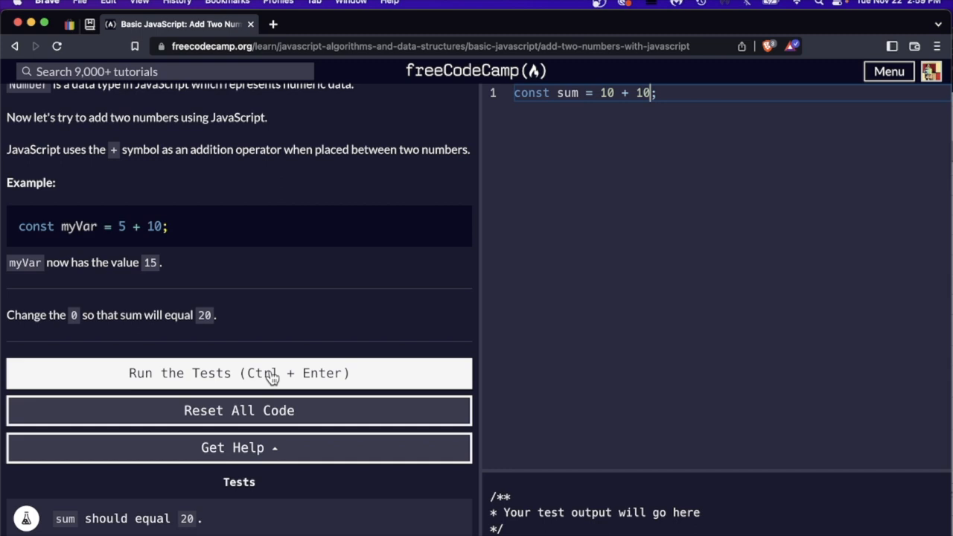
pyautogui.click(239, 373)
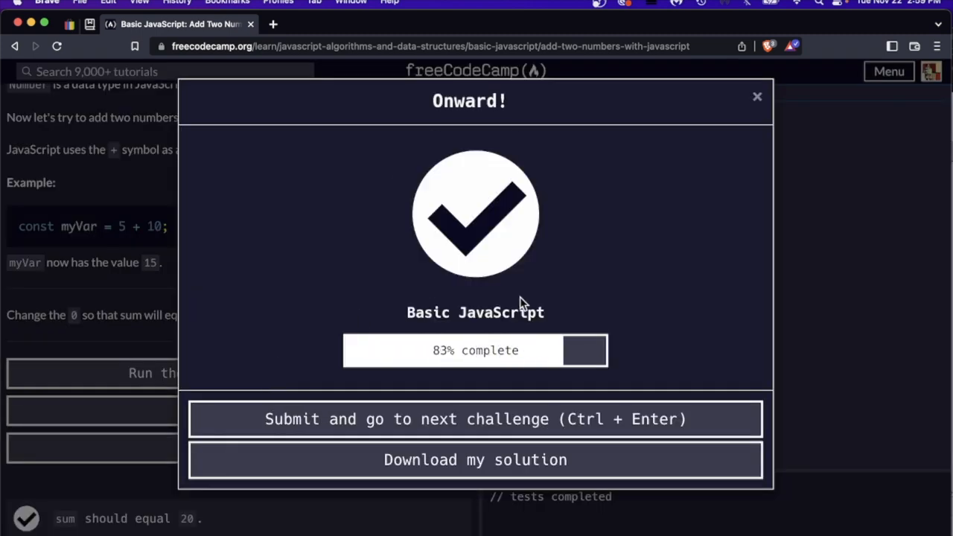
pyautogui.moveTo(422, 474)
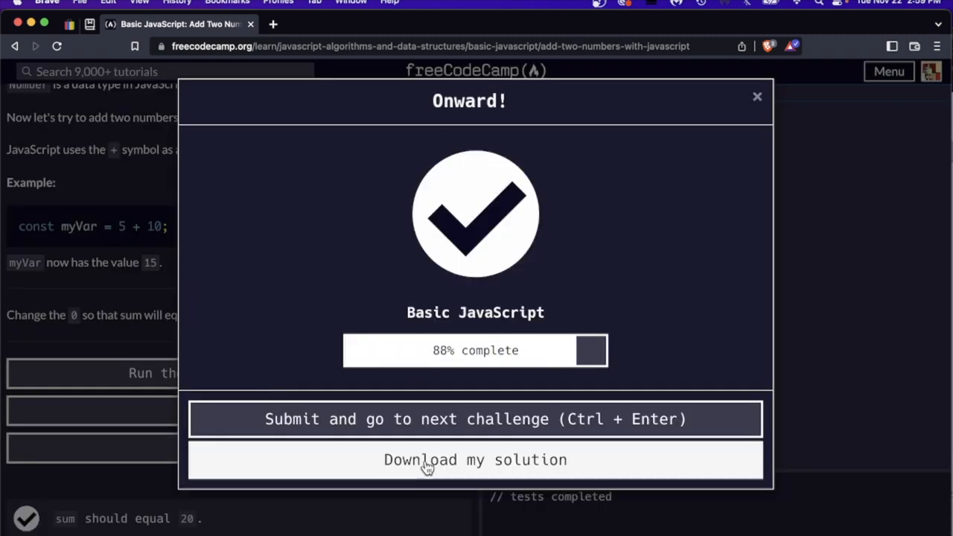
pyautogui.click(475, 419)
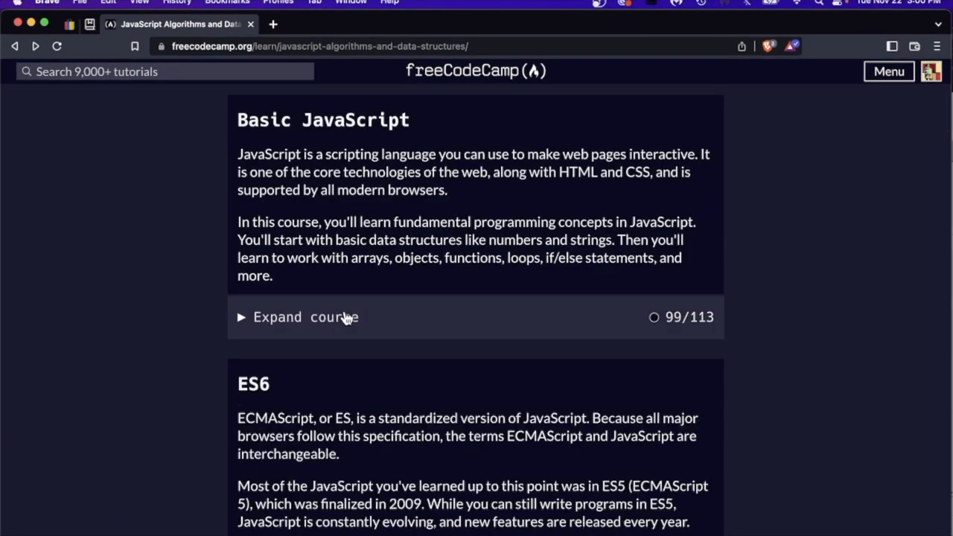
# Expand the Basic Algorithm Scripting lessons and open Convert Celsius to Fahrenheit.
pyautogui.scroll(-3)
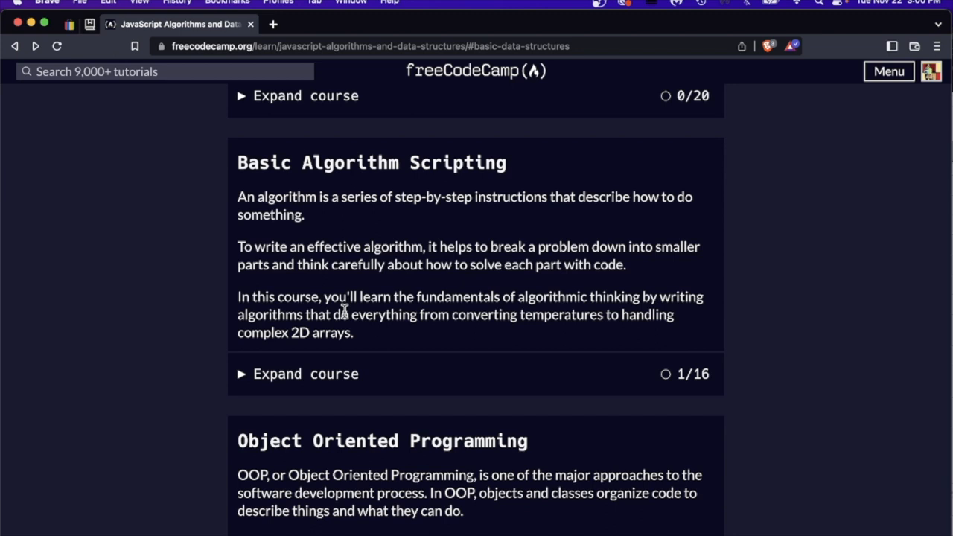
pyautogui.click(305, 374)
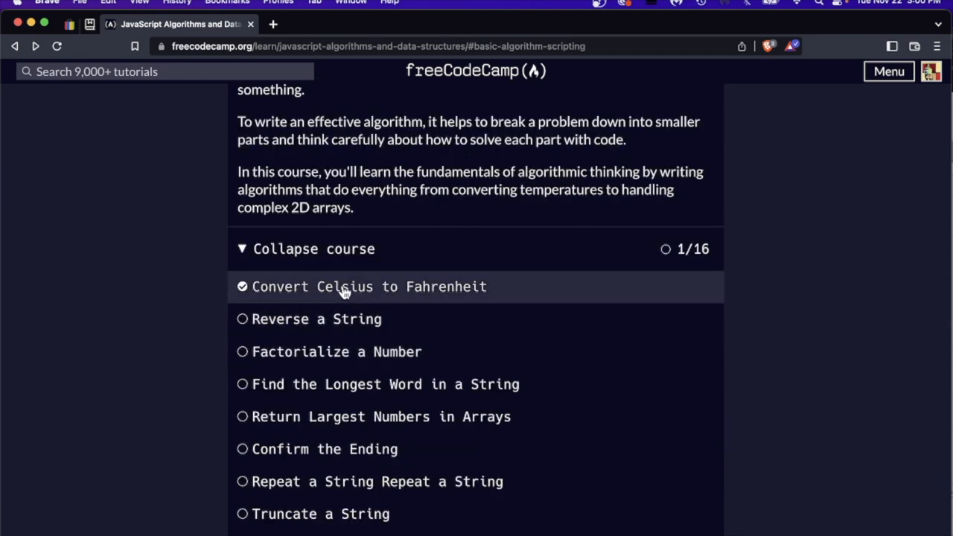
pyautogui.moveTo(391, 296)
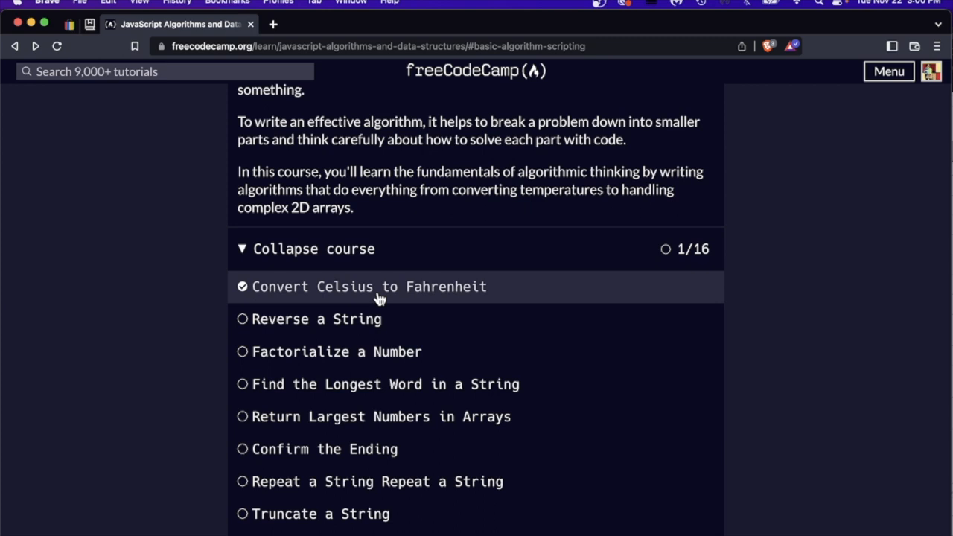
pyautogui.click(369, 287)
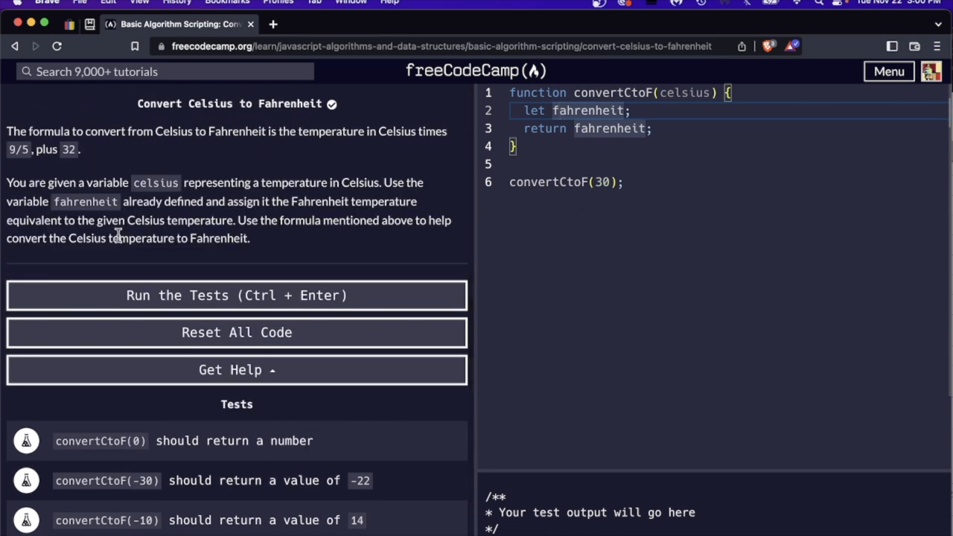
pyautogui.moveTo(211, 242)
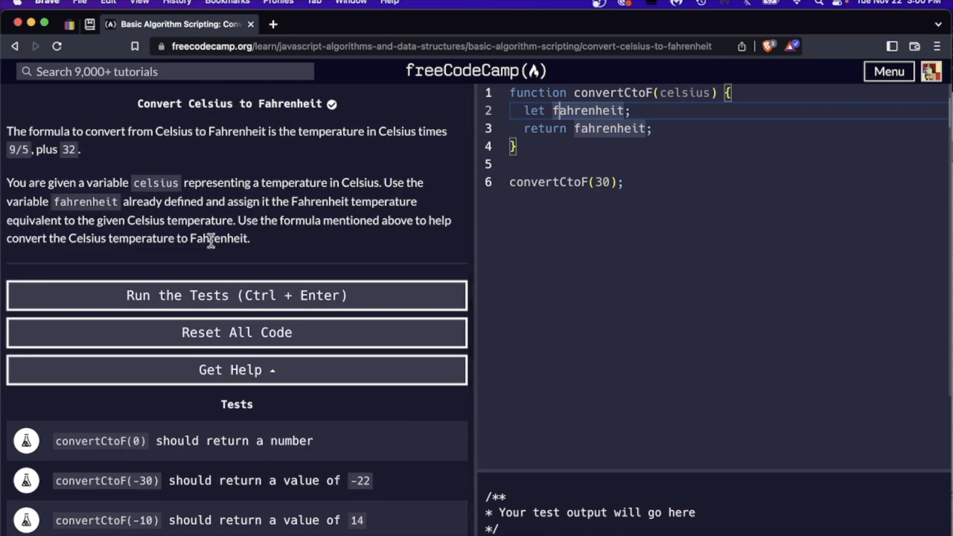
pyautogui.scroll(-3)
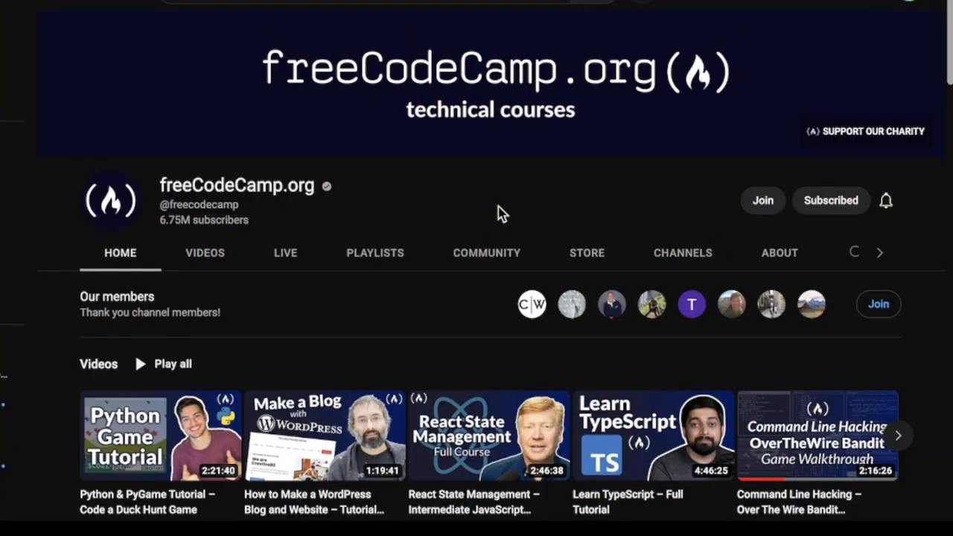
# Open the channel's Videos tab and scroll past uploads like the PyGame tutorial and Learn TypeScript.
pyautogui.click(205, 252)
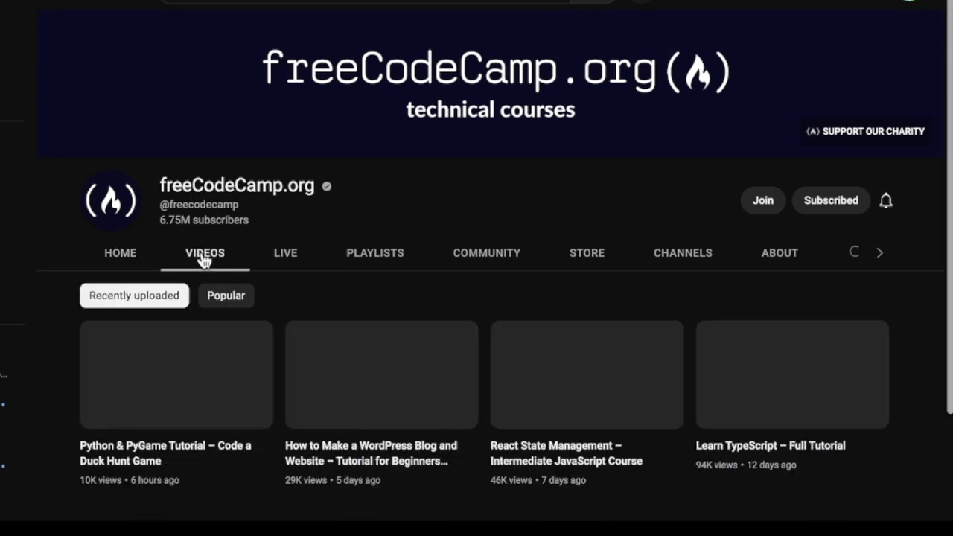
pyautogui.moveTo(581, 192)
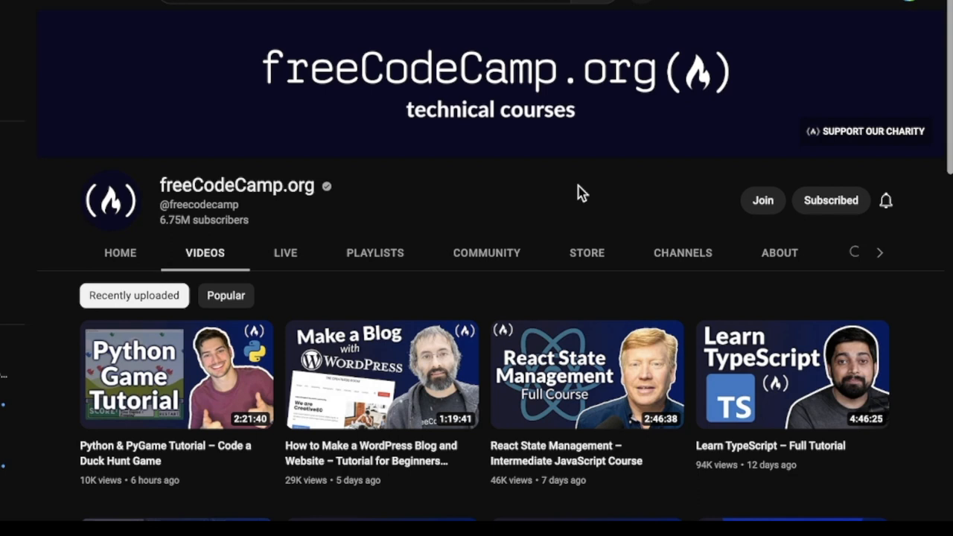
pyautogui.scroll(-3)
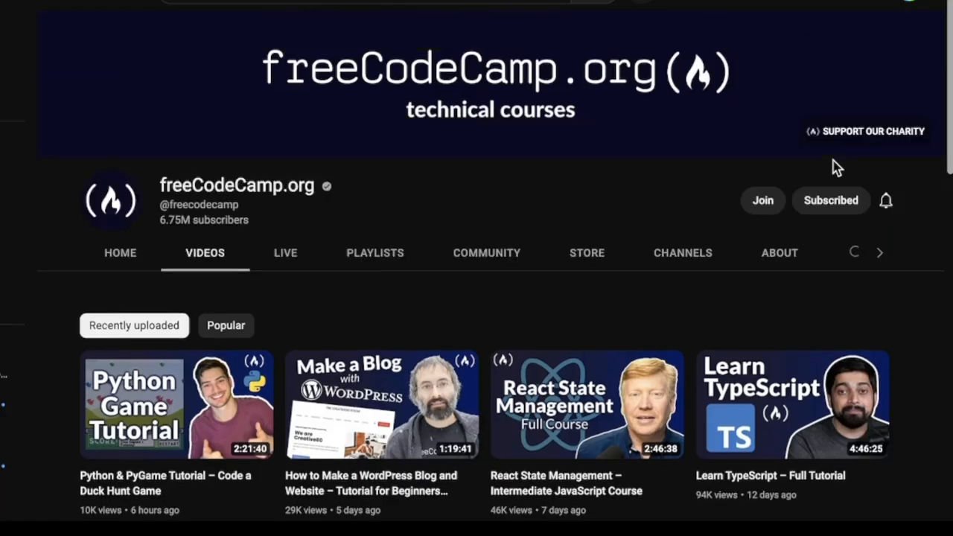
pyautogui.scroll(-3)
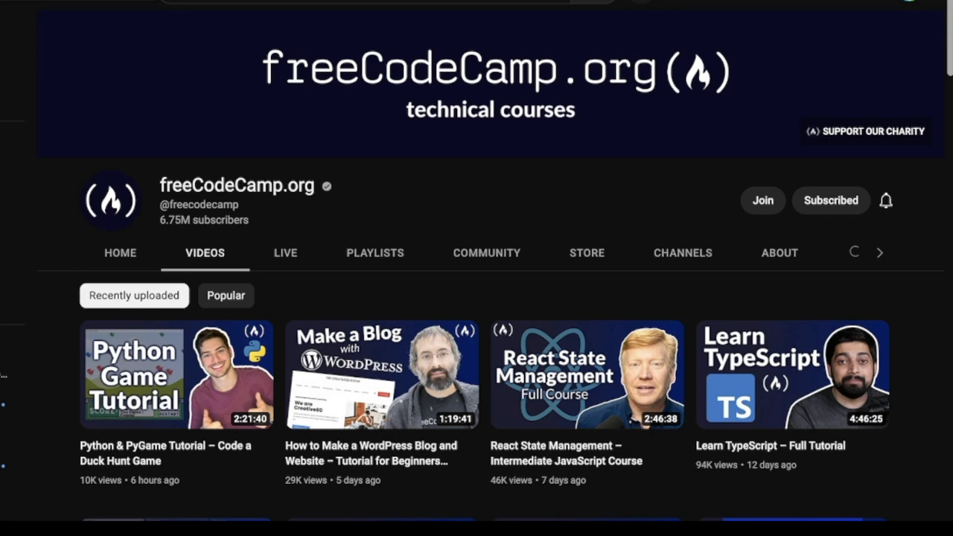
pyautogui.moveTo(227, 56)
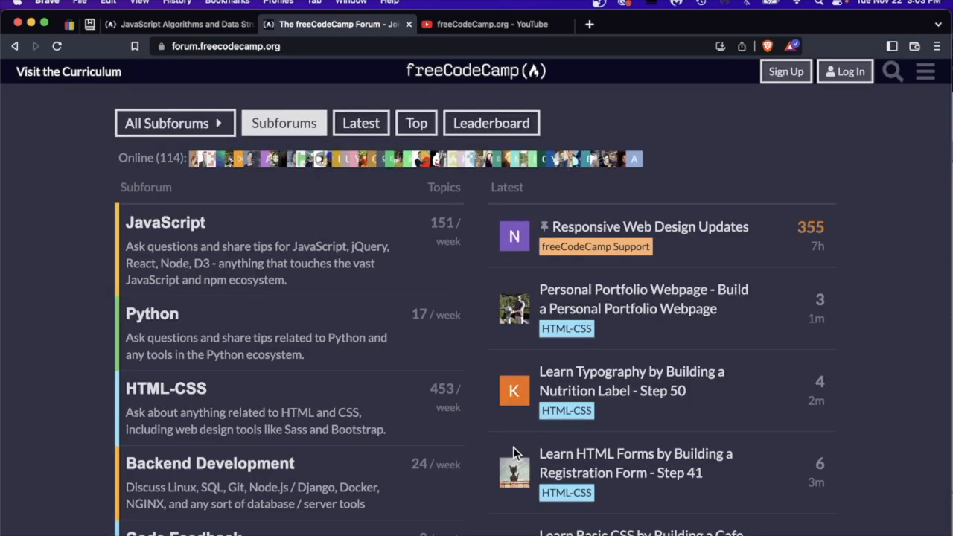
pyautogui.moveTo(281, 280)
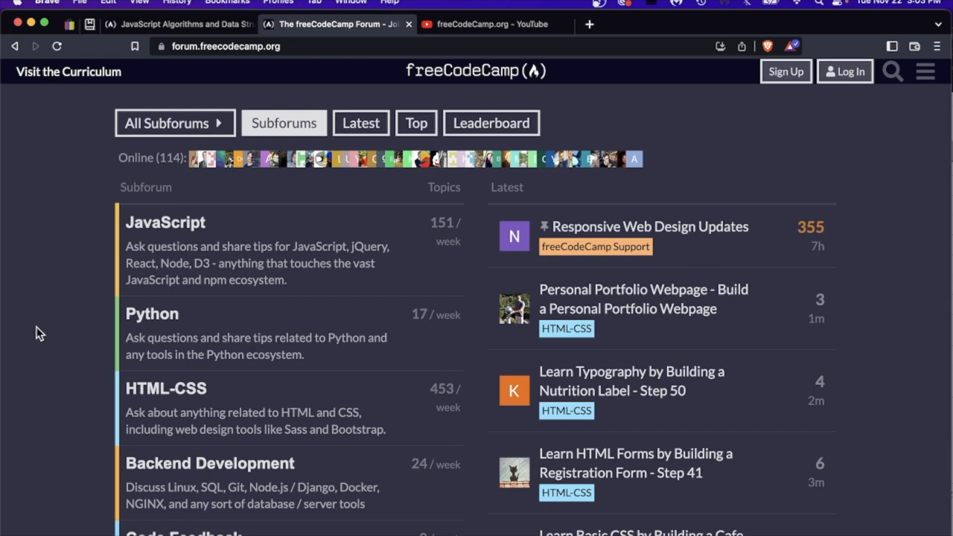
# Switch to the JavaScript Algorithms and Data Structures browser tab.
pyautogui.click(178, 24)
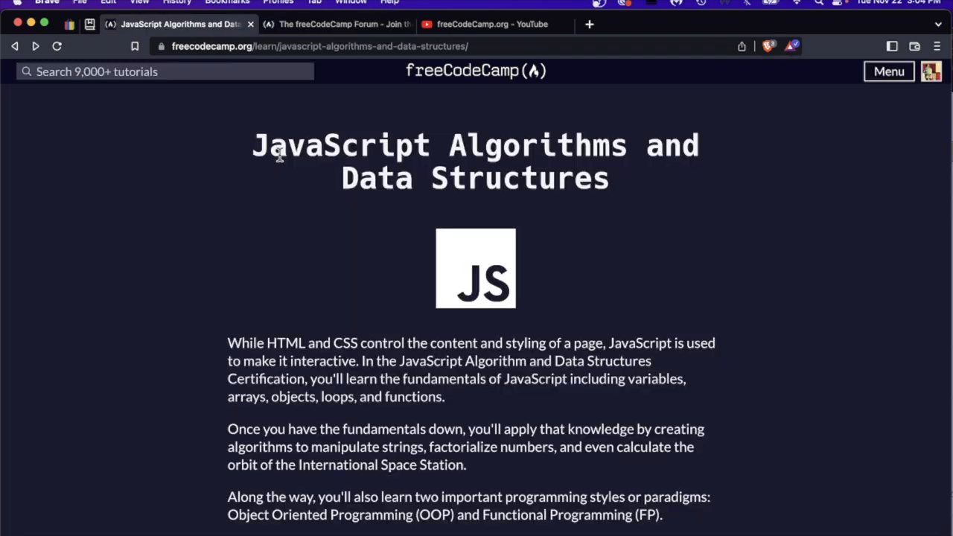
# Scroll through the JavaScript certification's courses and open the first Functional Programming lesson.
pyautogui.scroll(-3)
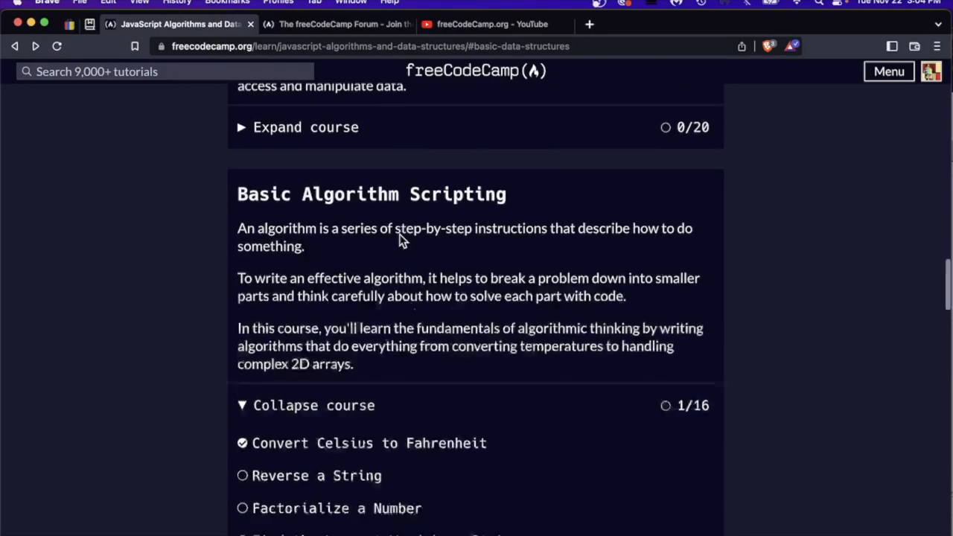
pyautogui.scroll(-3)
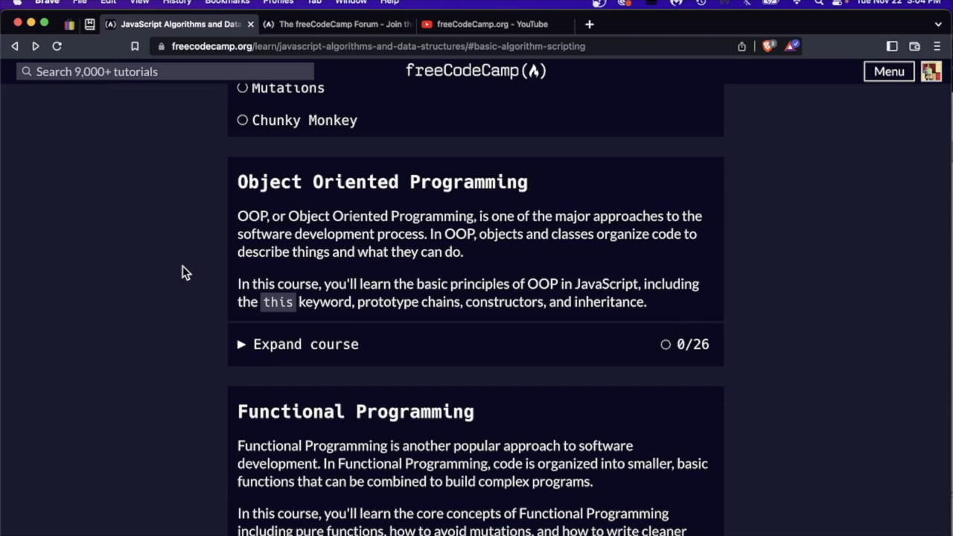
pyautogui.scroll(-3)
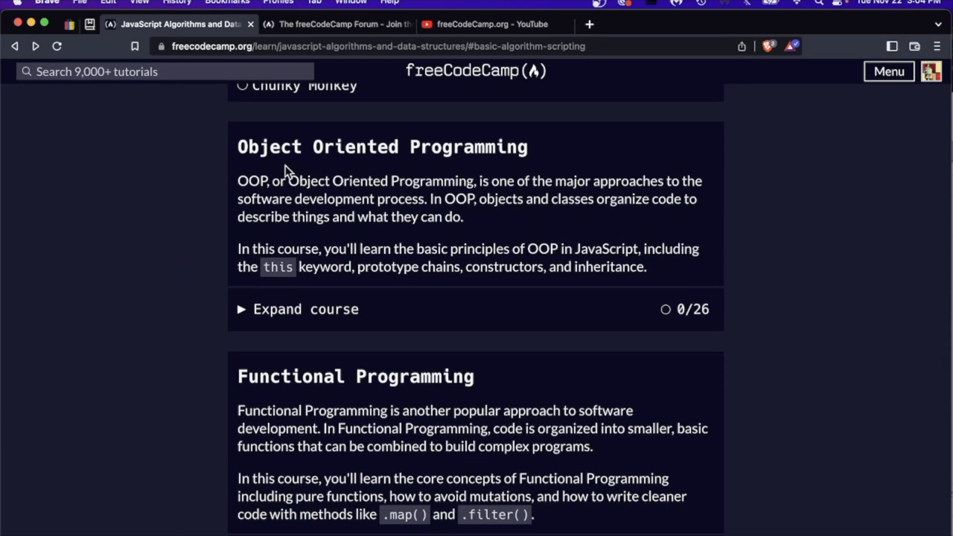
pyautogui.scroll(-3)
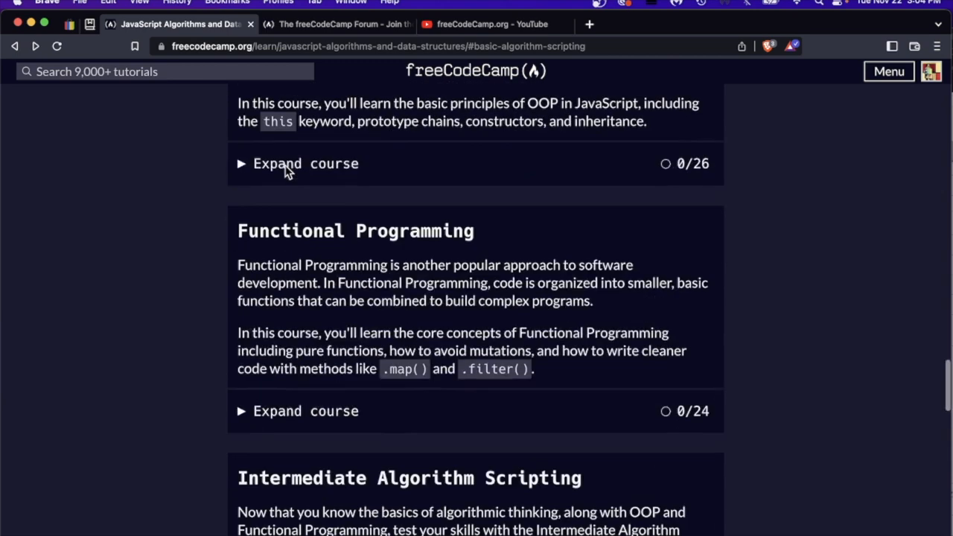
pyautogui.scroll(-3)
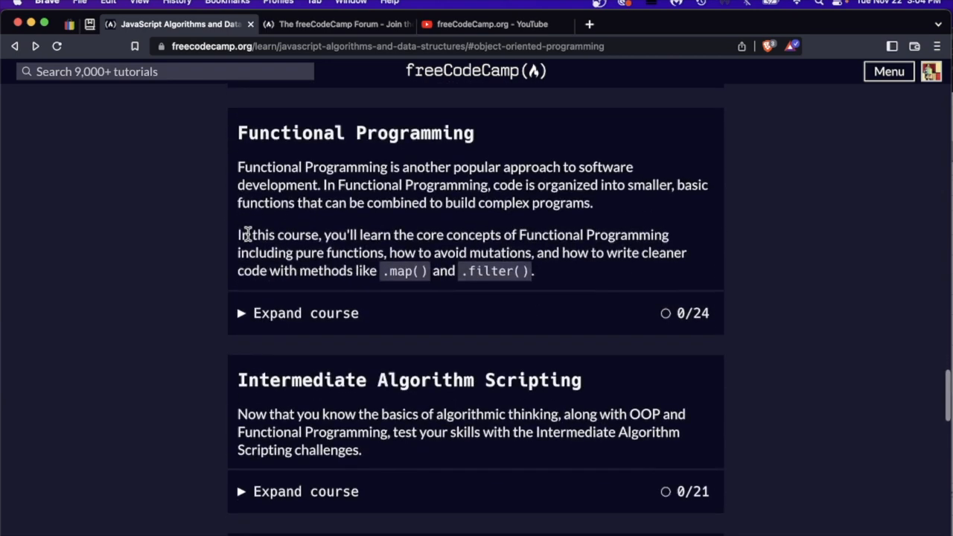
pyautogui.click(304, 312)
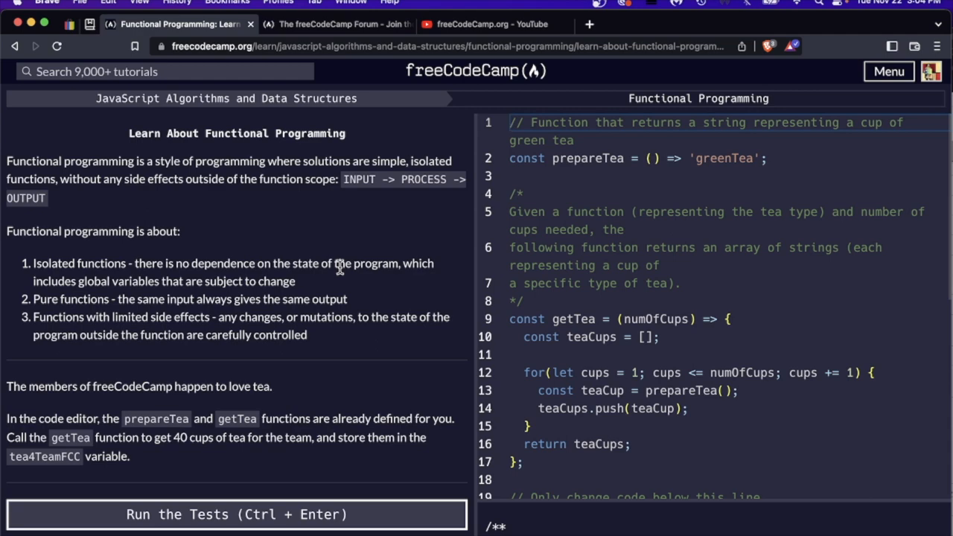
pyautogui.moveTo(303, 271)
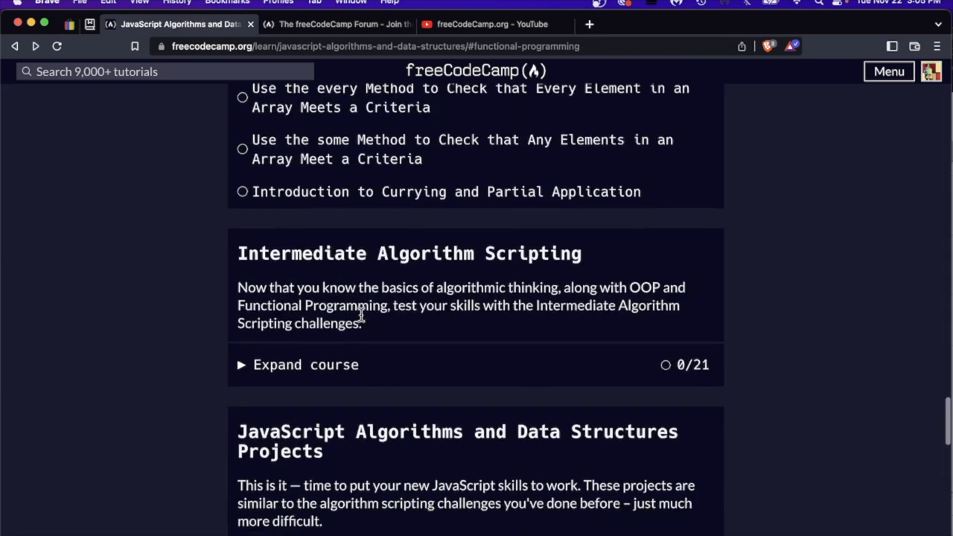
# Scroll to the certification's five projects and open the Roman Numeral Converter project.
pyautogui.scroll(-3)
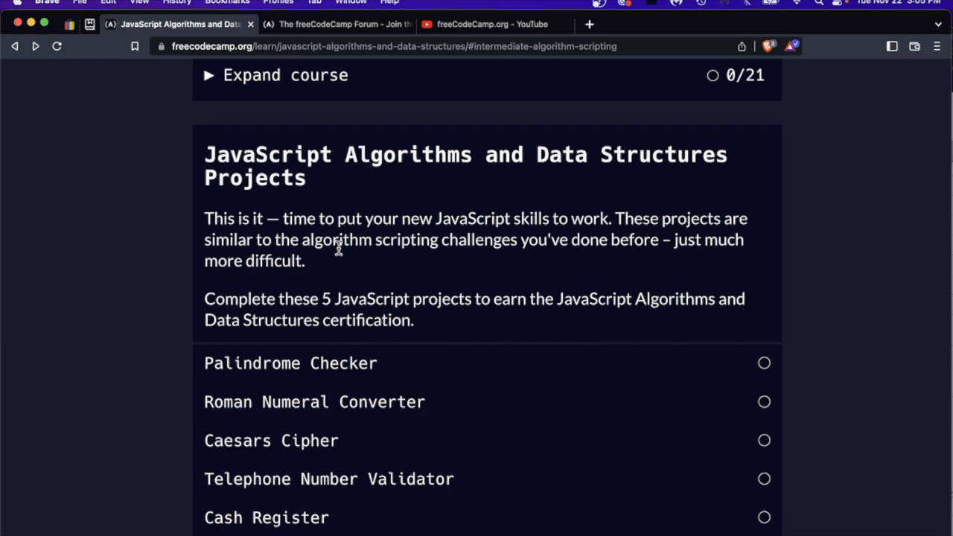
pyautogui.moveTo(346, 297)
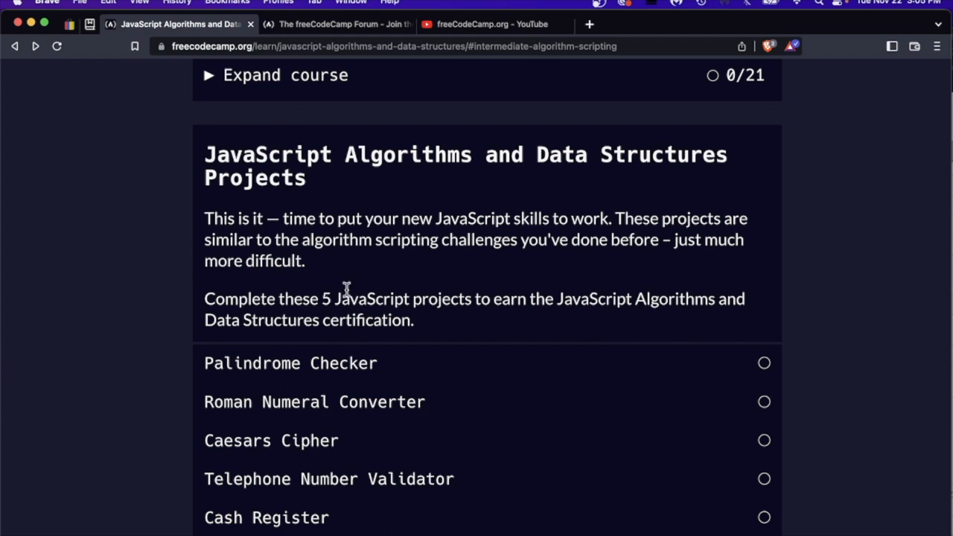
pyautogui.scroll(-3)
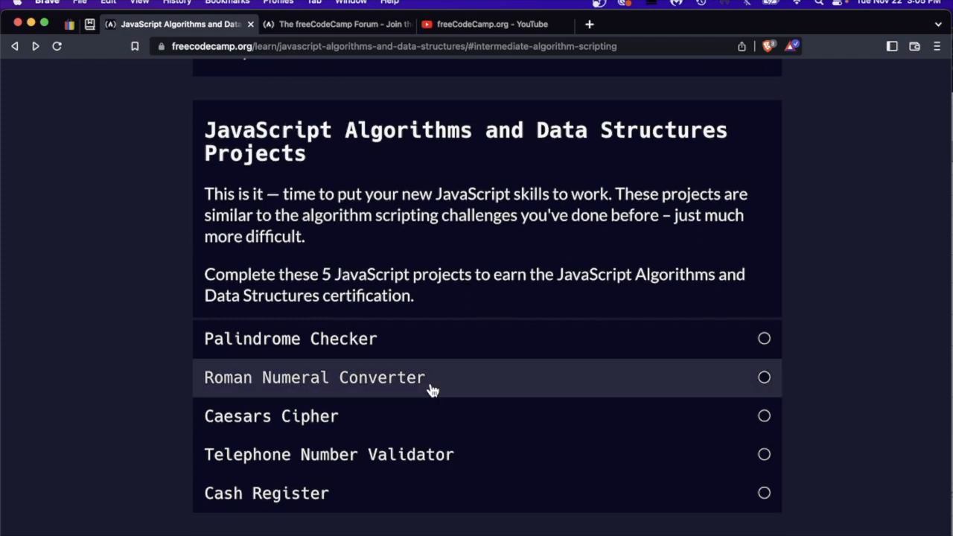
pyautogui.click(276, 339)
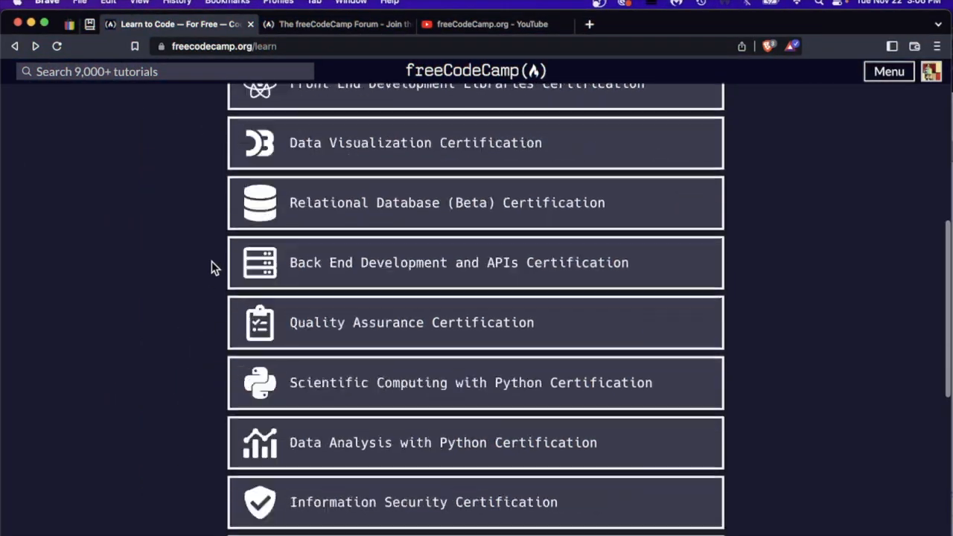
# Open Machine Learning with Python's TensorFlow lesson, play its video, and scroll down.
pyautogui.scroll(-3)
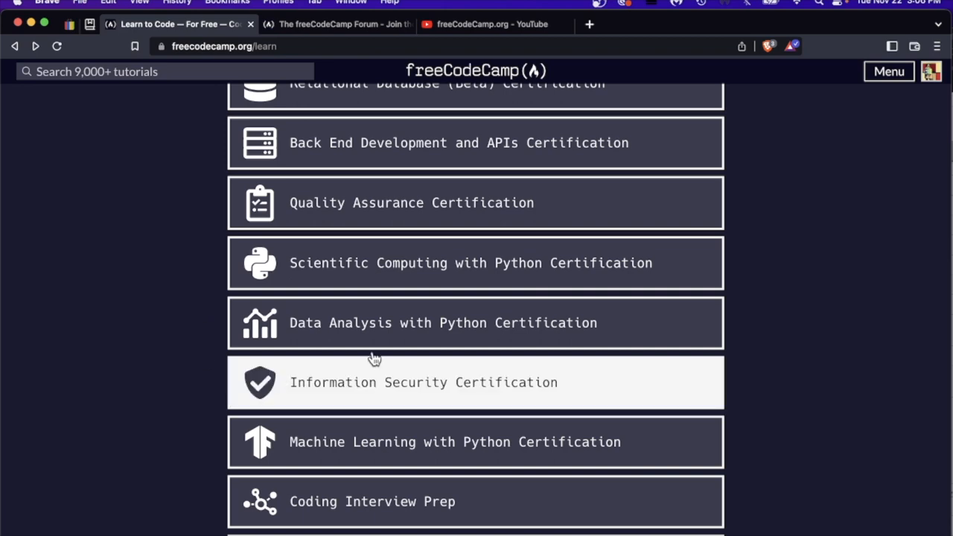
pyautogui.click(457, 442)
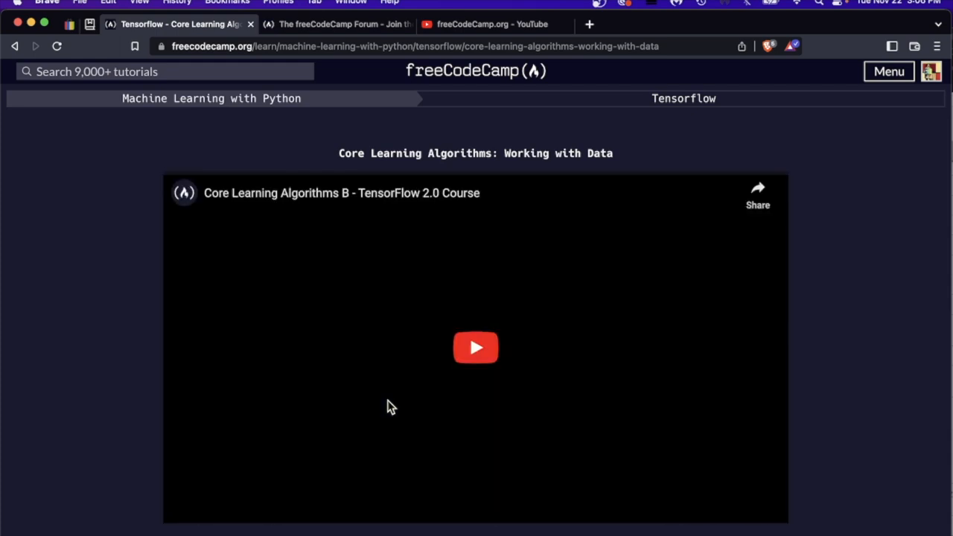
pyautogui.click(476, 347)
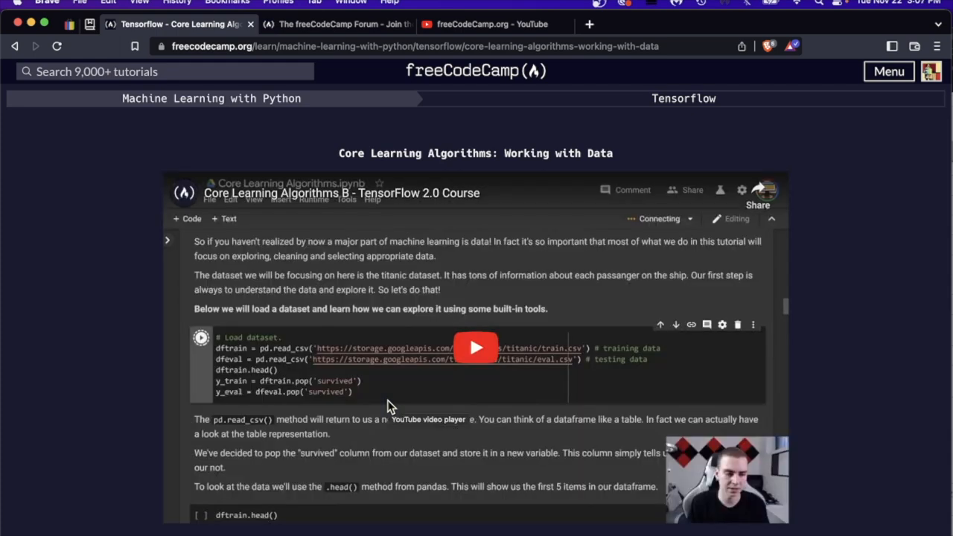
pyautogui.moveTo(163, 296)
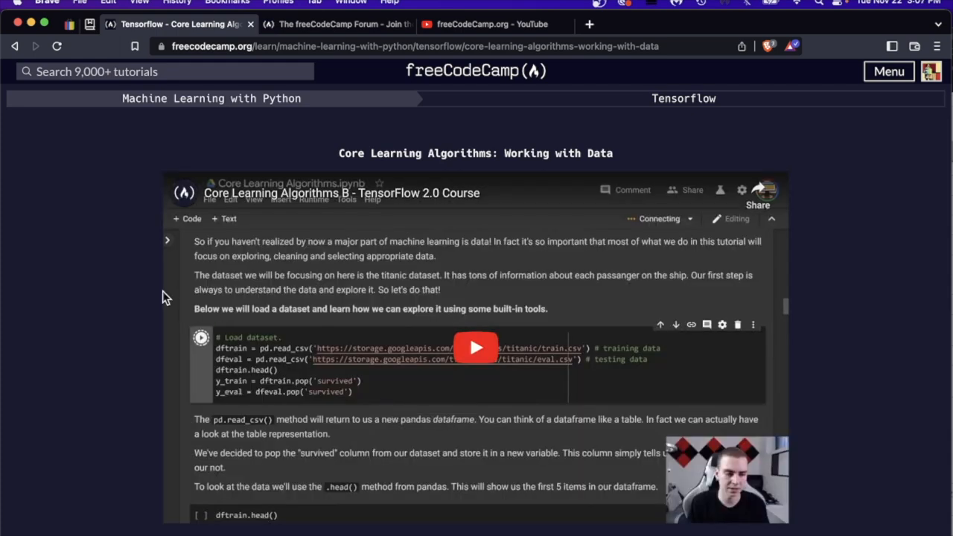
pyautogui.scroll(-3)
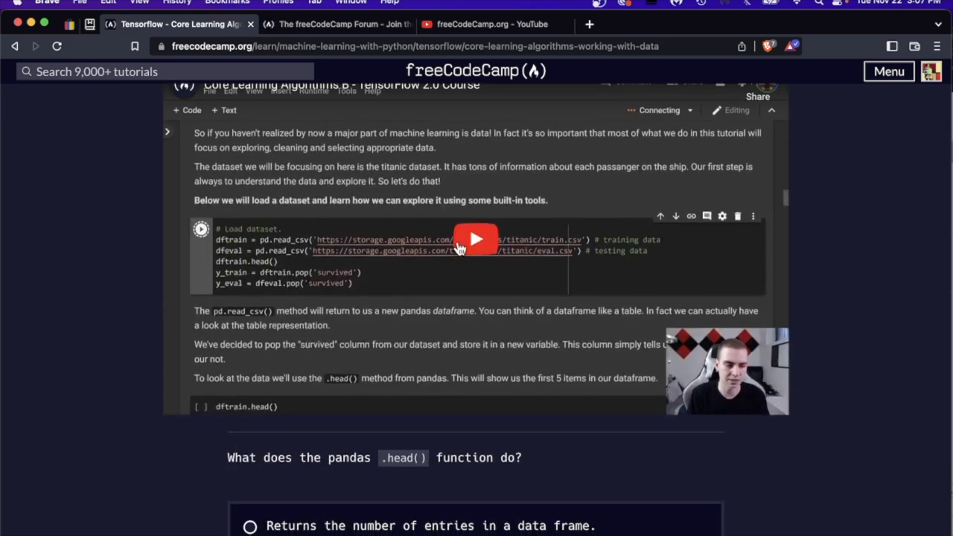
pyautogui.scroll(-3)
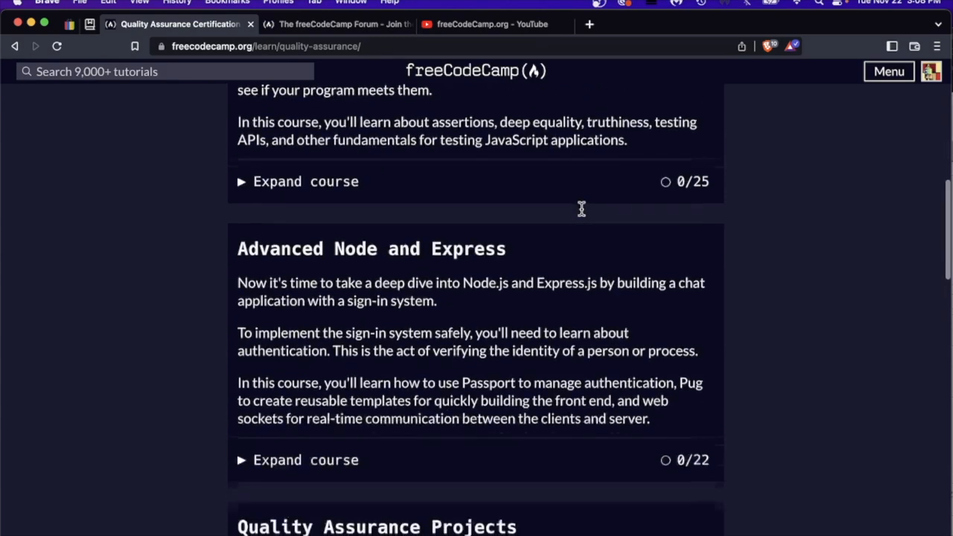
# Open American British Translator and scroll to its tests and Solution/GitHub Link fields.
pyautogui.scroll(-3)
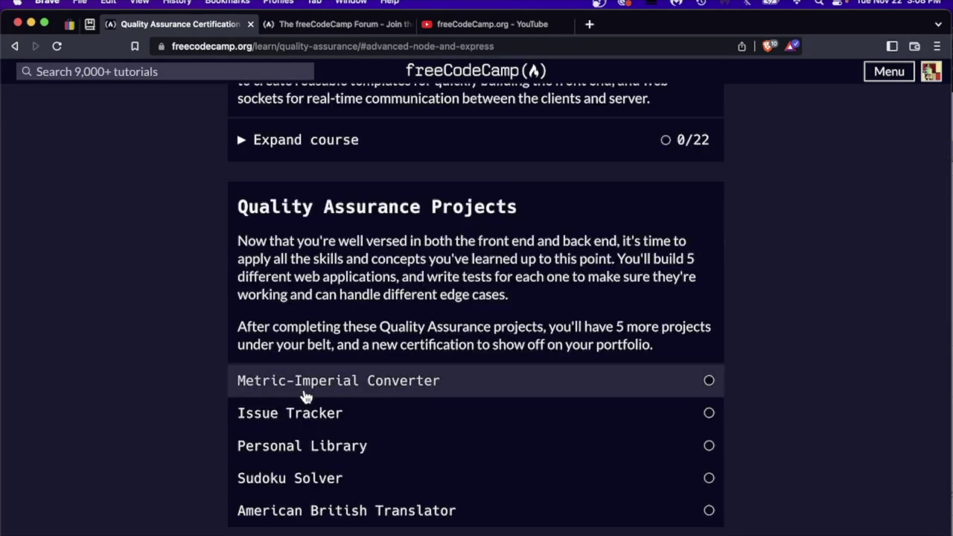
pyautogui.moveTo(309, 451)
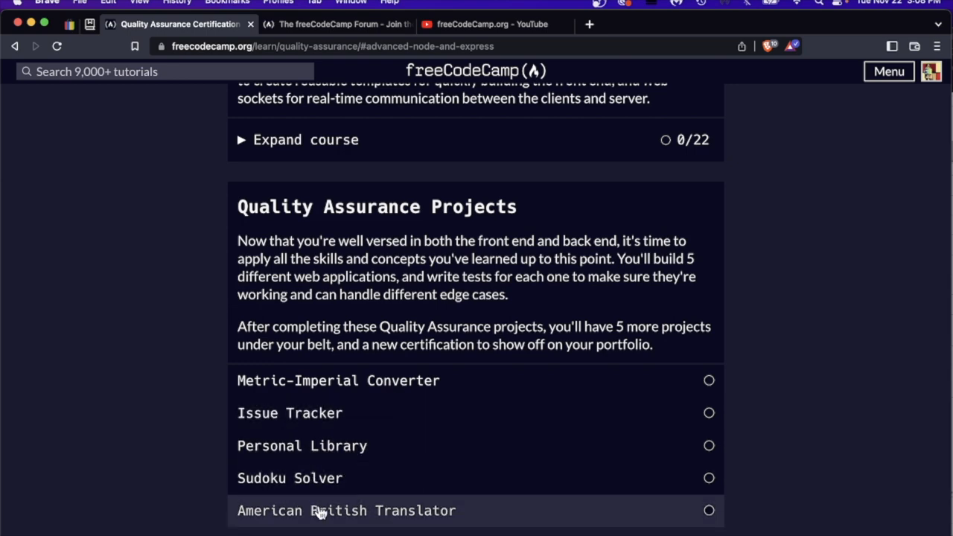
pyautogui.click(344, 511)
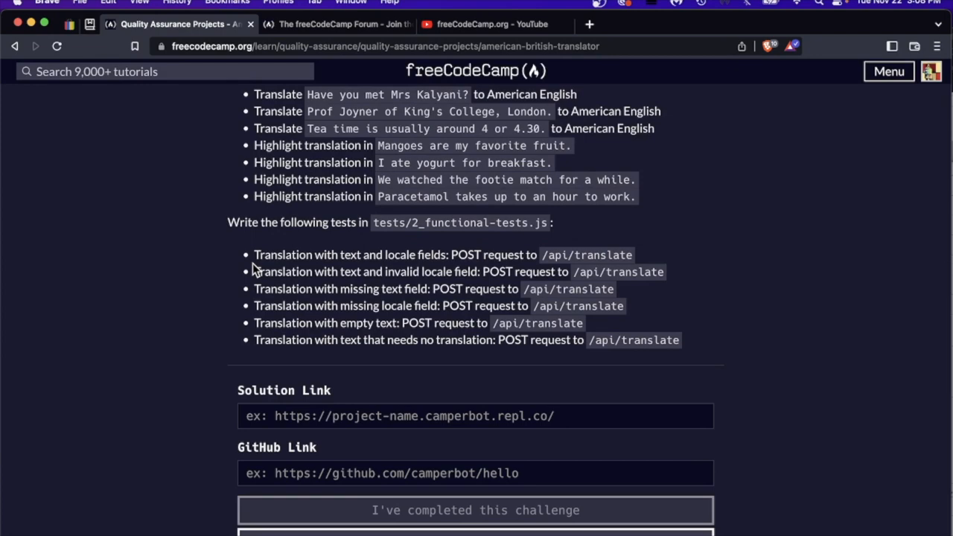
pyautogui.scroll(-3)
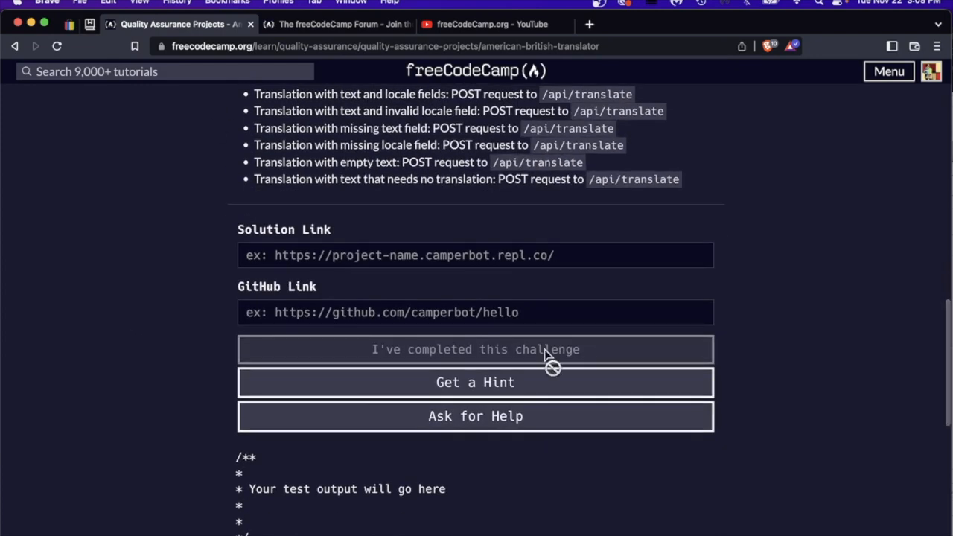
pyautogui.moveTo(419, 417)
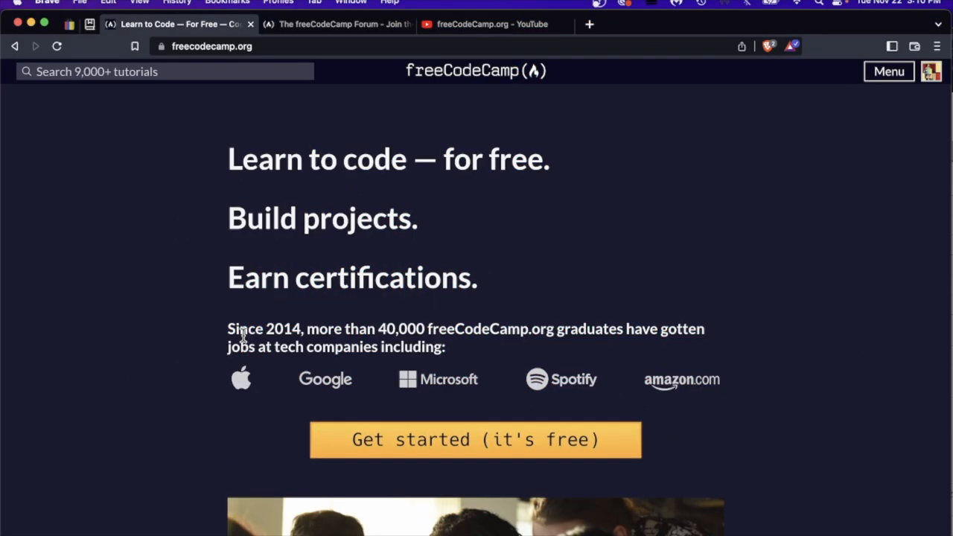
# Scroll the freecodecamp.org home page to 'Earn free verified certifications in:'.
pyautogui.scroll(-3)
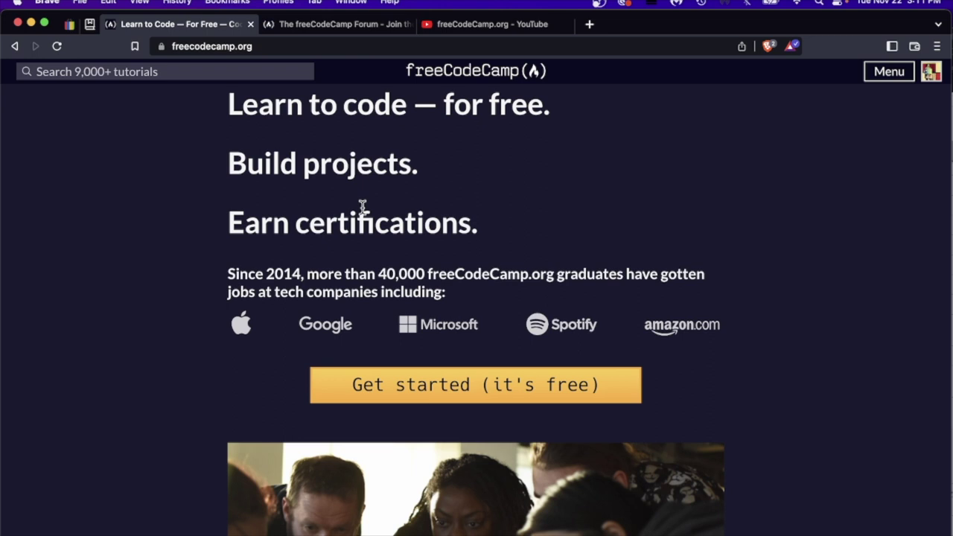
pyautogui.scroll(-3)
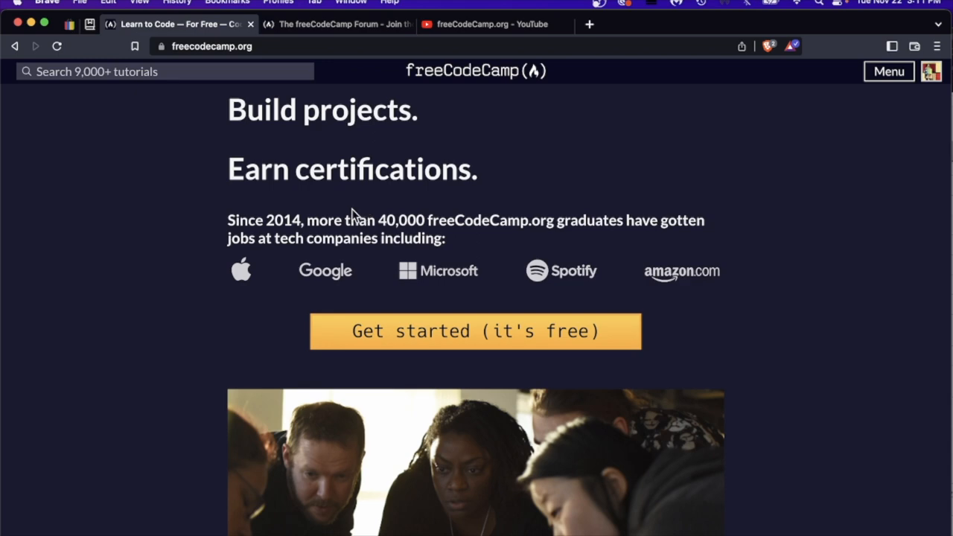
pyautogui.scroll(-3)
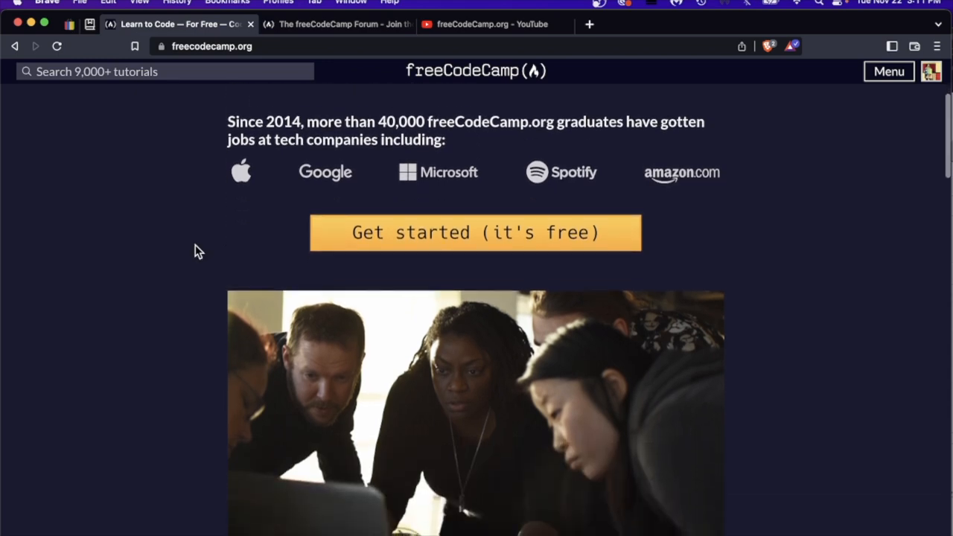
pyautogui.scroll(3)
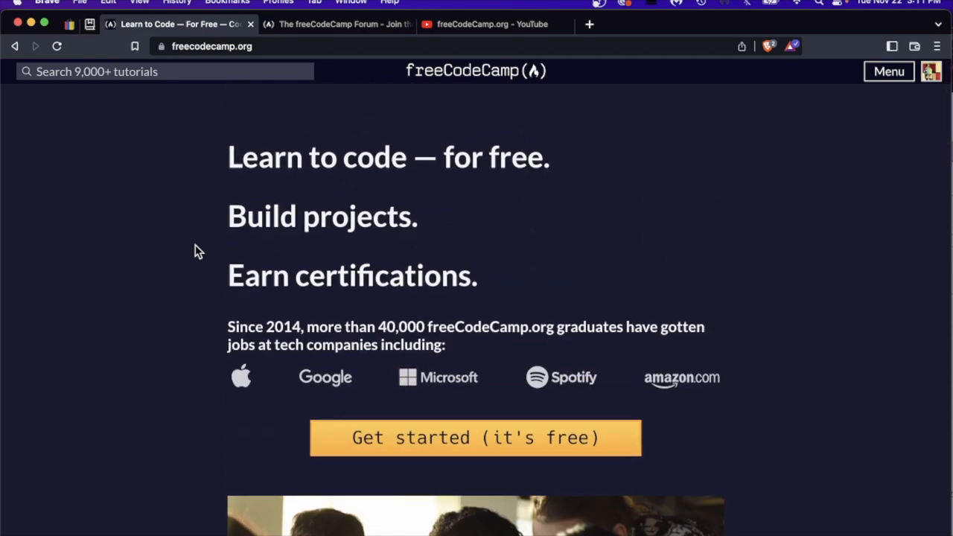
pyautogui.moveTo(434, 77)
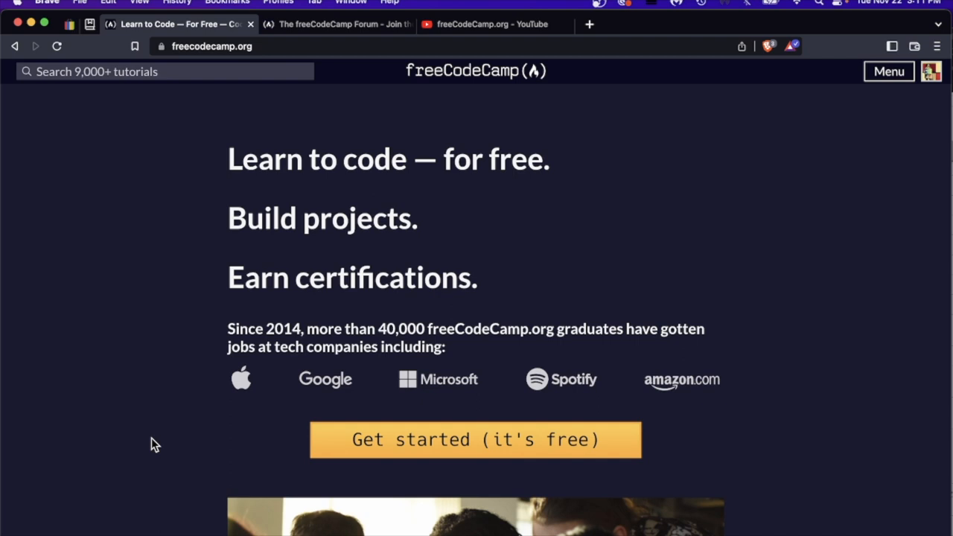
pyautogui.scroll(-3)
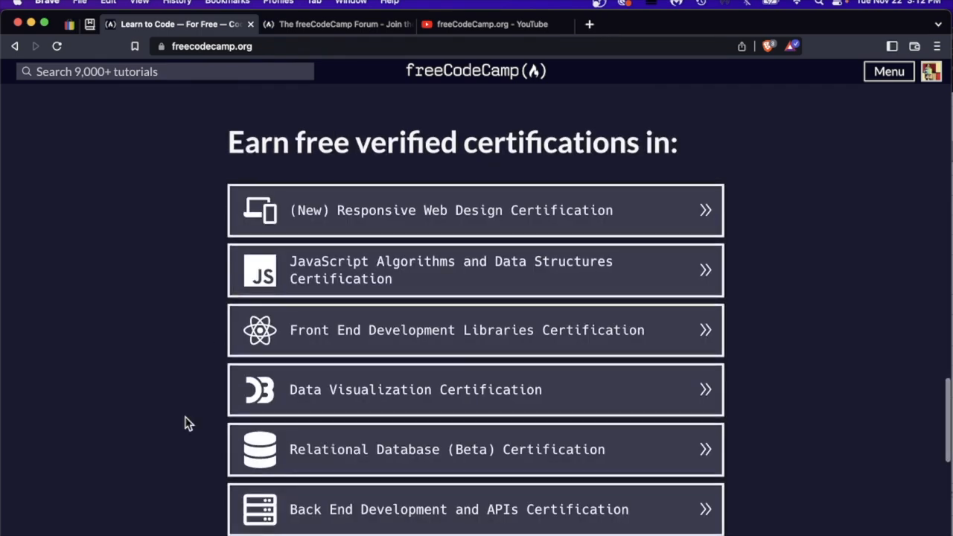
pyautogui.moveTo(410, 344)
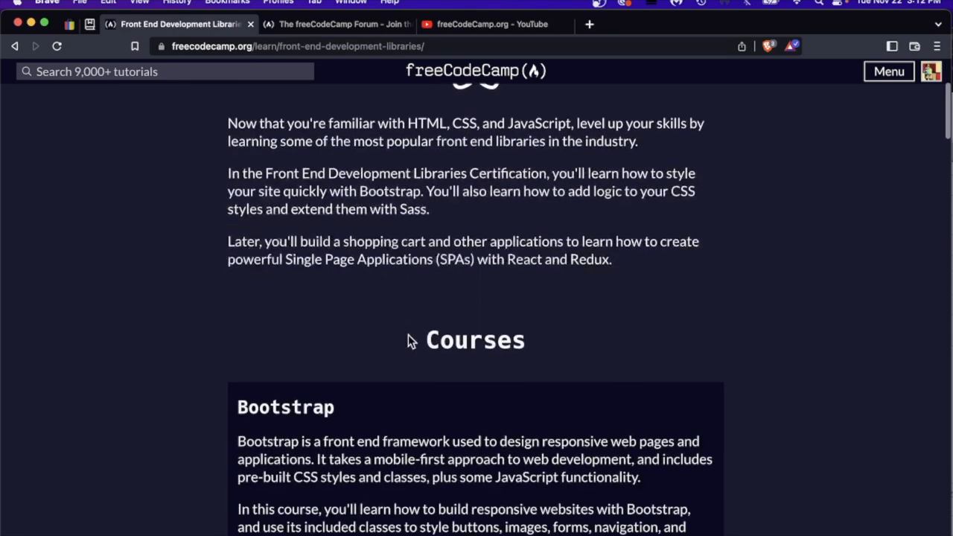
pyautogui.scroll(-3)
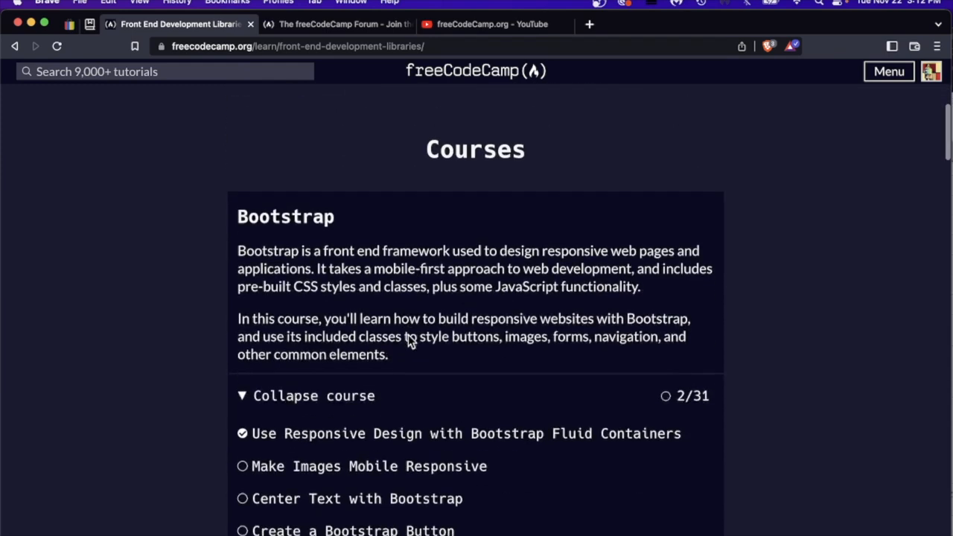
pyautogui.moveTo(253, 324)
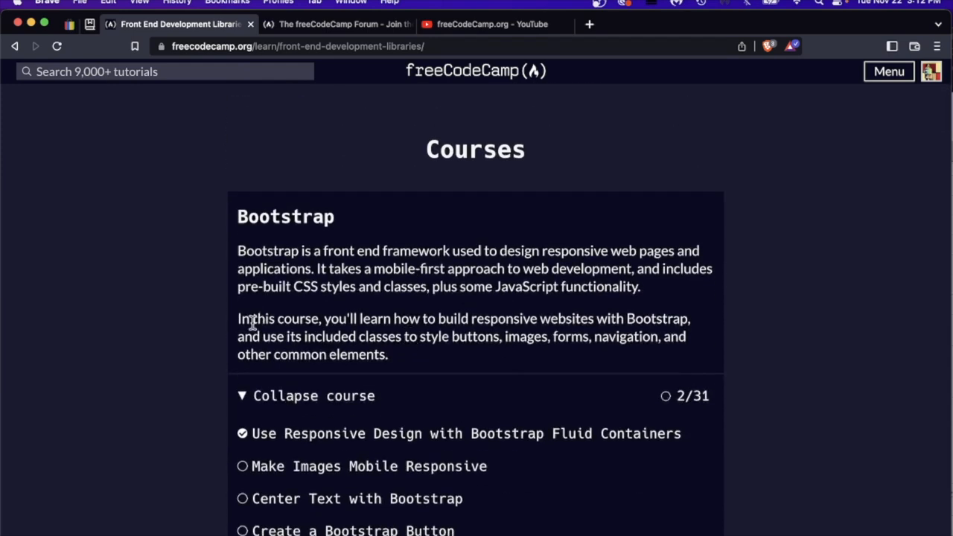
pyautogui.moveTo(308, 311)
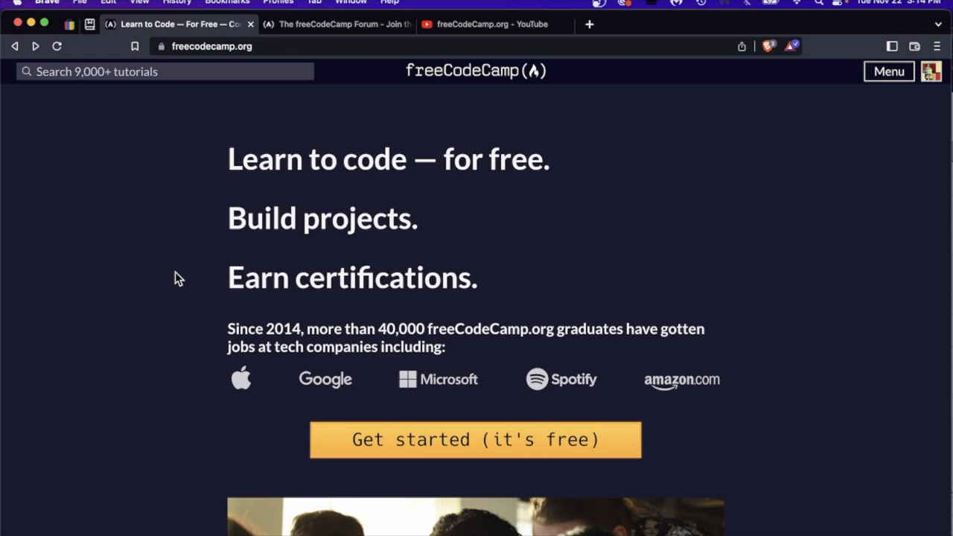
# Glance at the freeCodeCamp.org YouTube Videos tab, then switch to the forum tab.
pyautogui.click(484, 23)
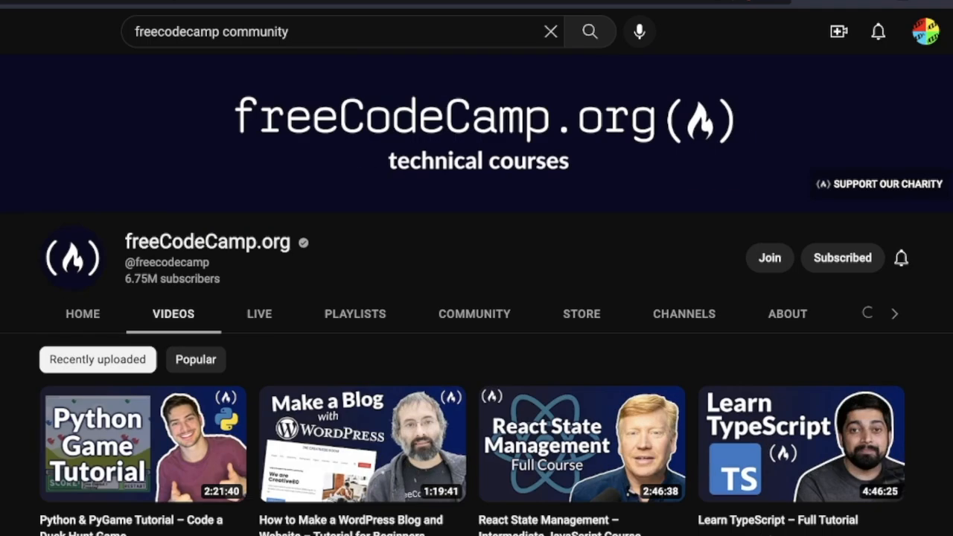
pyautogui.moveTo(344, 293)
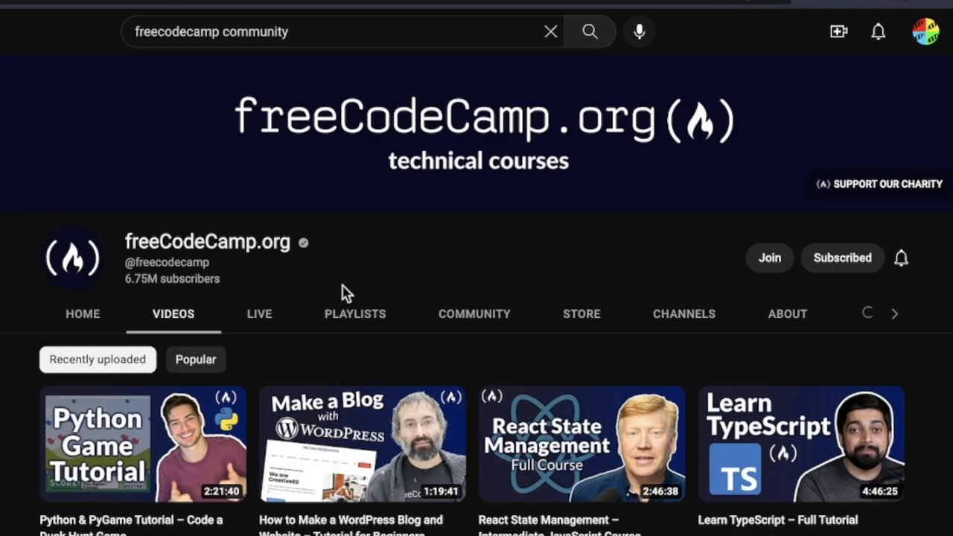
pyautogui.moveTo(350, 267)
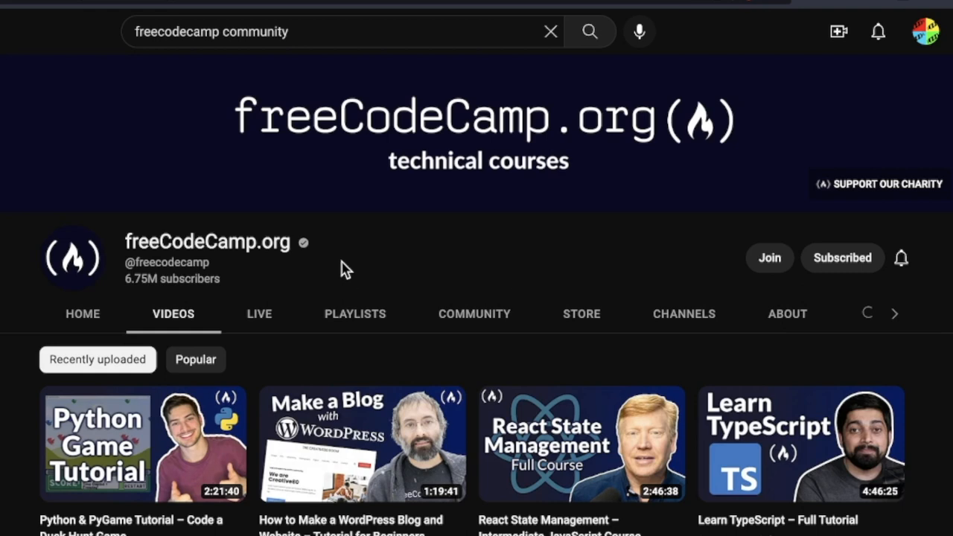
pyautogui.click(334, 24)
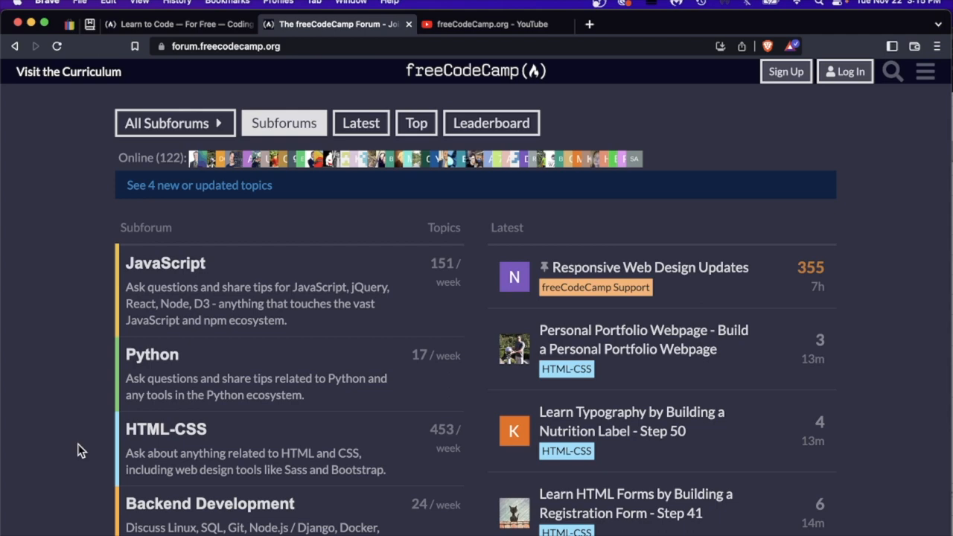
pyautogui.scroll(-3)
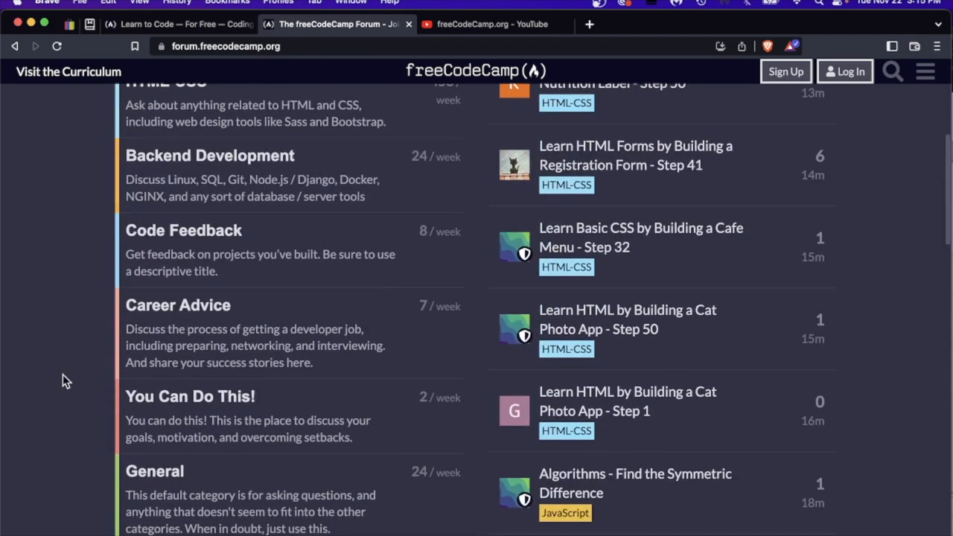
pyautogui.moveTo(100, 311)
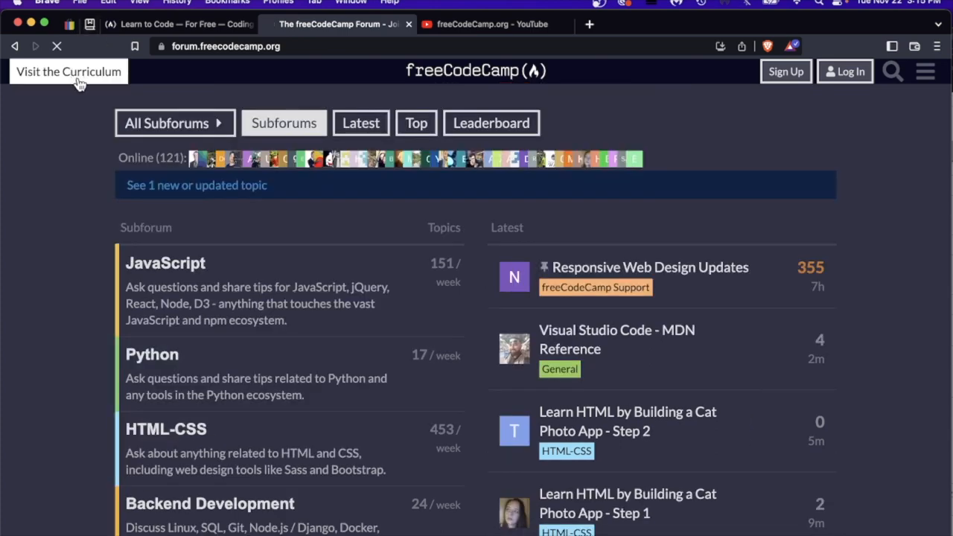
# Follow 'Visit the Curriculum' to /learn, scroll the certifications, and return to the top.
pyautogui.click(67, 72)
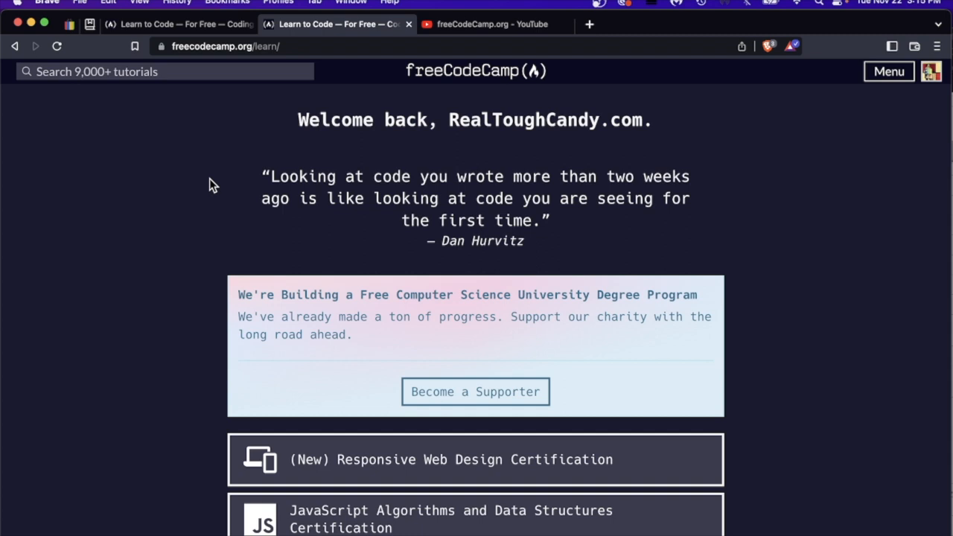
pyautogui.scroll(-3)
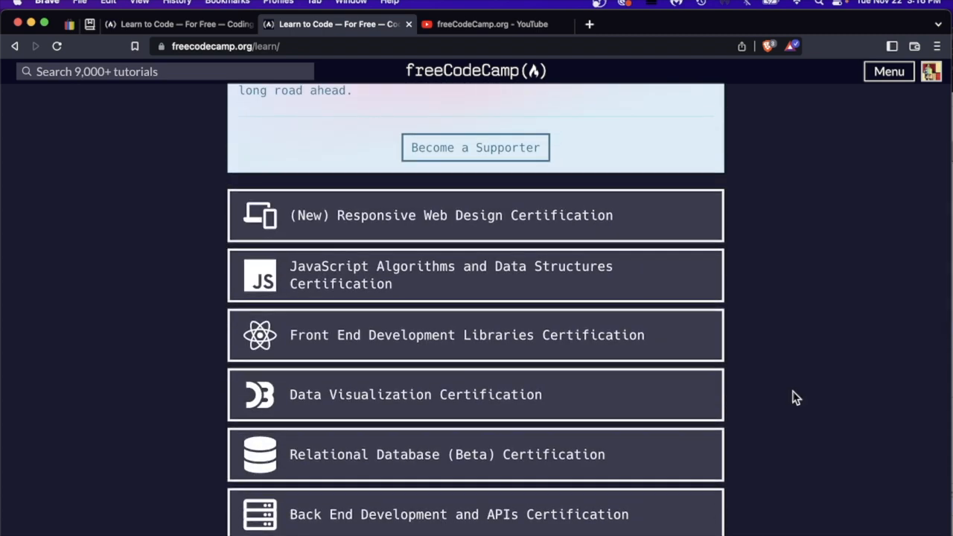
pyautogui.scroll(-3)
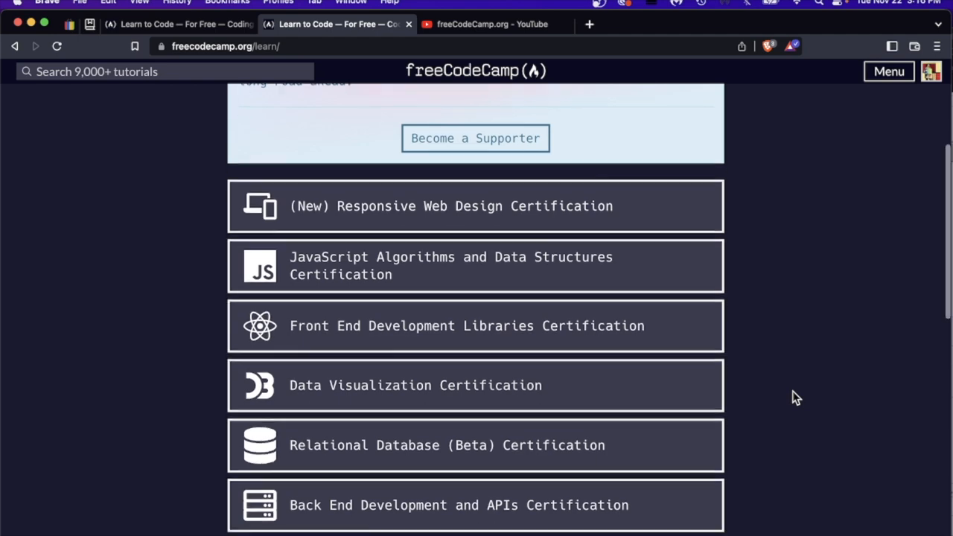
pyautogui.scroll(3)
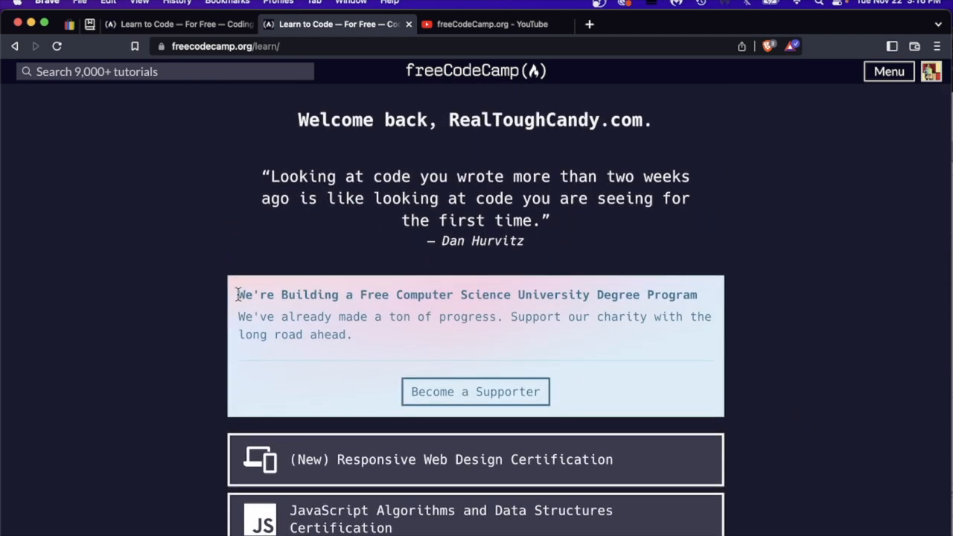
pyautogui.moveTo(261, 300)
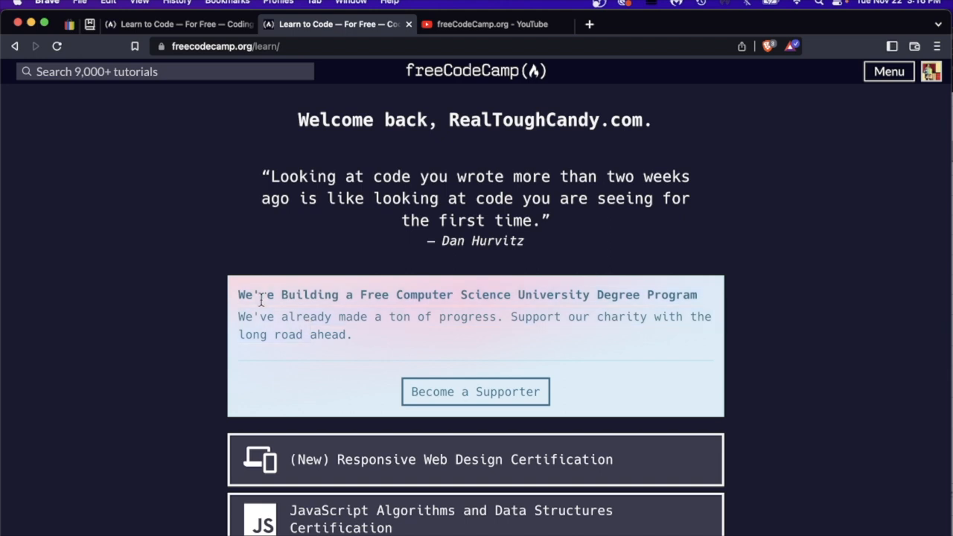
pyautogui.moveTo(565, 303)
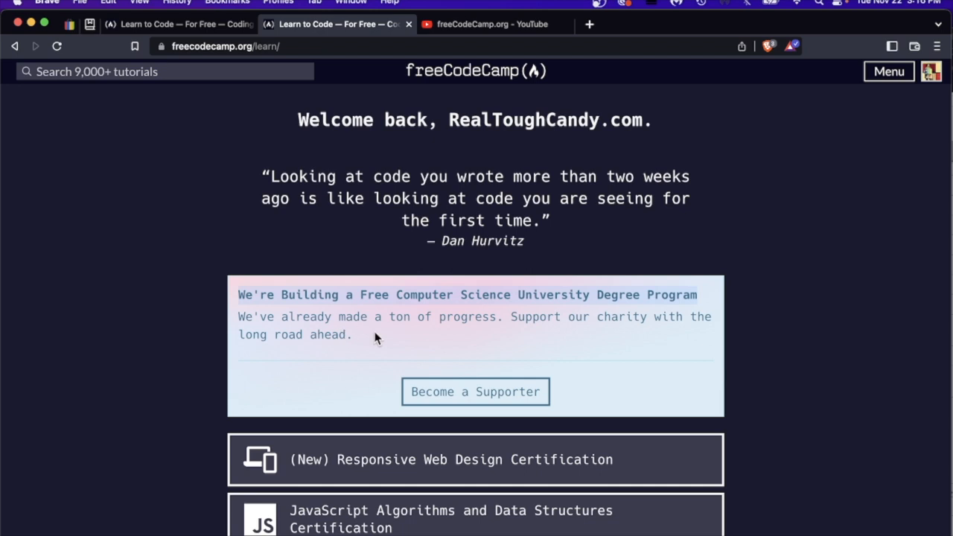
pyautogui.moveTo(258, 294)
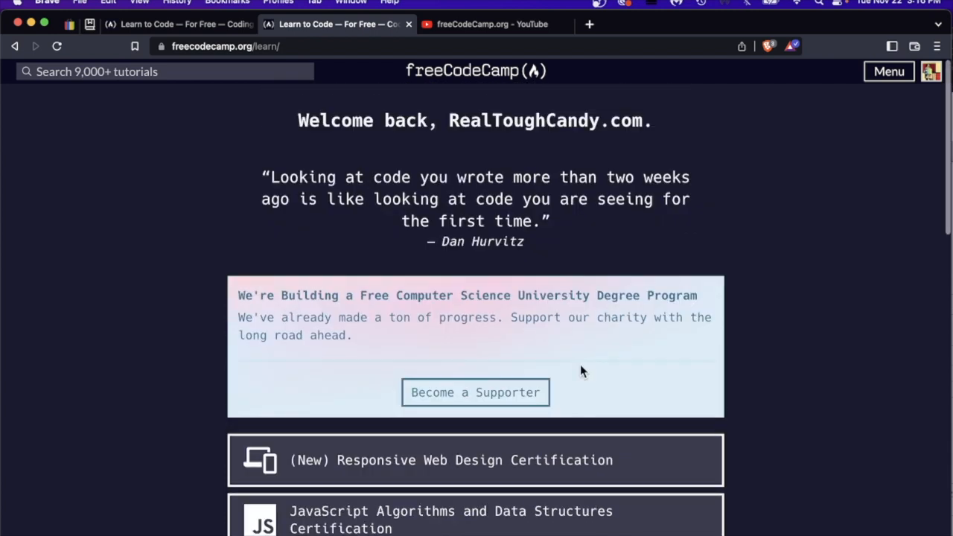
pyautogui.moveTo(324, 262)
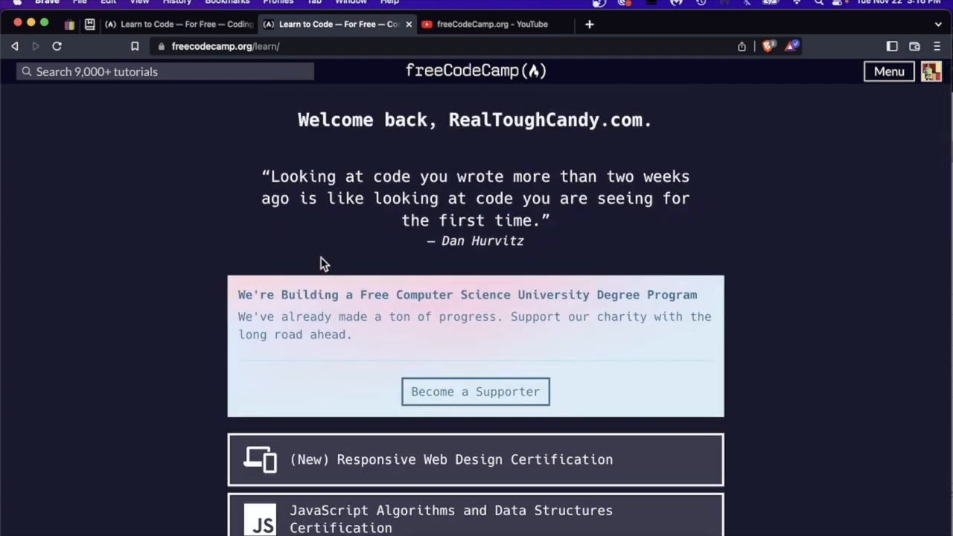
pyautogui.moveTo(184, 318)
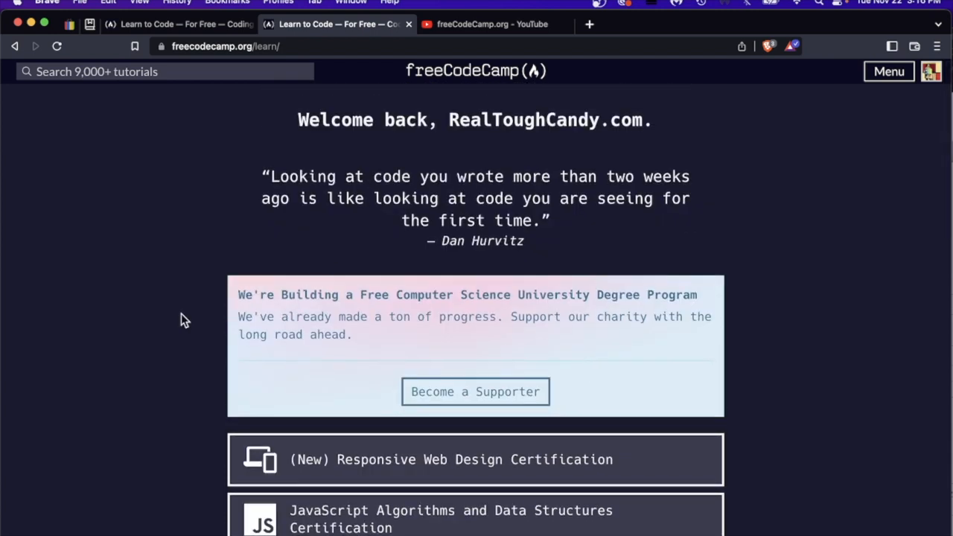